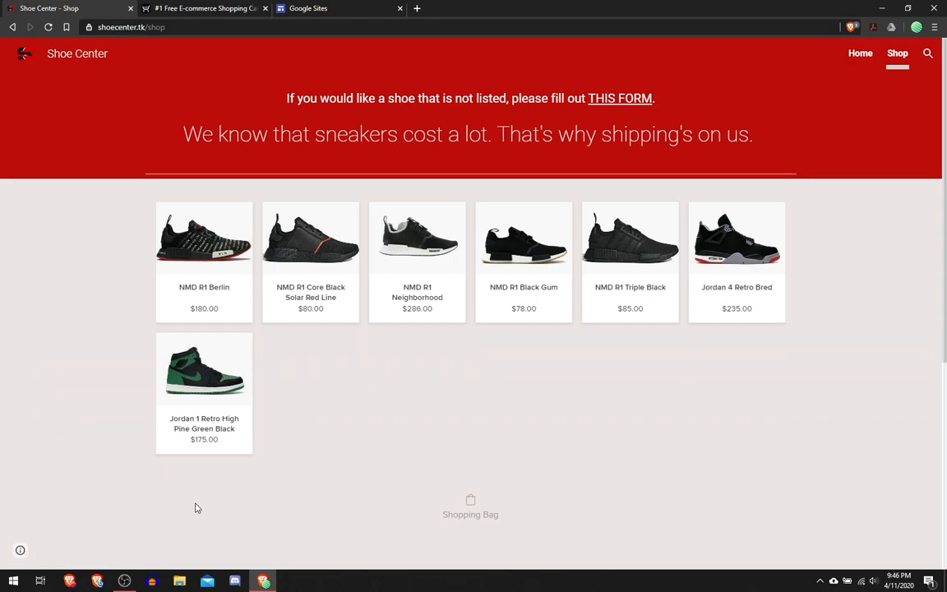
# Step: Browse the Shoe Center home page carousel and Our Sneakers perks, reaching the shop page
pyautogui.click(860, 52)
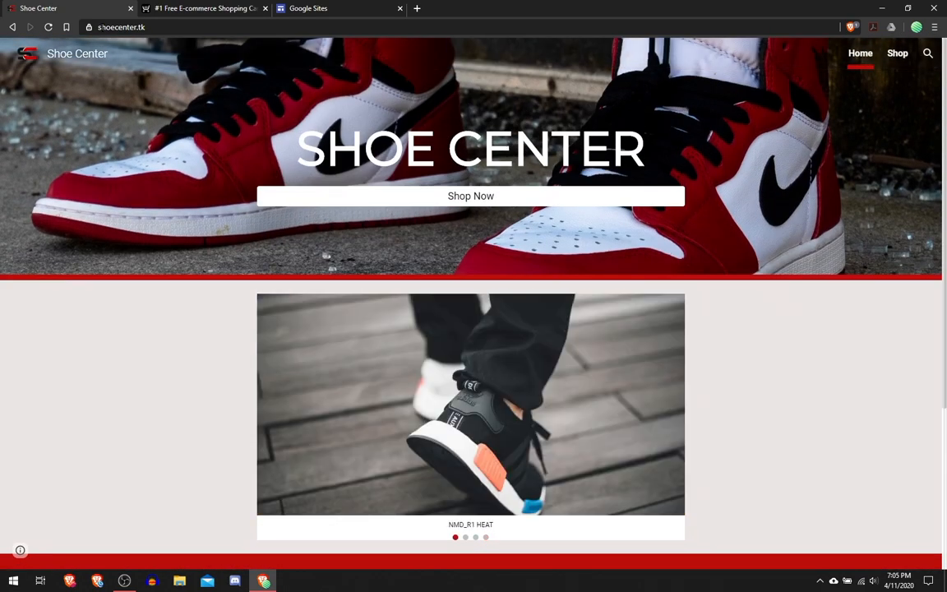
pyautogui.click(120, 27)
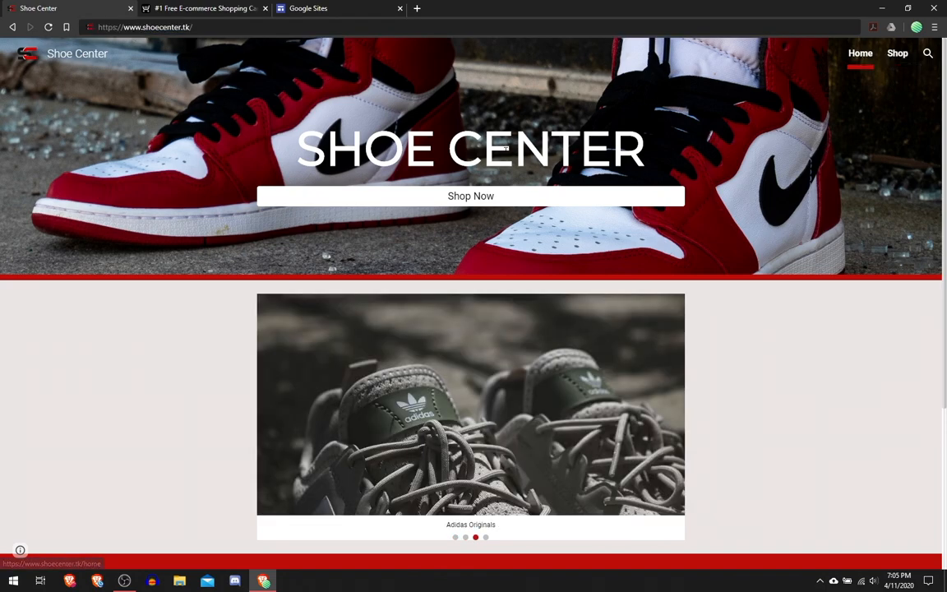
pyautogui.scroll(-3)
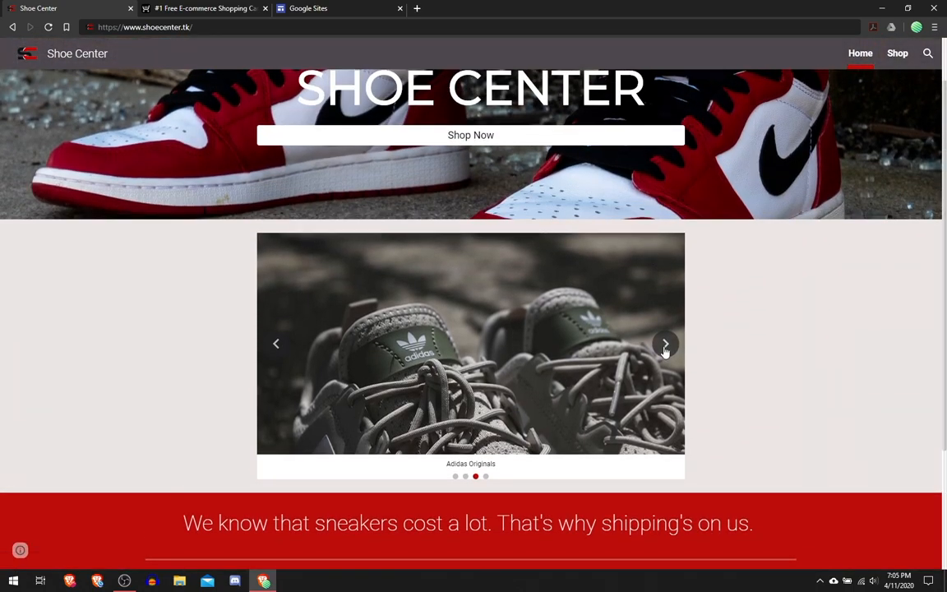
pyautogui.scroll(-3)
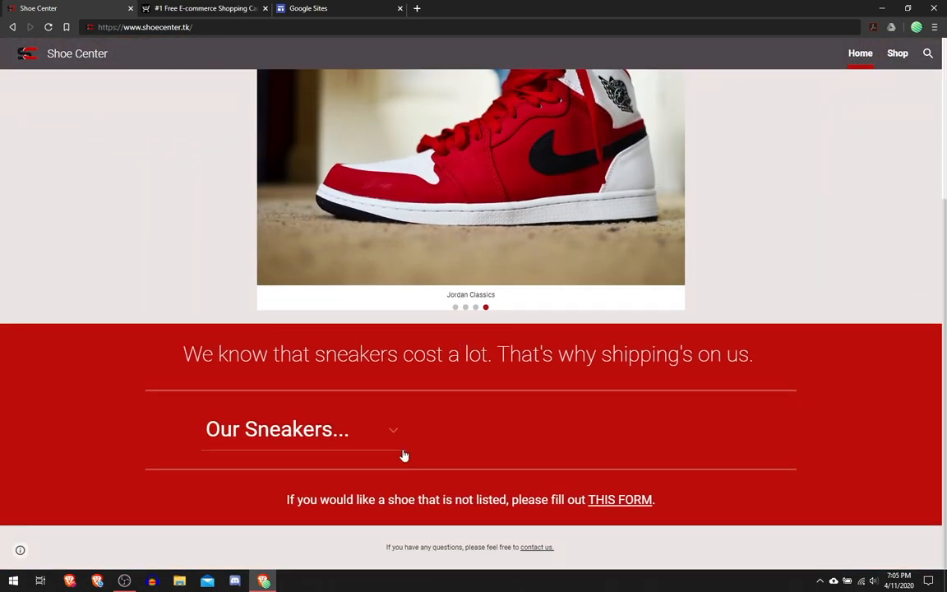
pyautogui.click(302, 429)
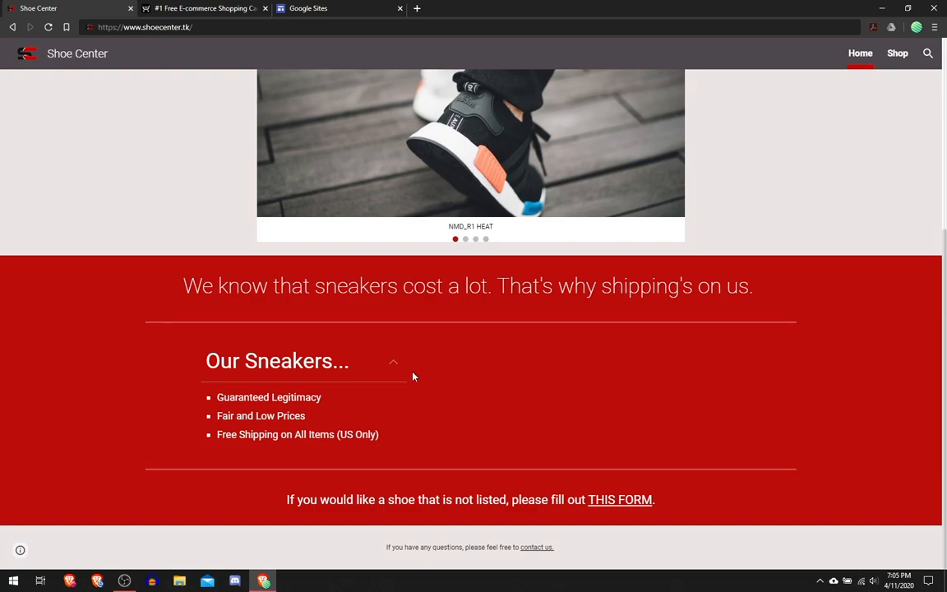
pyautogui.click(393, 361)
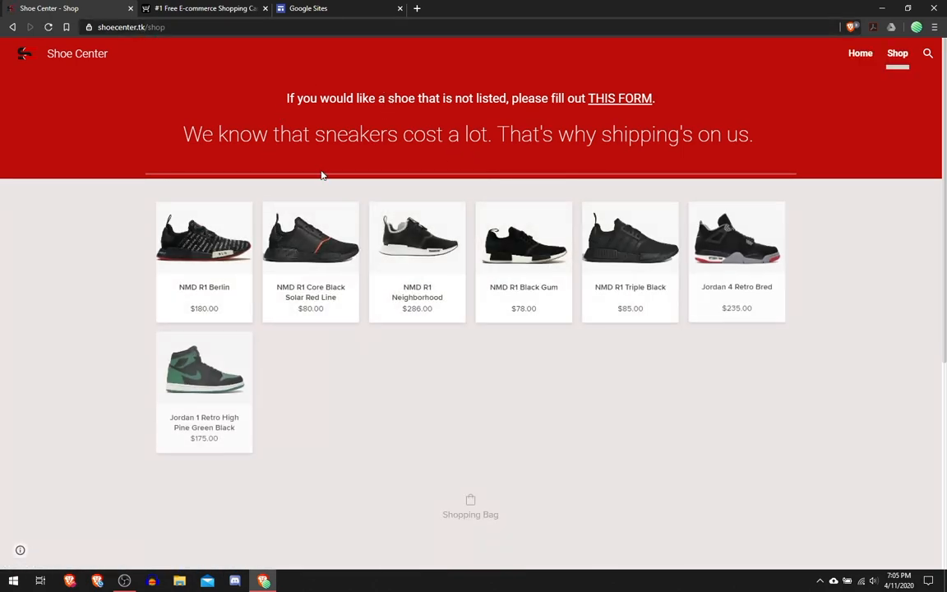
# Step: Add NMD R1 Berlin size 11.5 to the bag and view the $180.00 cart
pyautogui.scroll(-3)
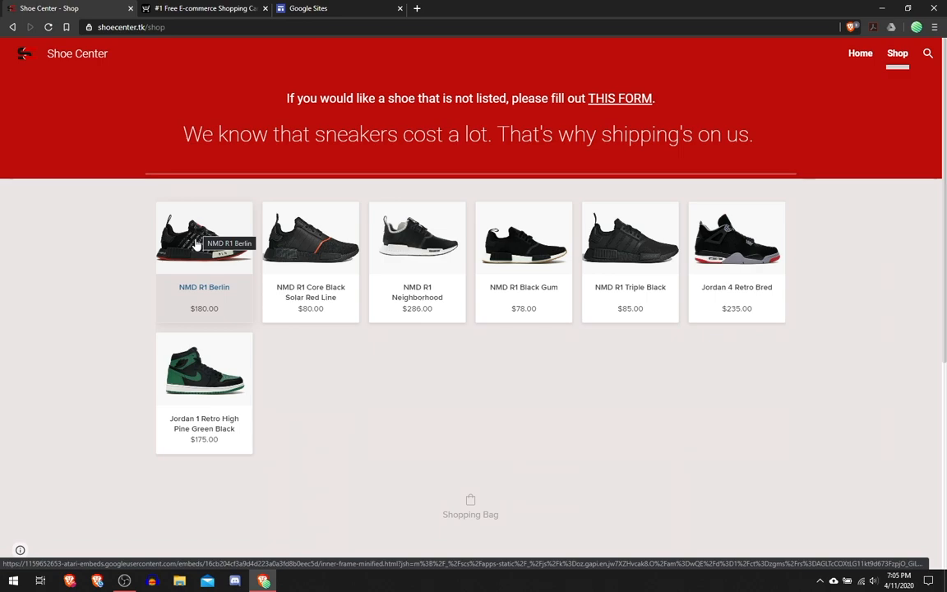
pyautogui.click(204, 238)
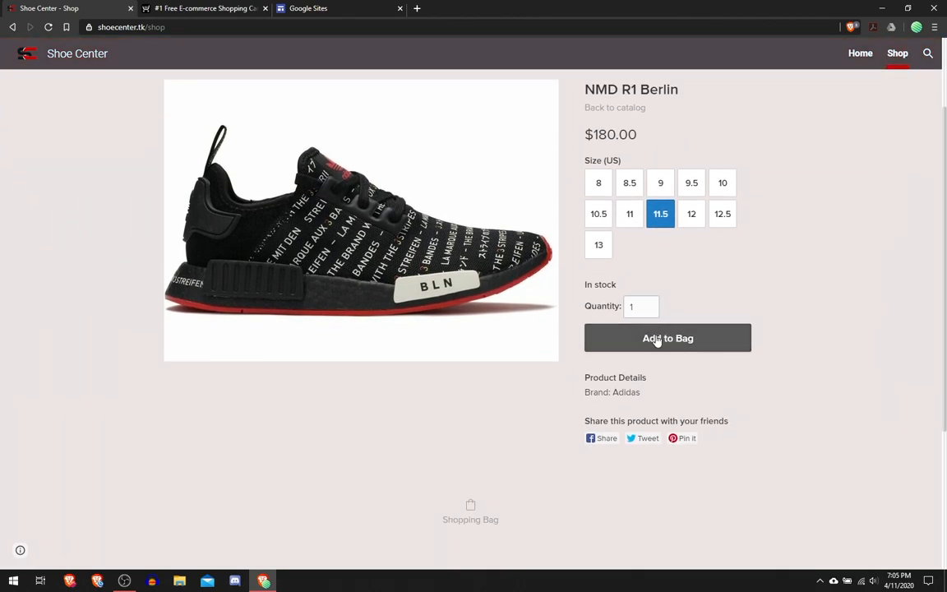
pyautogui.click(667, 338)
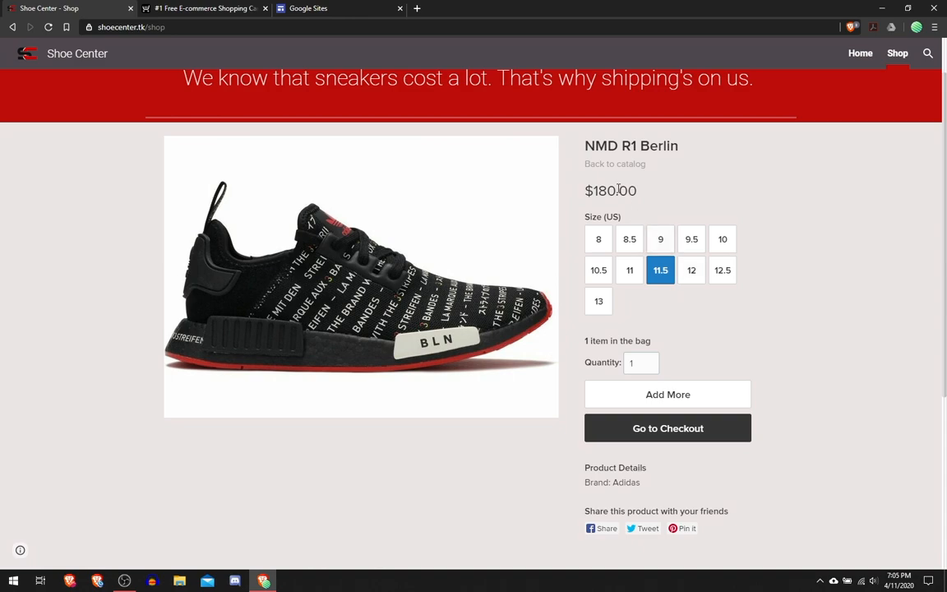
pyautogui.scroll(-3)
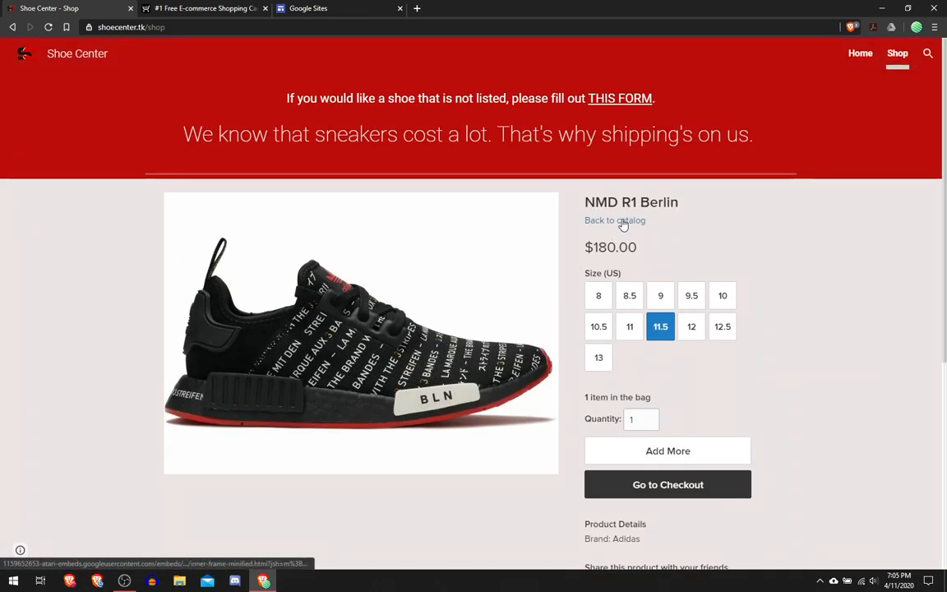
pyautogui.click(615, 221)
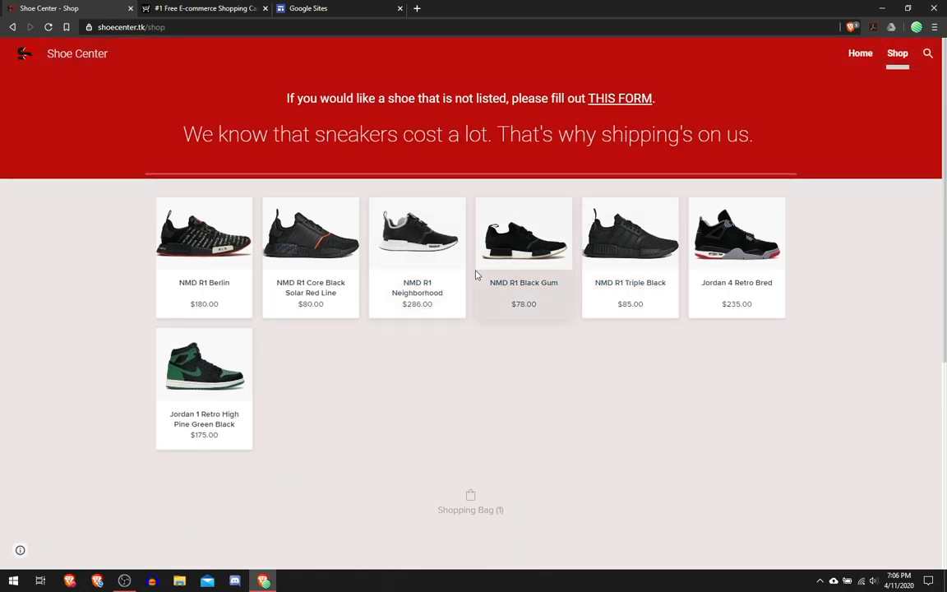
pyautogui.click(470, 503)
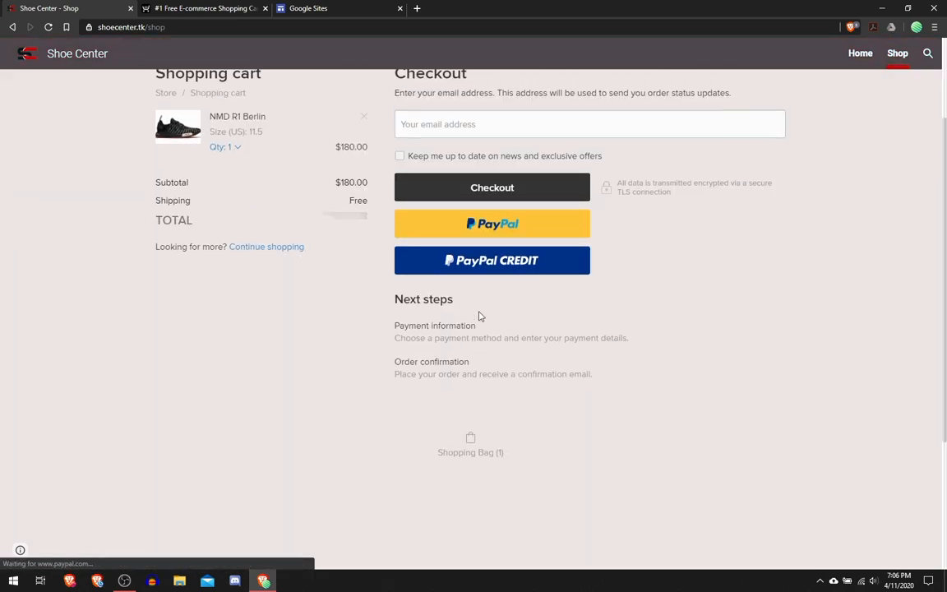
pyautogui.scroll(3)
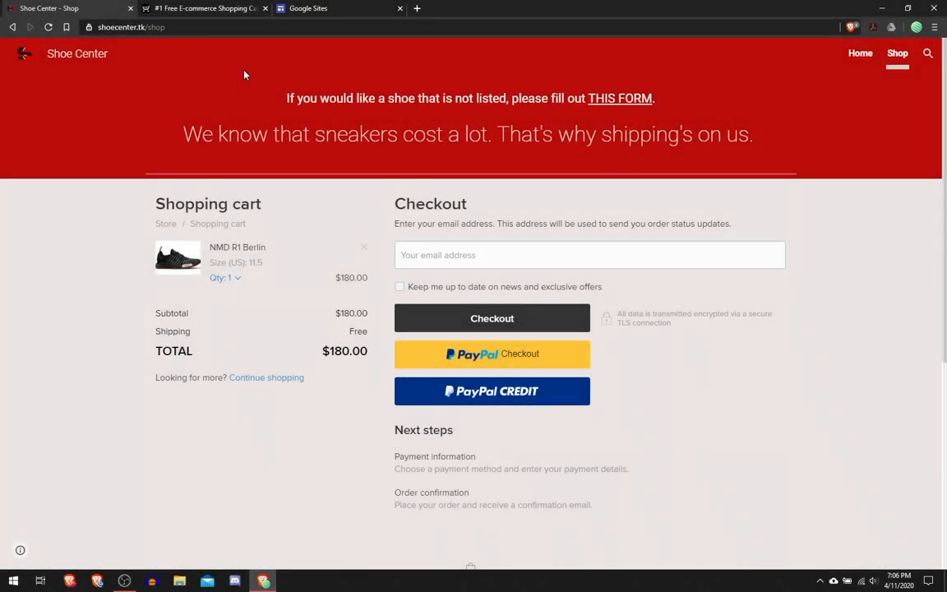
pyautogui.moveTo(203, 8)
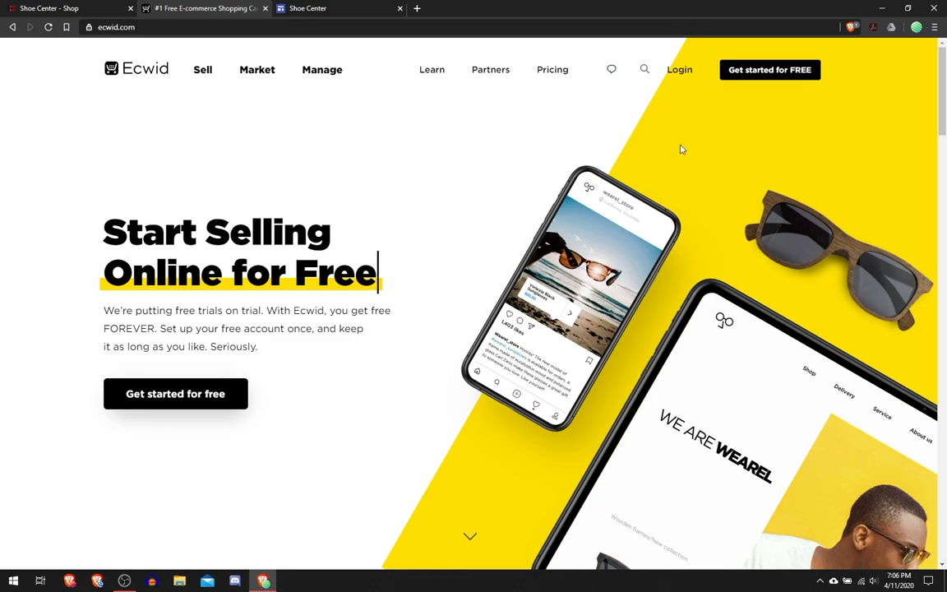
pyautogui.moveTo(719, 75)
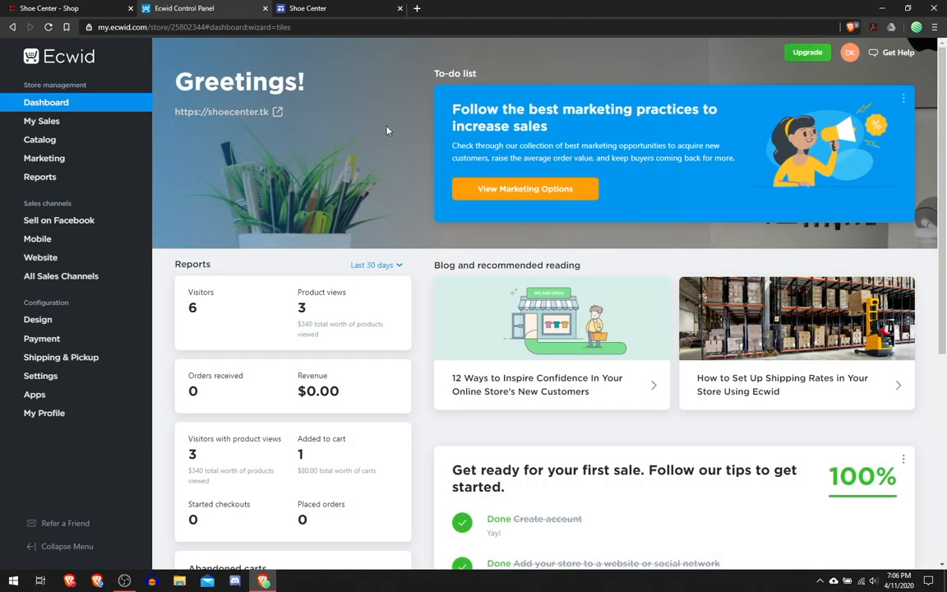
pyautogui.moveTo(250, 133)
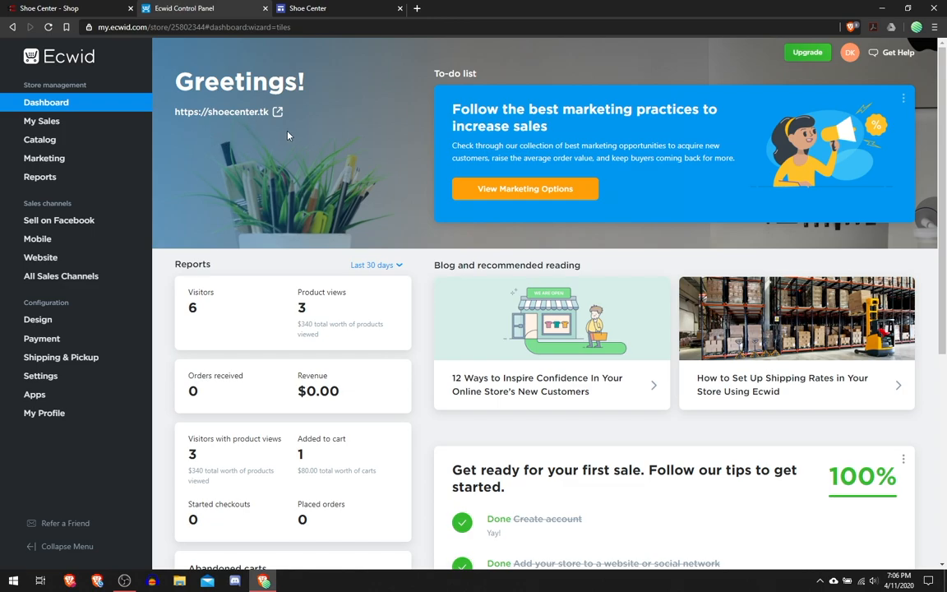
pyautogui.moveTo(272, 138)
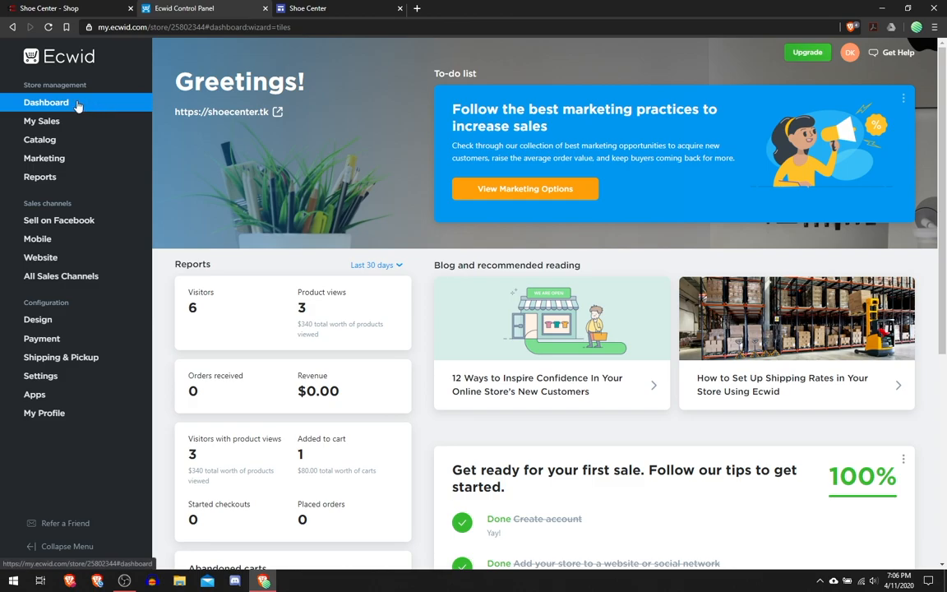
# Step: Go from the Ecwid dashboard to the Sales channels Website setup guide
pyautogui.click(39, 139)
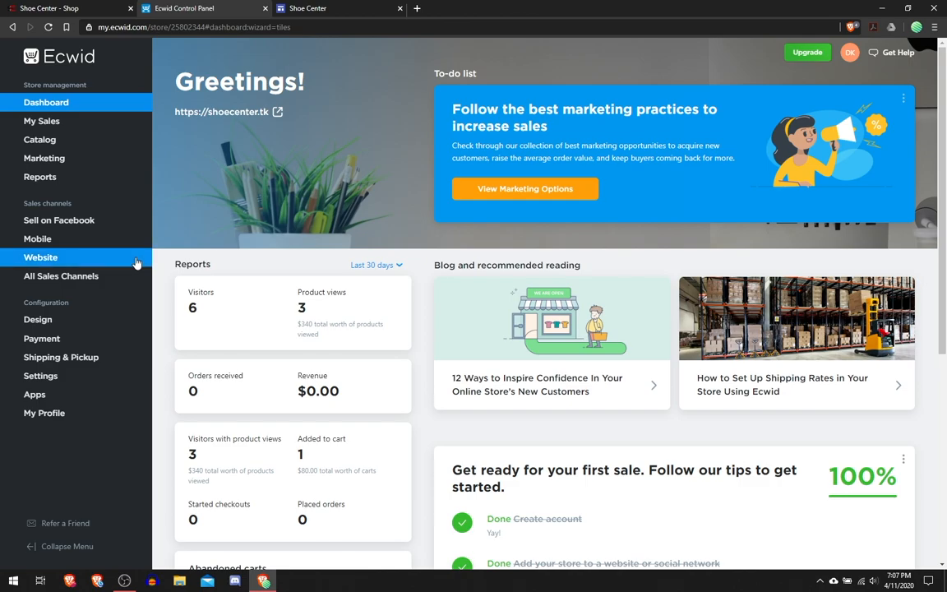
pyautogui.click(61, 276)
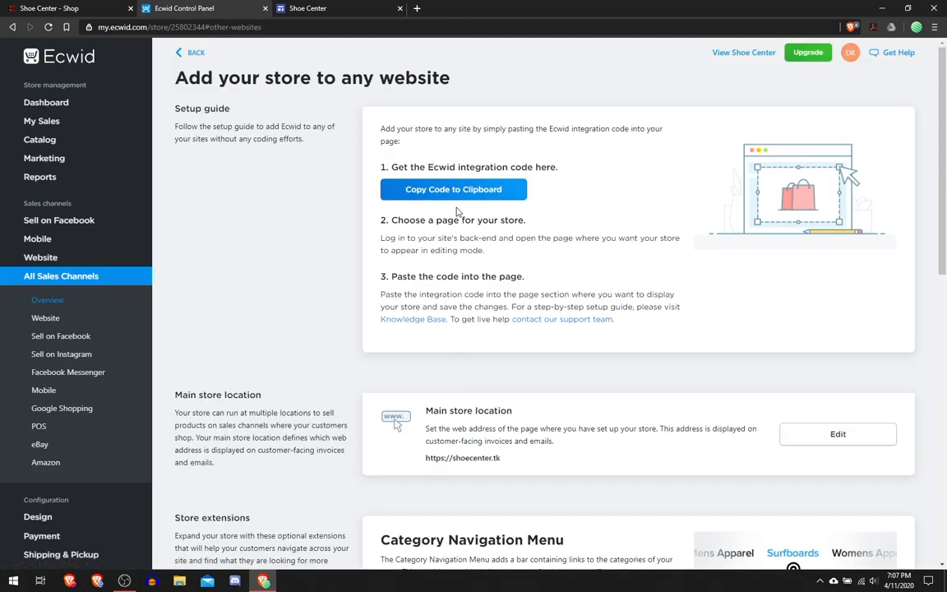
# Step: Copy the store's integration code to the clipboard and go to the Products catalog
pyautogui.click(453, 190)
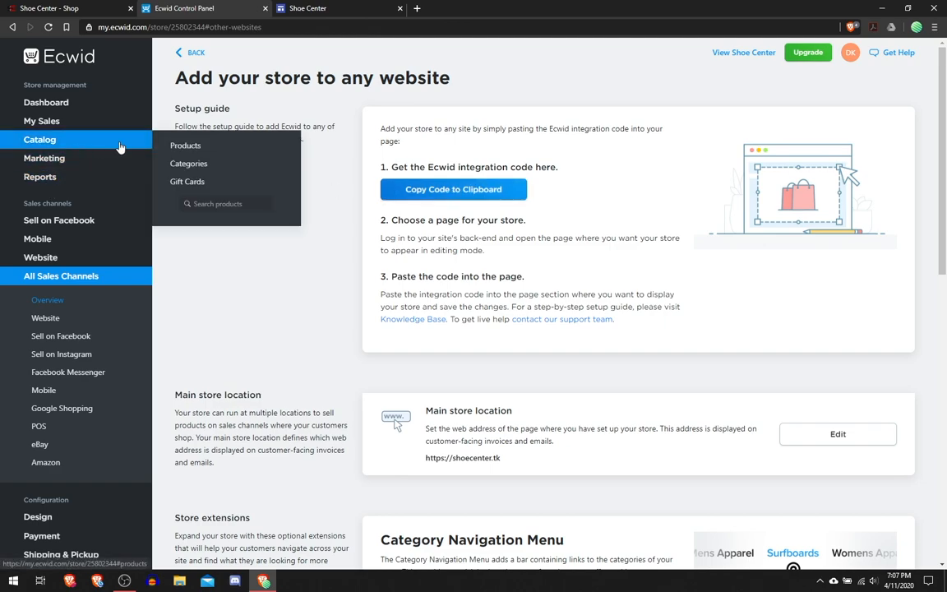
pyautogui.moveTo(76, 150)
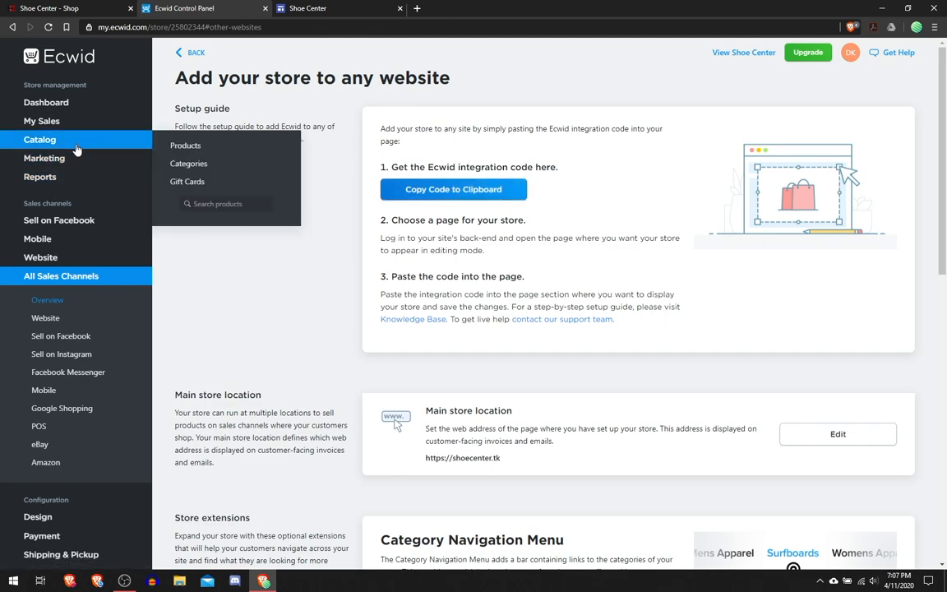
pyautogui.click(185, 145)
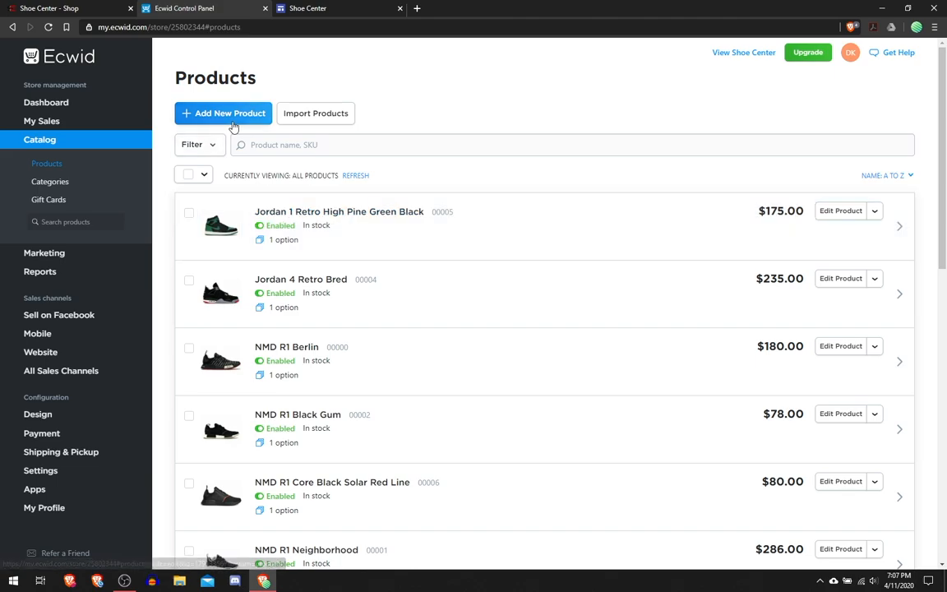
# Step: Scroll the product list down to NMD R1 Neighborhood and NMD R1 Triple Black
pyautogui.scroll(-3)
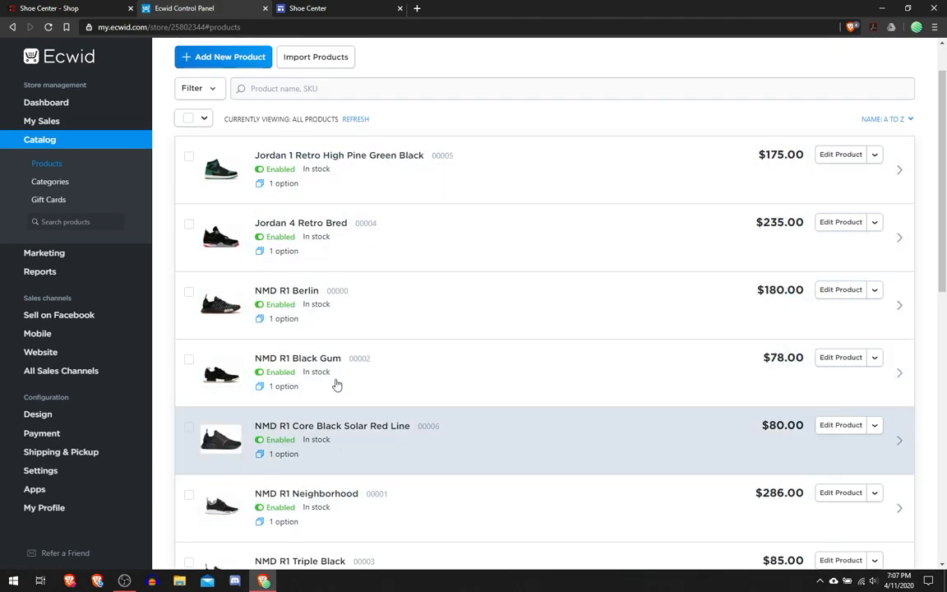
pyautogui.moveTo(481, 298)
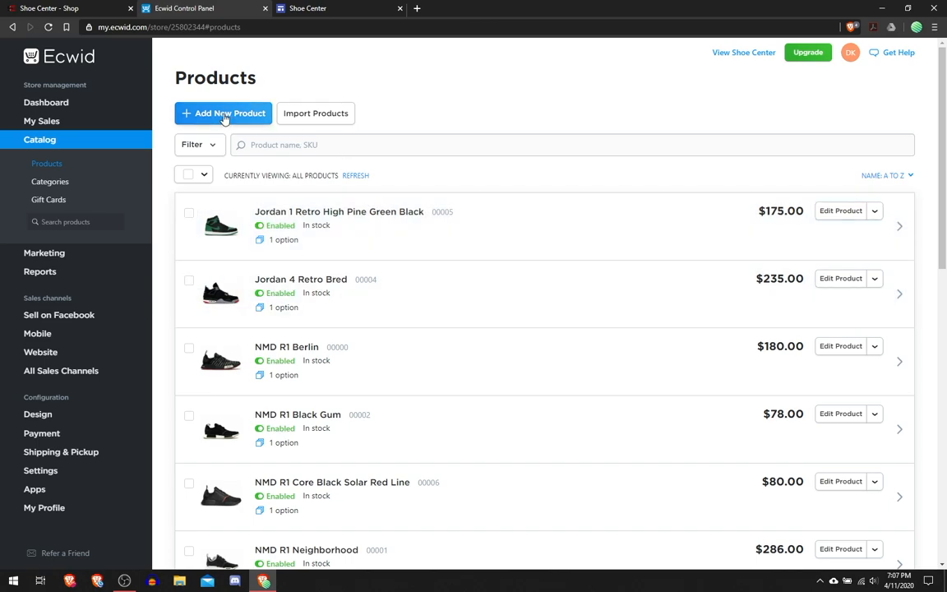
# Step: Create a new product draft named NMD_R1, leaving its price at 0.00
pyautogui.click(223, 113)
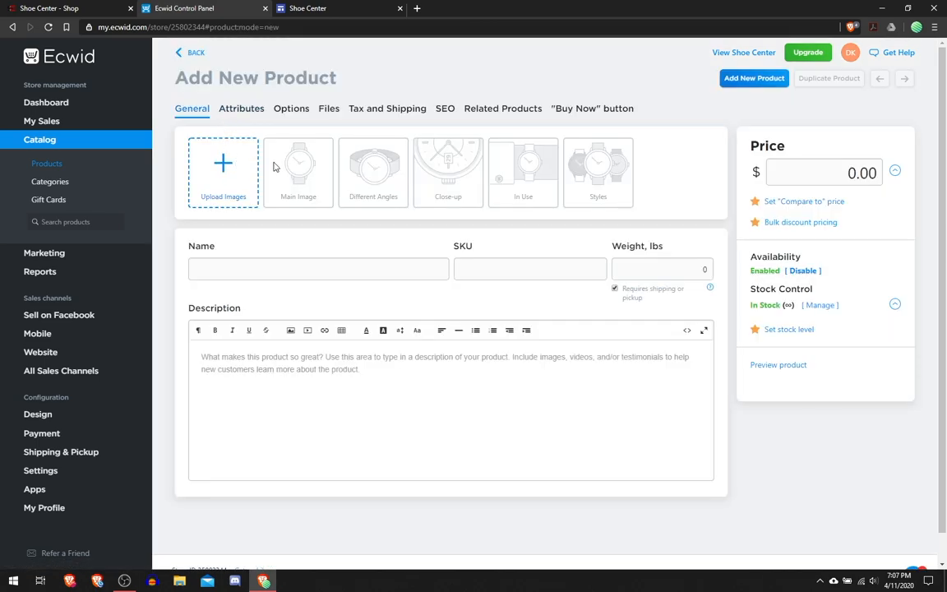
pyautogui.moveTo(434, 183)
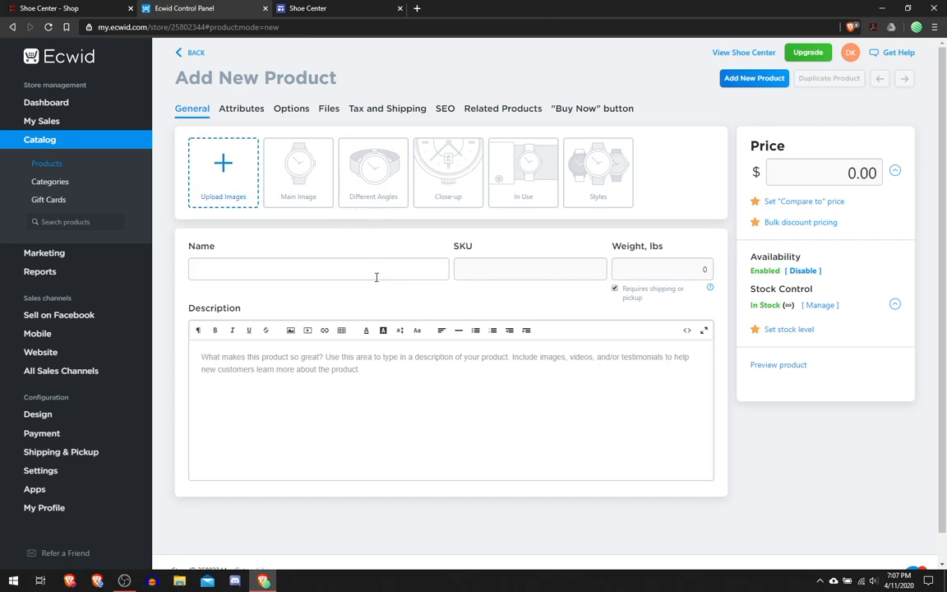
pyautogui.click(318, 269)
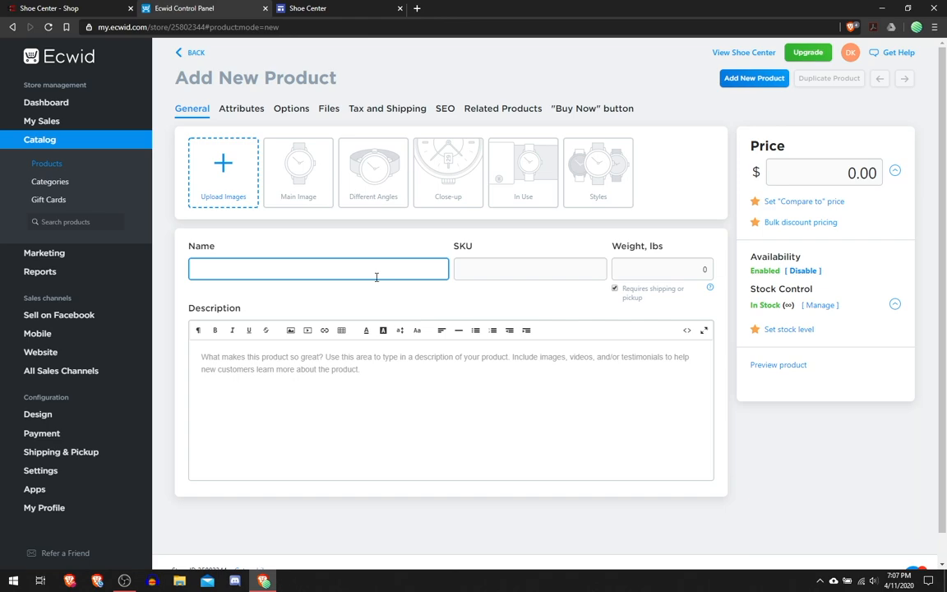
pyautogui.write('NMD_R1')
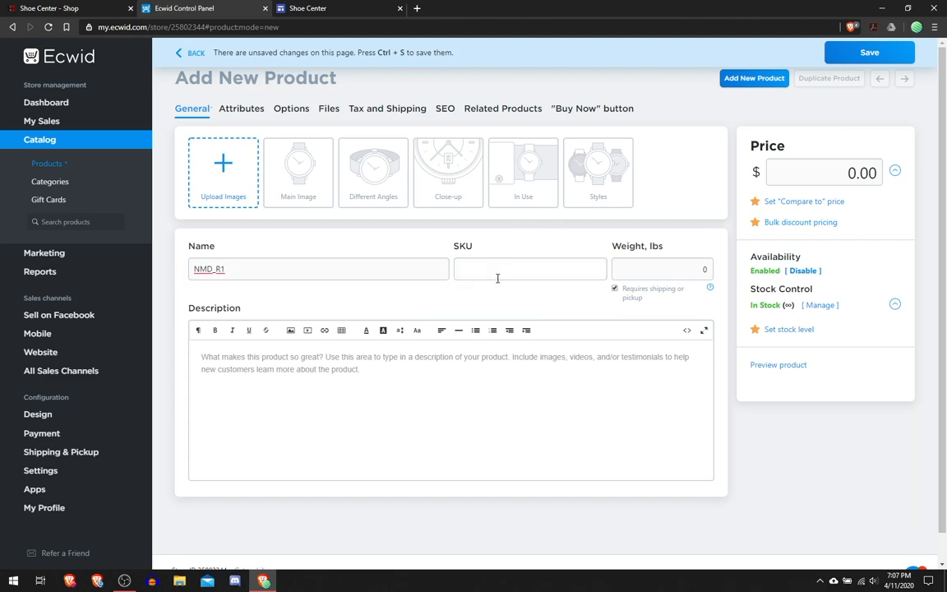
pyautogui.click(660, 269)
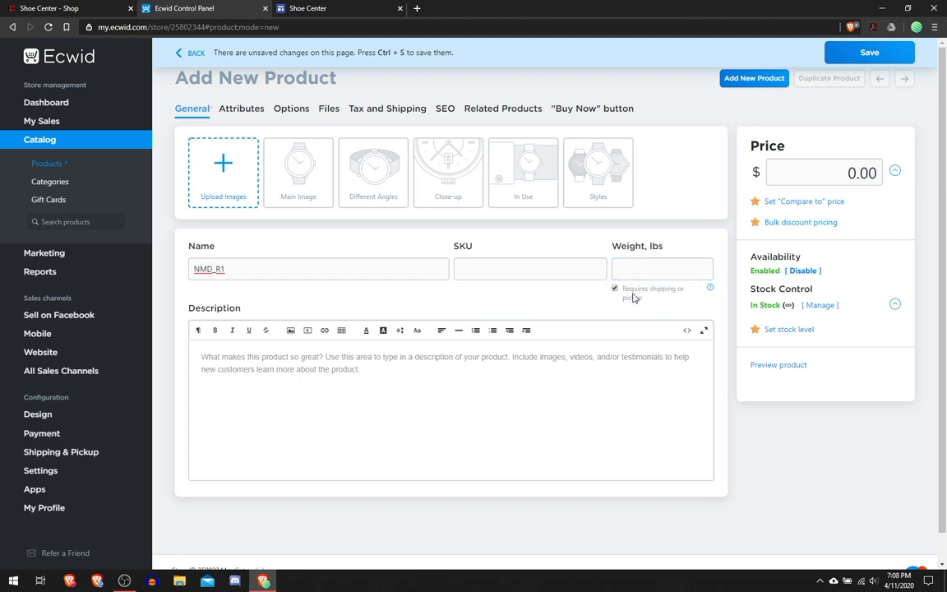
pyautogui.moveTo(604, 295)
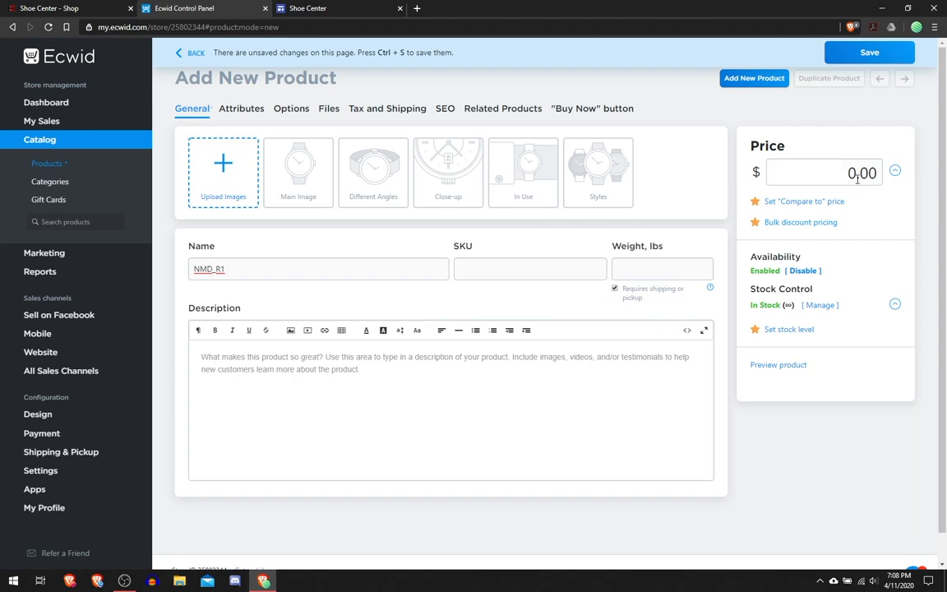
pyautogui.click(823, 173)
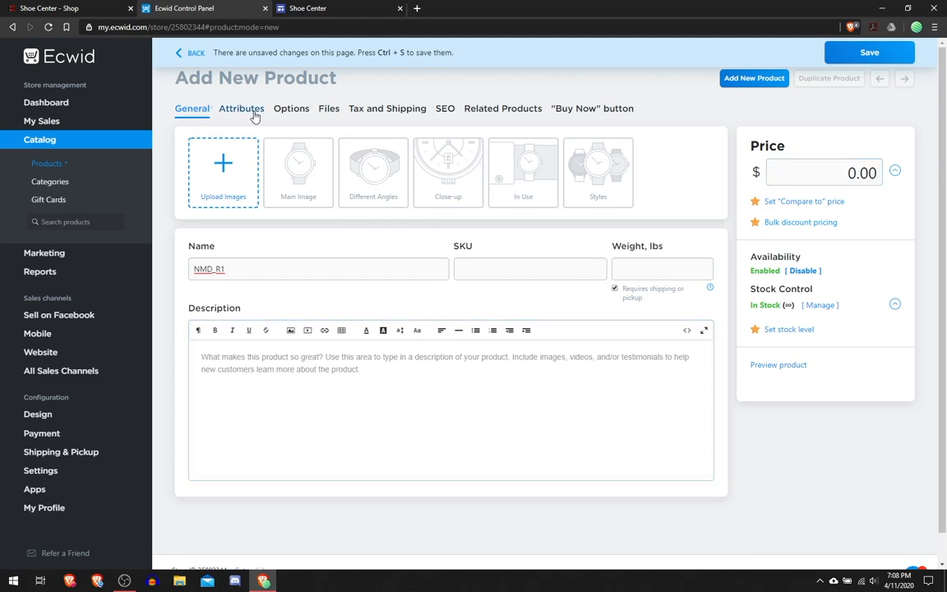
# Step: Enter Adidas as the product's Brand attribute
pyautogui.click(241, 107)
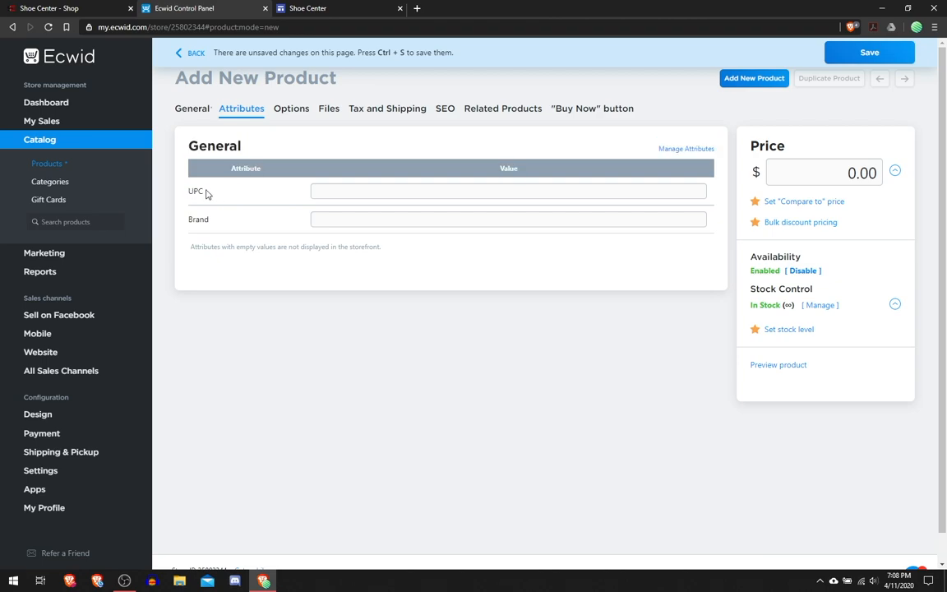
pyautogui.click(507, 218)
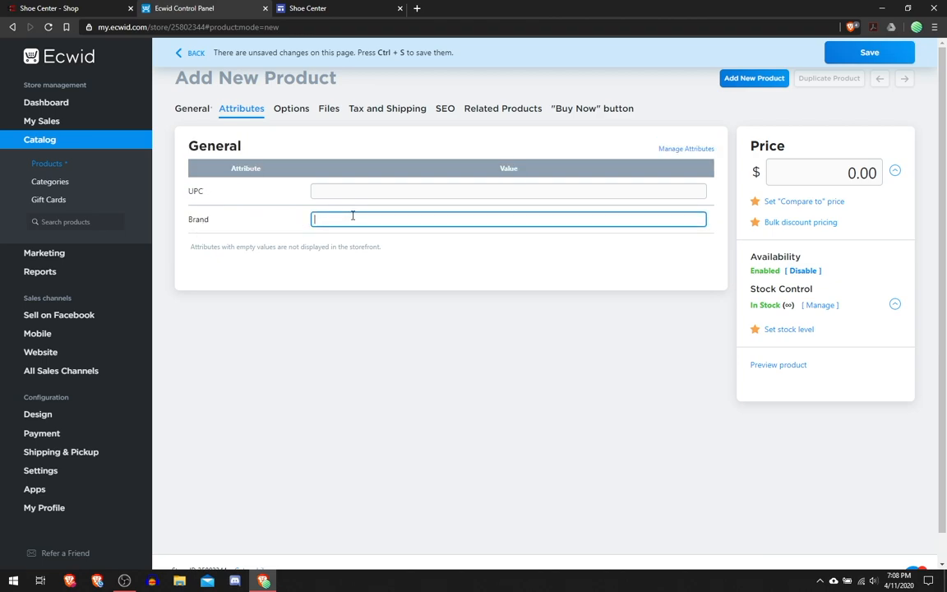
pyautogui.write('A')
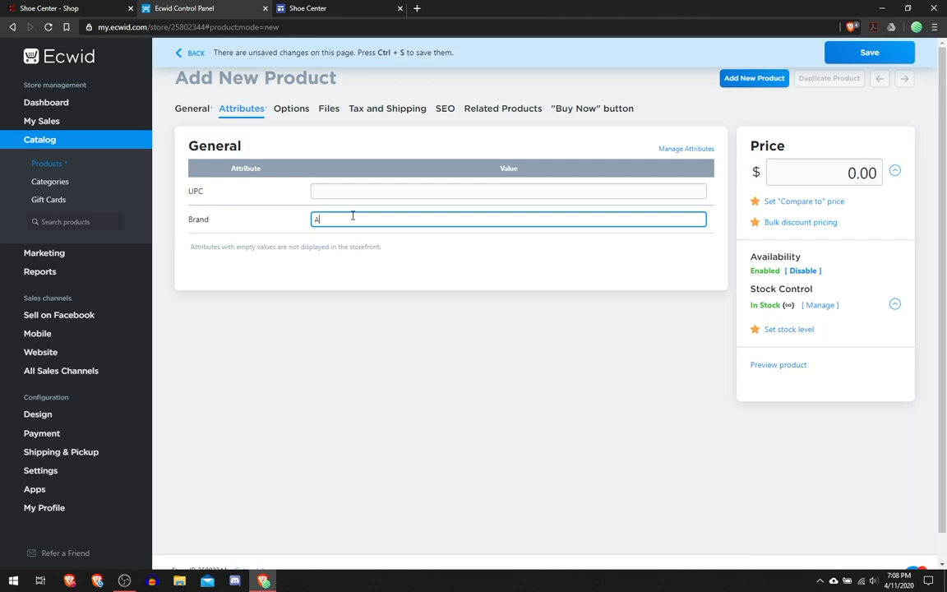
pyautogui.write('didas')
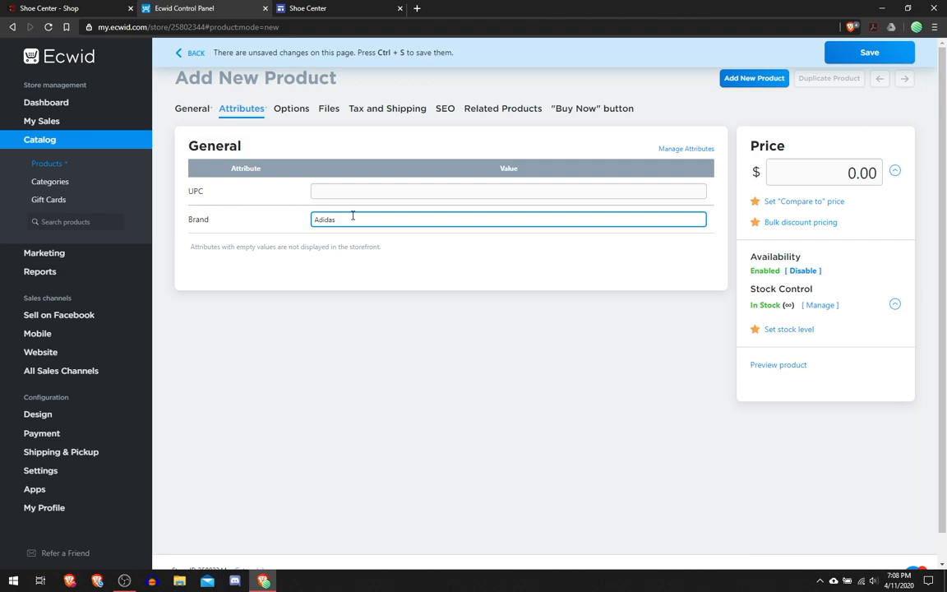
pyautogui.moveTo(350, 284)
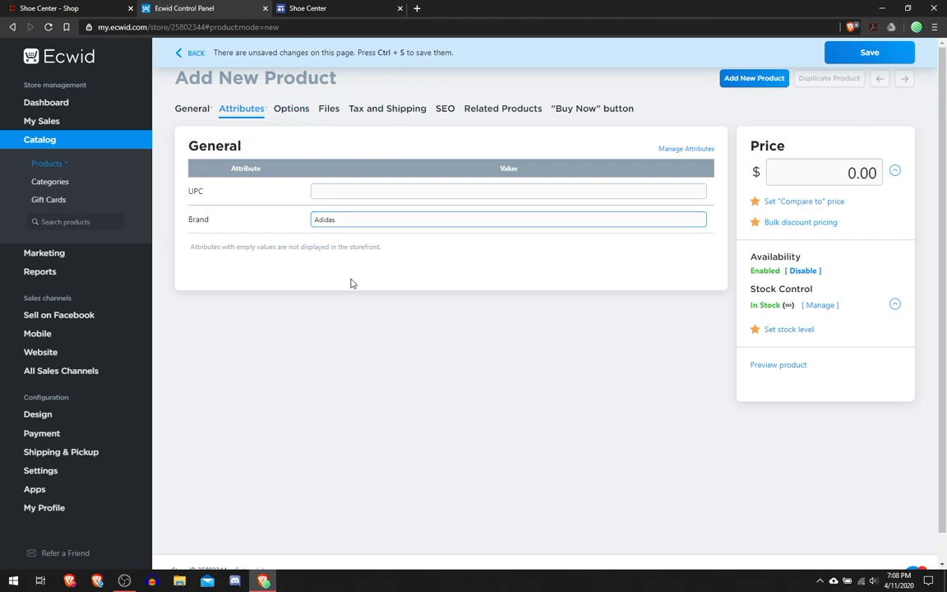
# Step: Add an option named Size using the Size input type, with no preselected default
pyautogui.click(291, 108)
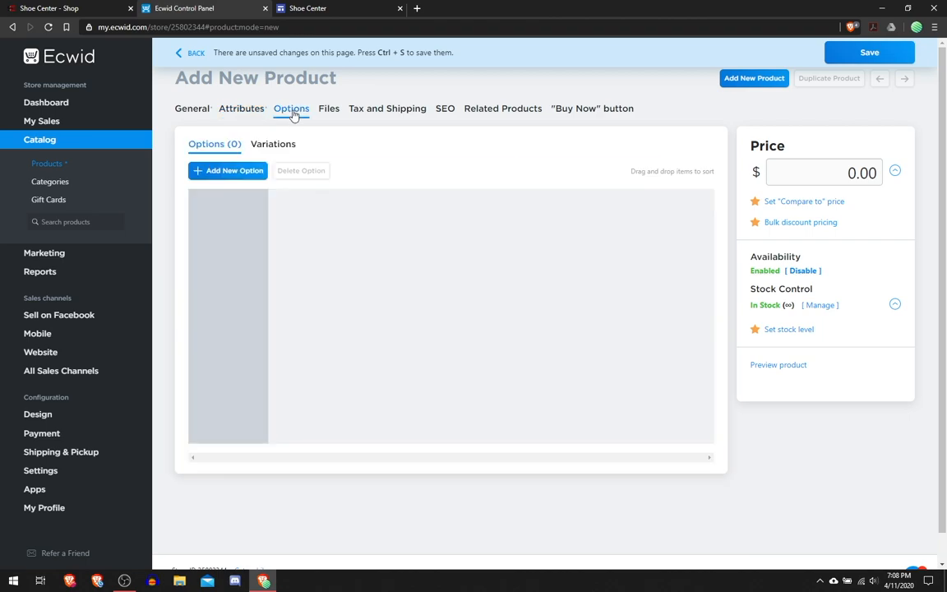
pyautogui.doubleClick(775, 256)
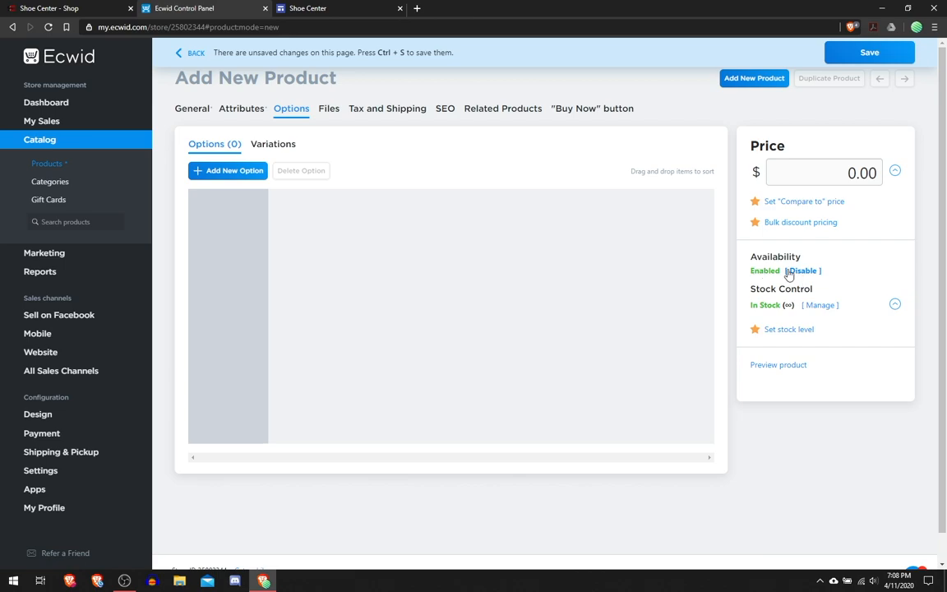
pyautogui.moveTo(299, 180)
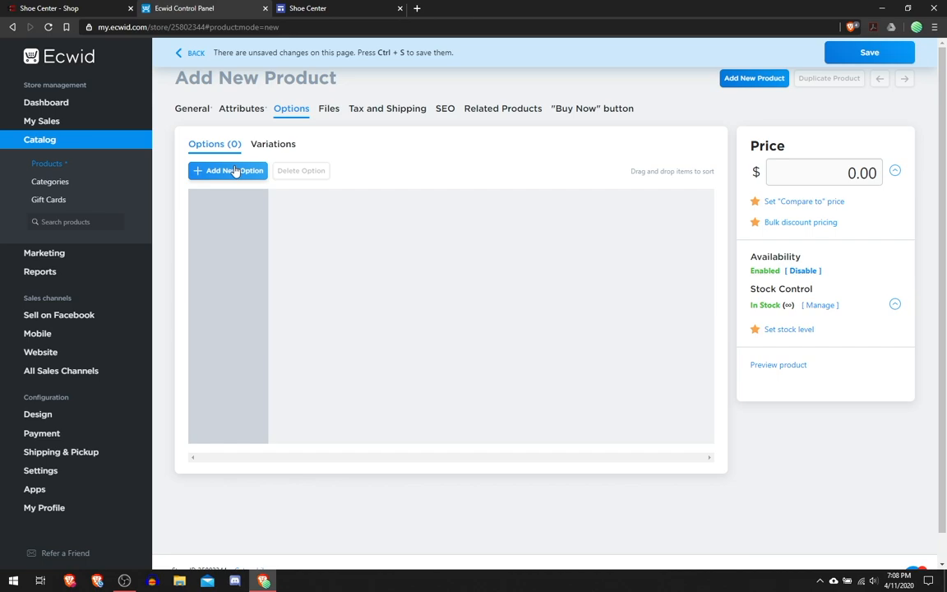
pyautogui.click(227, 170)
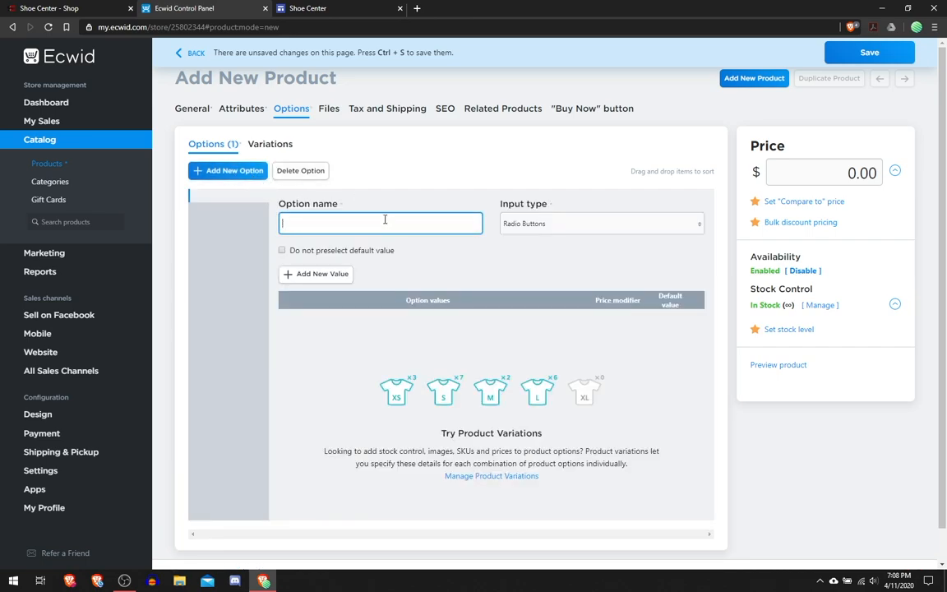
pyautogui.write('Size')
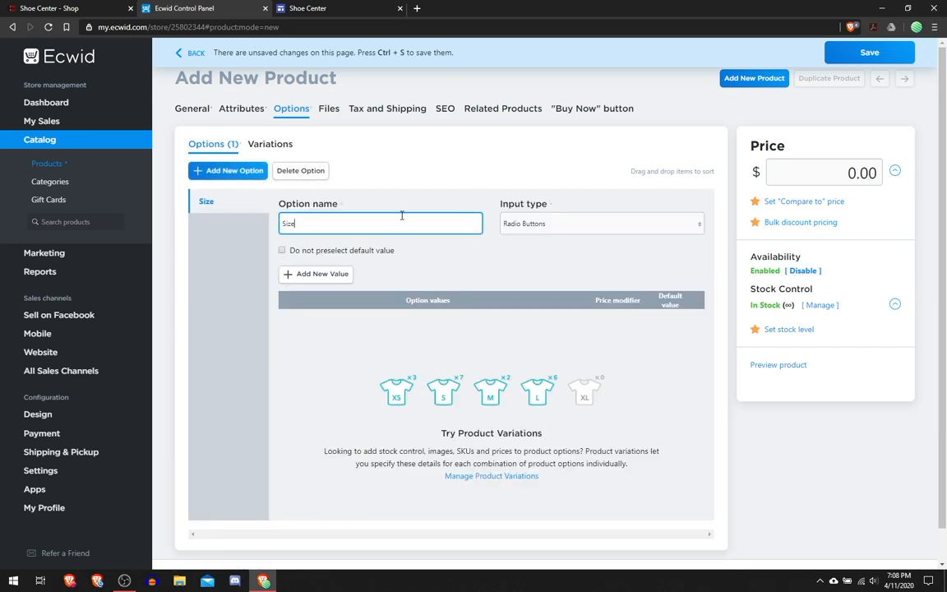
pyautogui.click(601, 222)
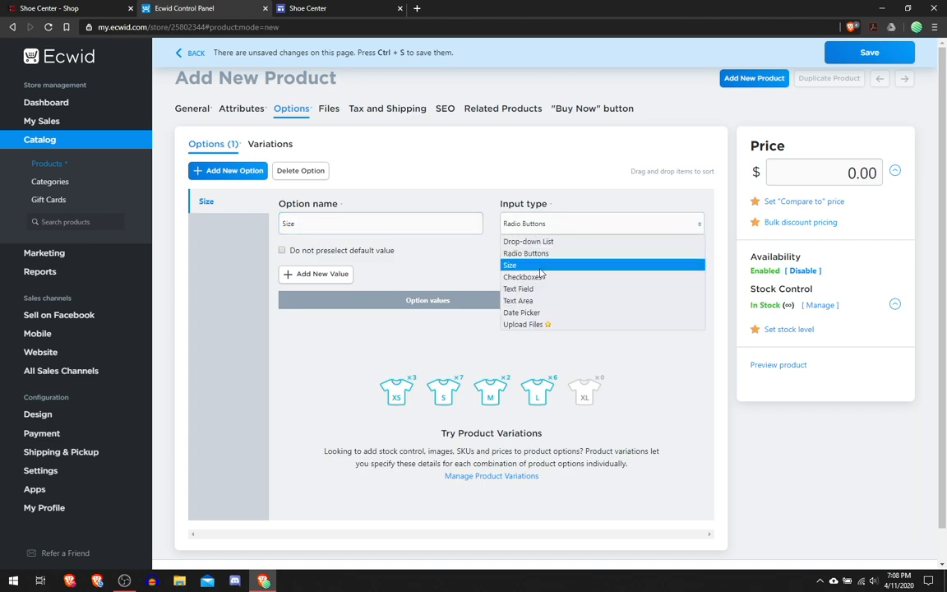
pyautogui.click(510, 265)
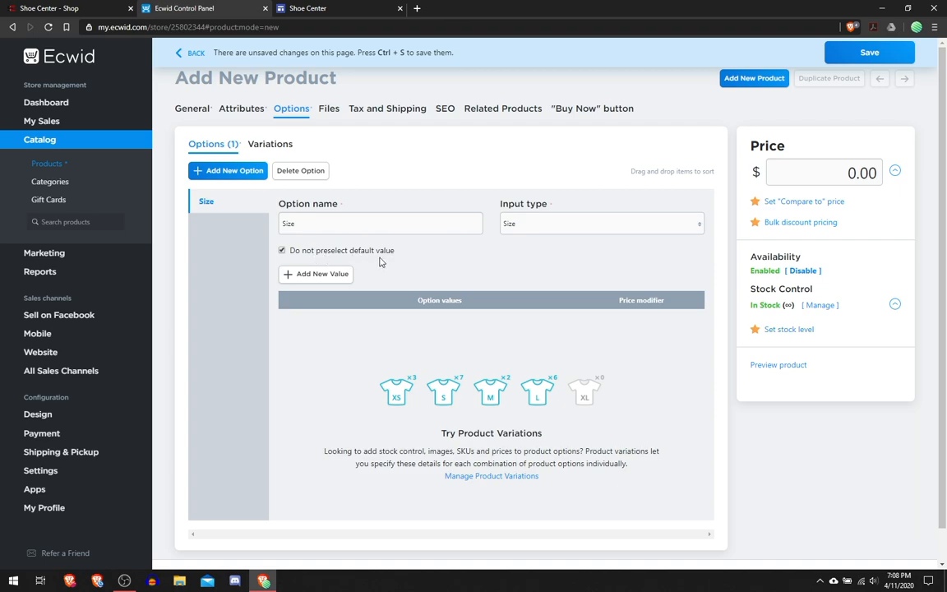
pyautogui.moveTo(450, 256)
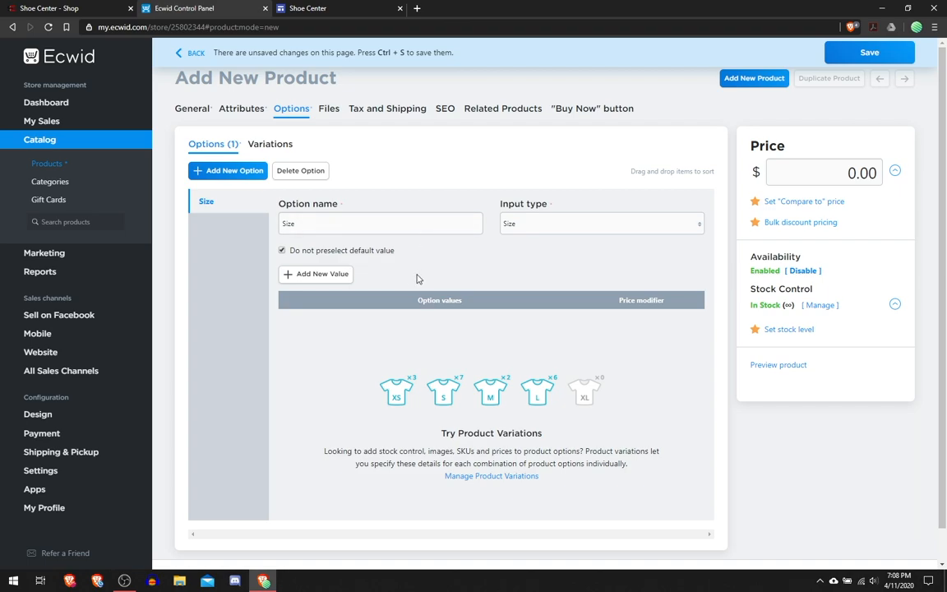
pyautogui.moveTo(505, 276)
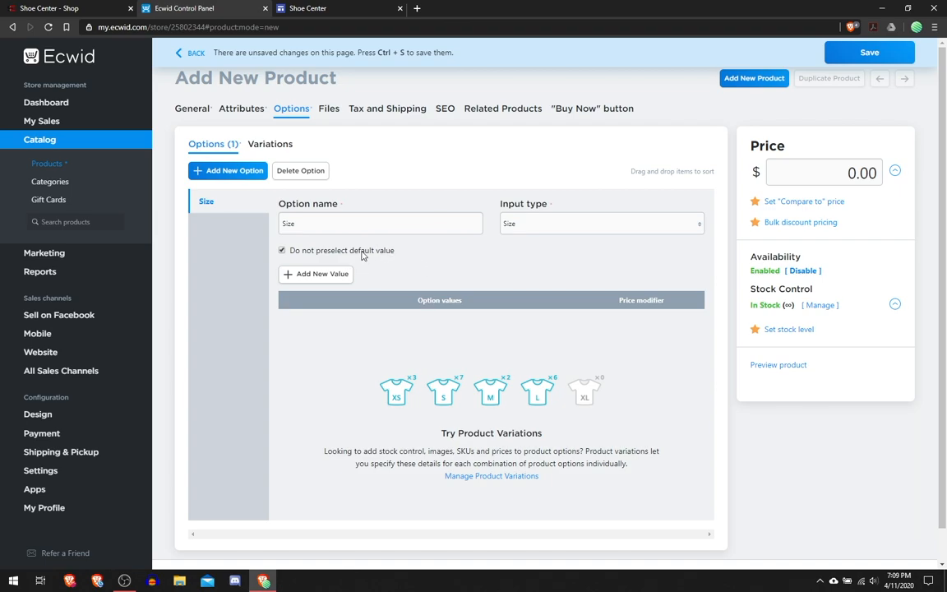
pyautogui.moveTo(483, 276)
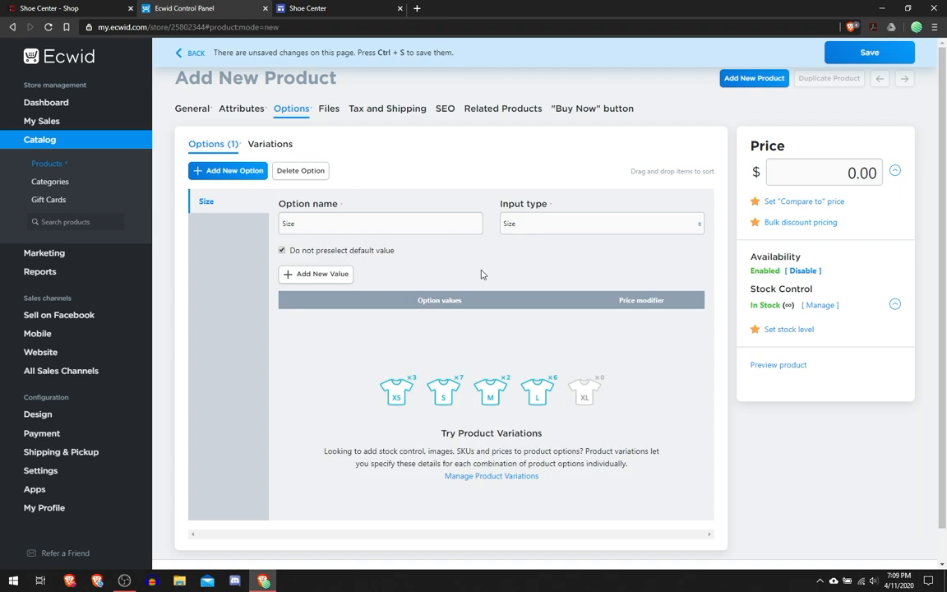
pyautogui.moveTo(360, 250)
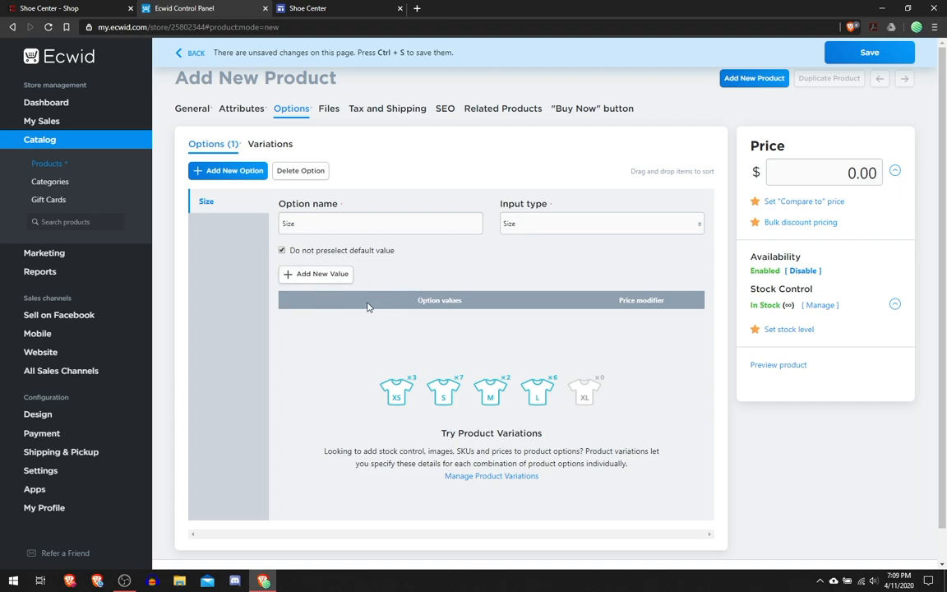
pyautogui.moveTo(481, 251)
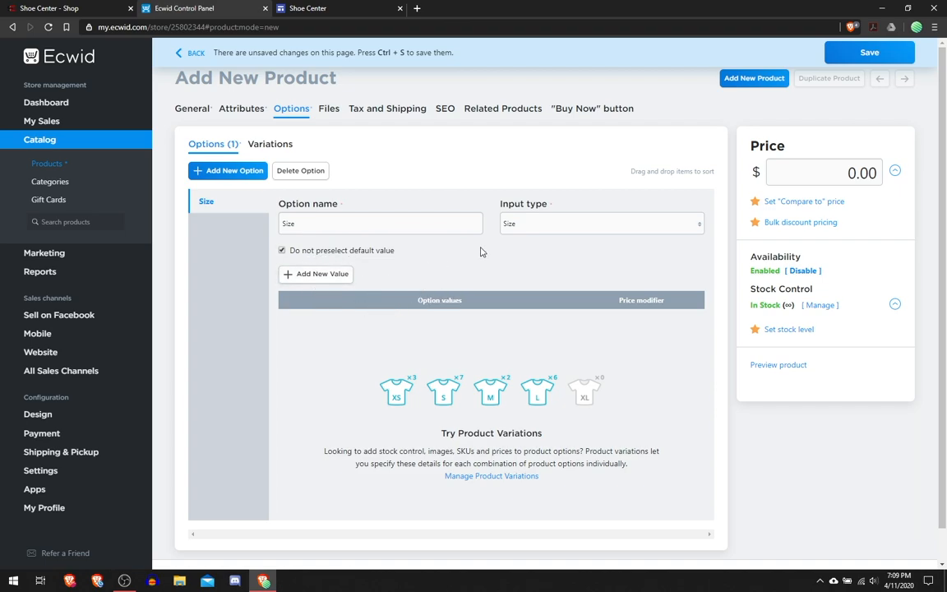
pyautogui.moveTo(423, 266)
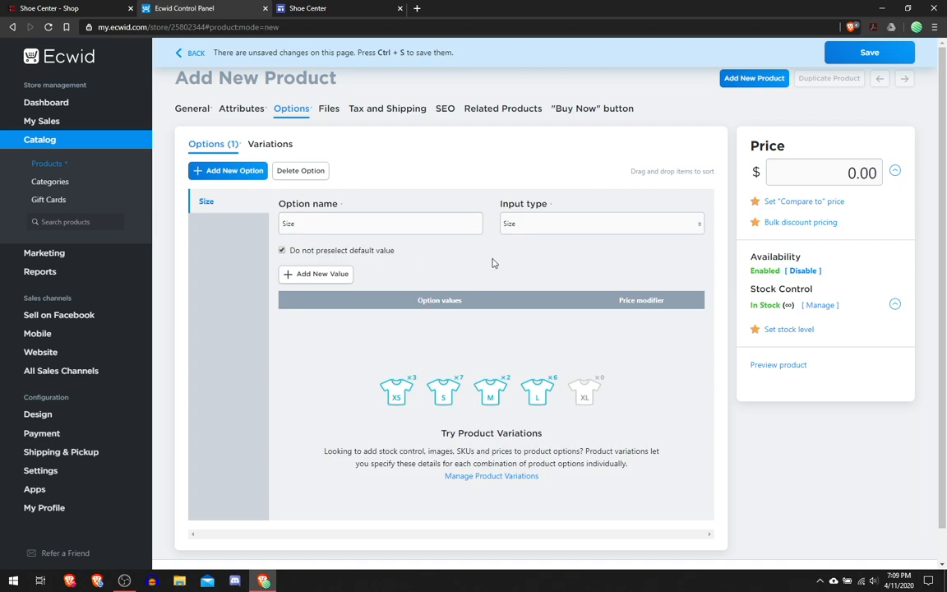
pyautogui.moveTo(345, 269)
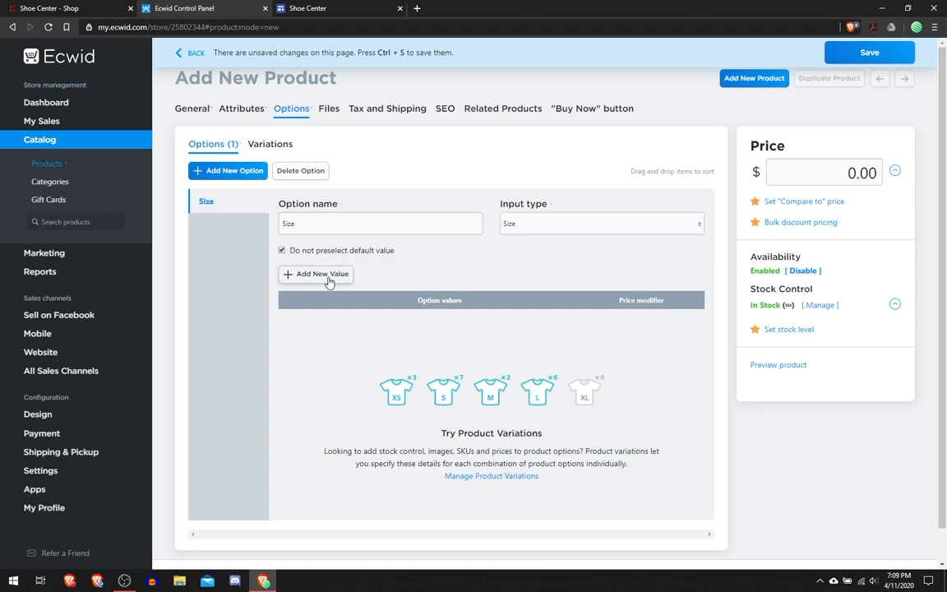
# Step: Add size value 7 with a 0.00 dollar increase price modifier
pyautogui.click(316, 274)
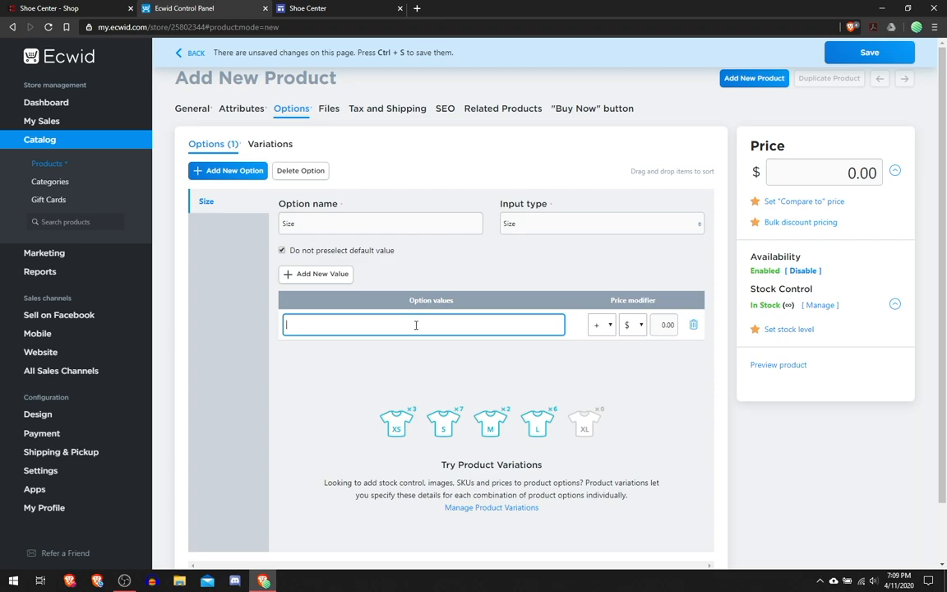
pyautogui.write('7')
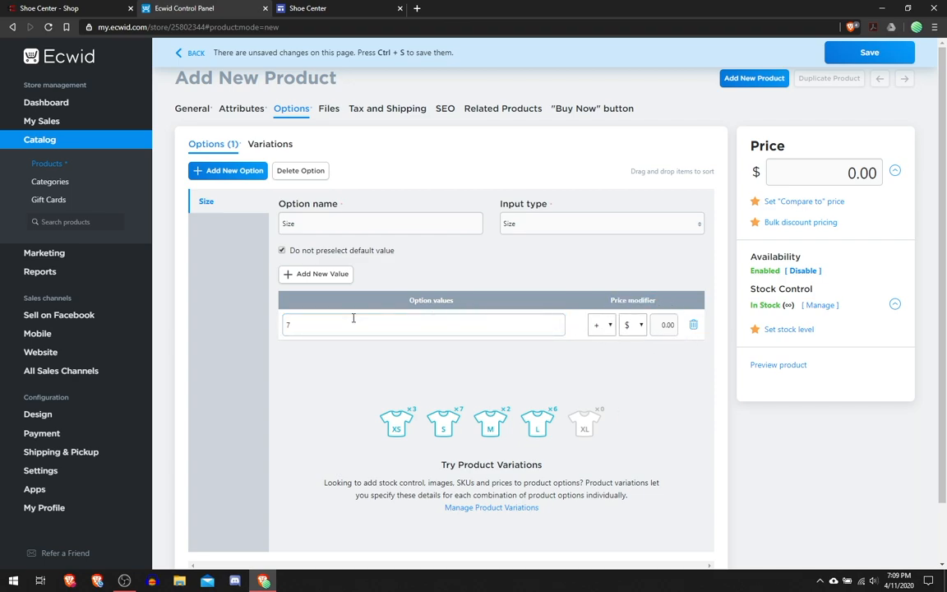
pyautogui.click(602, 324)
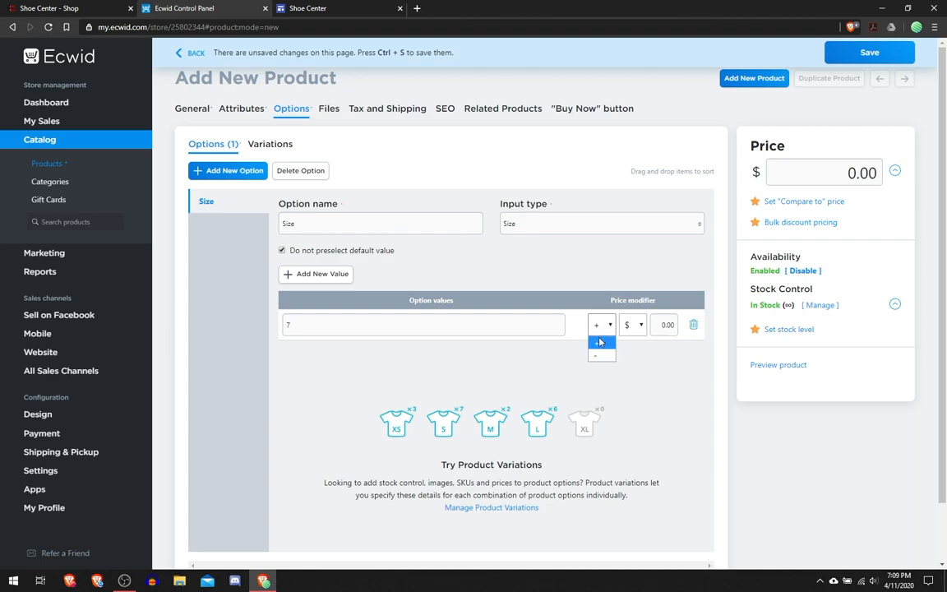
pyautogui.click(596, 342)
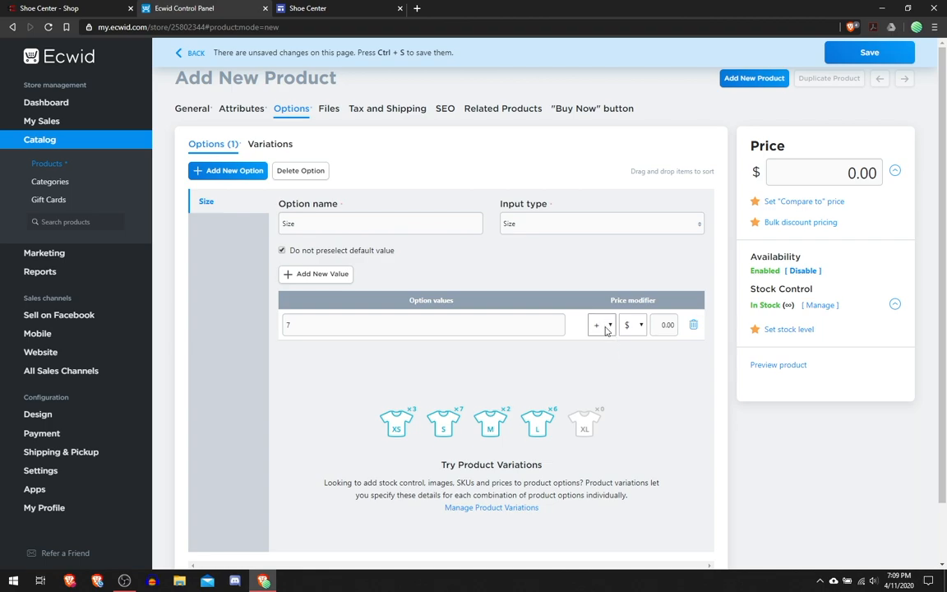
pyautogui.click(633, 324)
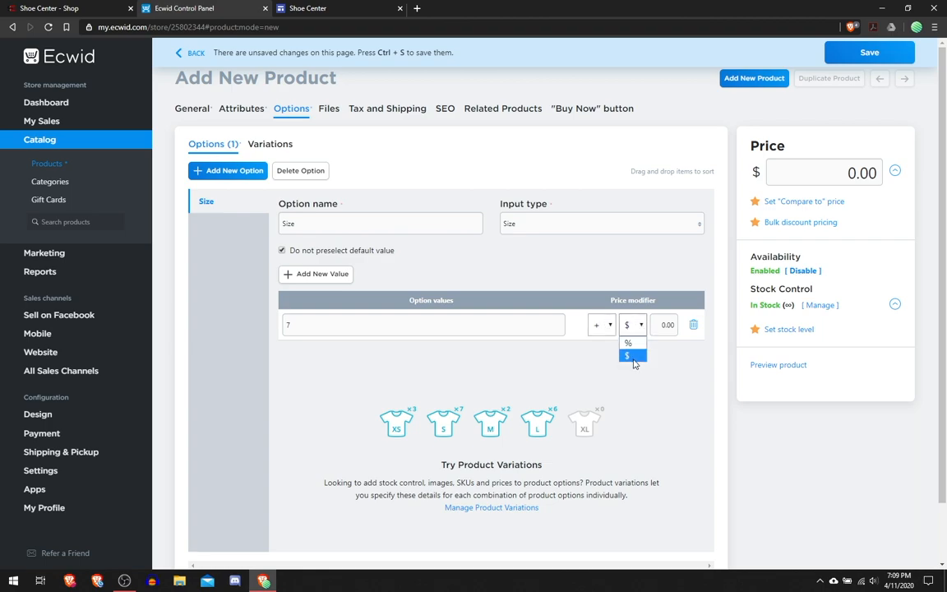
pyautogui.click(627, 355)
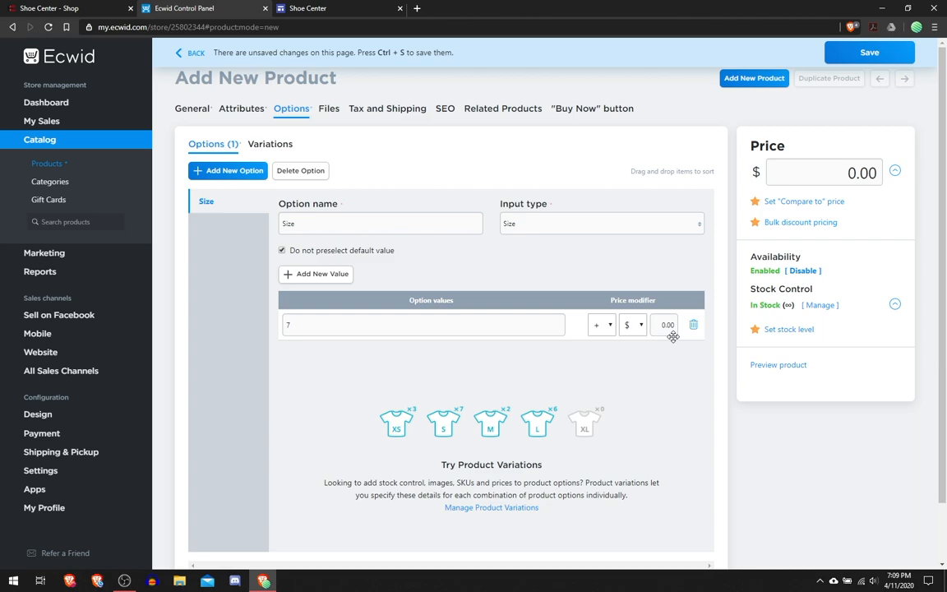
pyautogui.moveTo(526, 312)
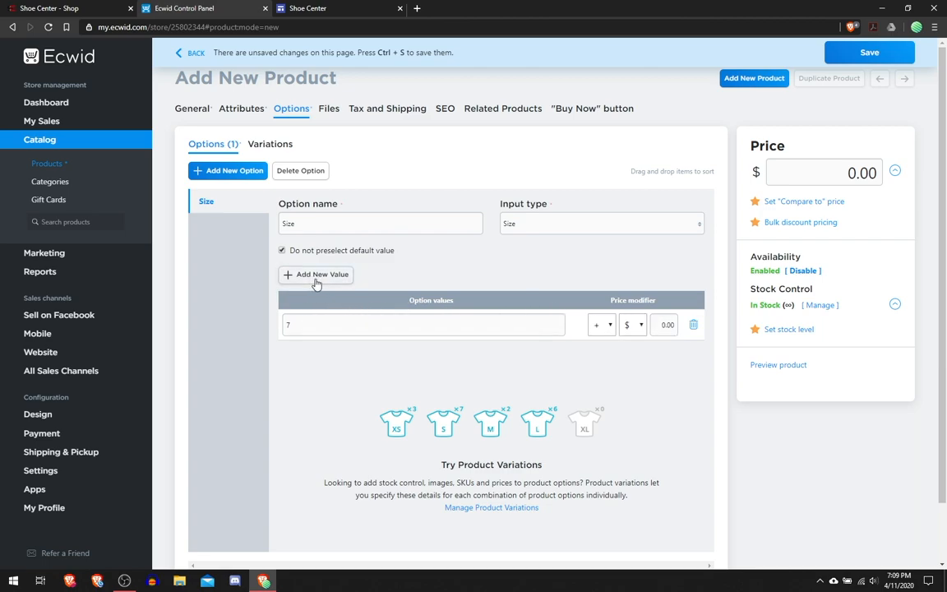
# Step: Add the remaining Size values, including 8 and 8.5
pyautogui.click(316, 273)
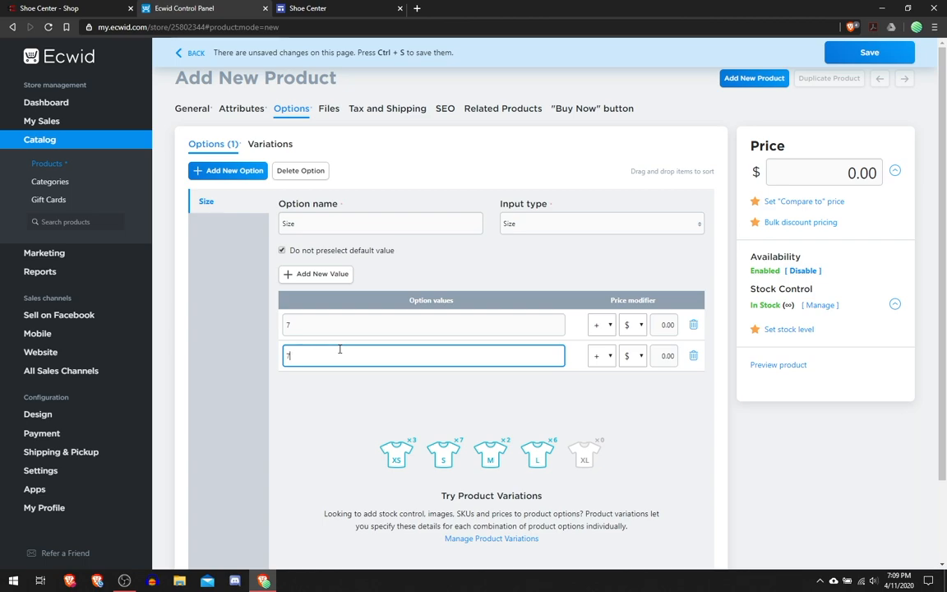
pyautogui.click(315, 274)
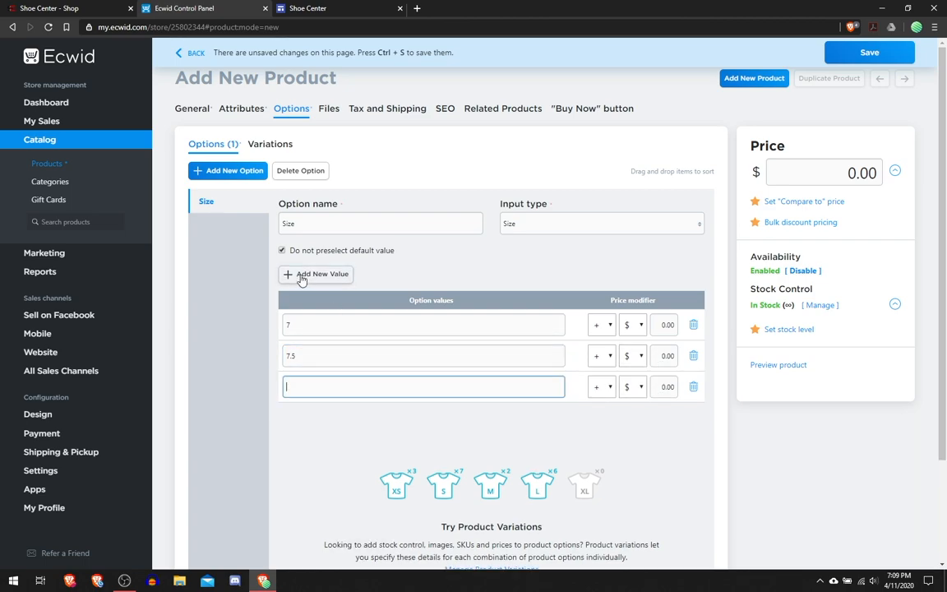
pyautogui.write('8')
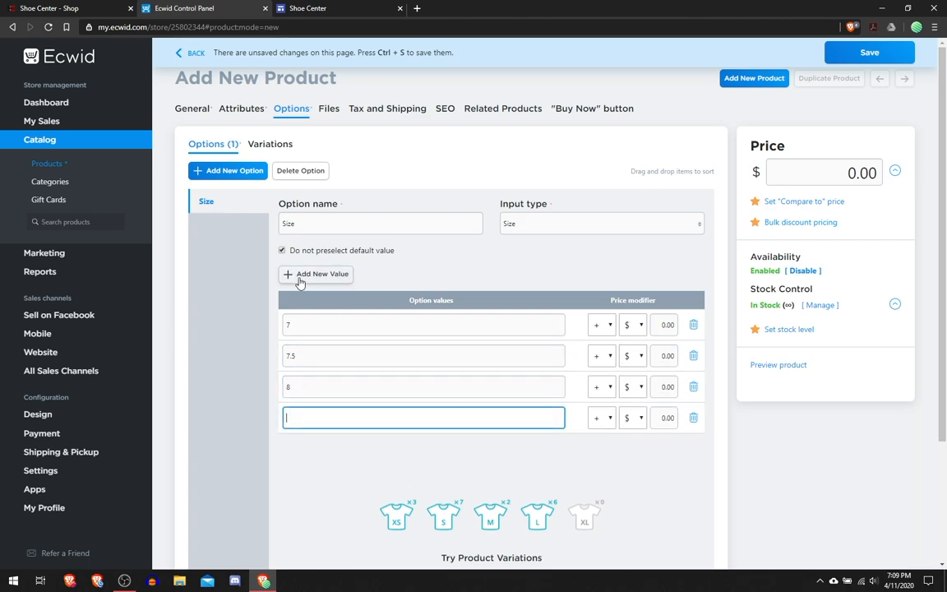
pyautogui.write('8.5')
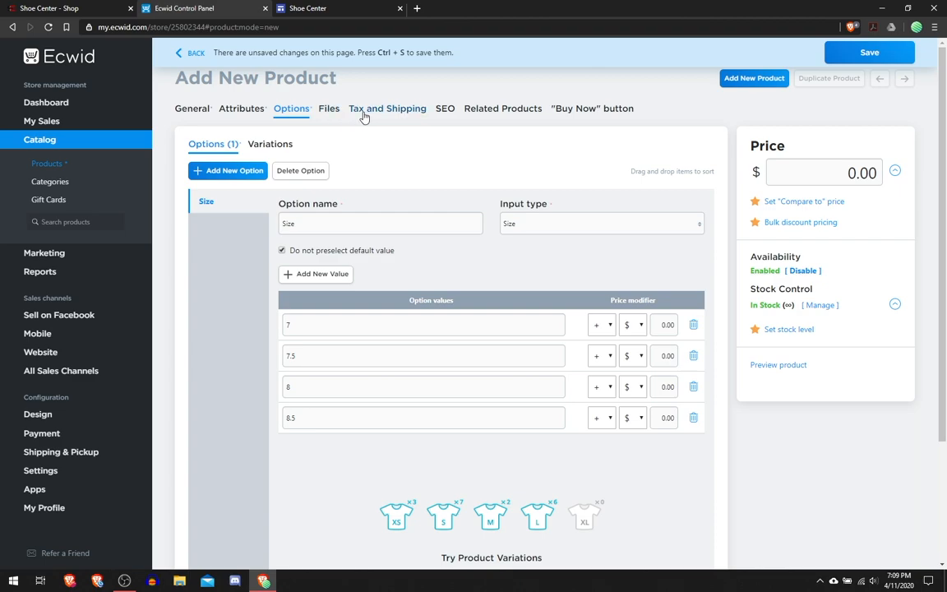
# Step: Review the Files, Tax and Shipping, and SEO tabs, leaving weight blank
pyautogui.click(328, 107)
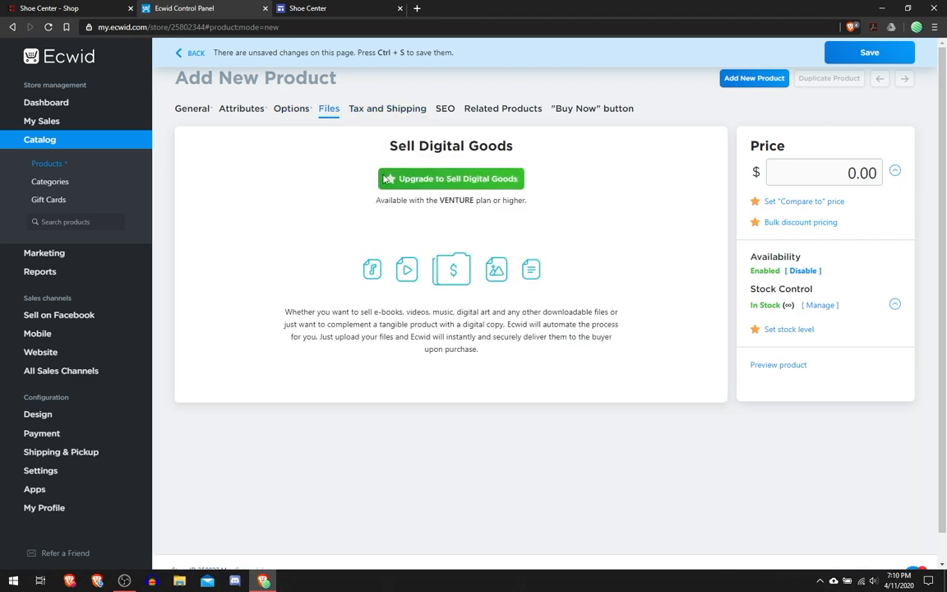
pyautogui.click(387, 108)
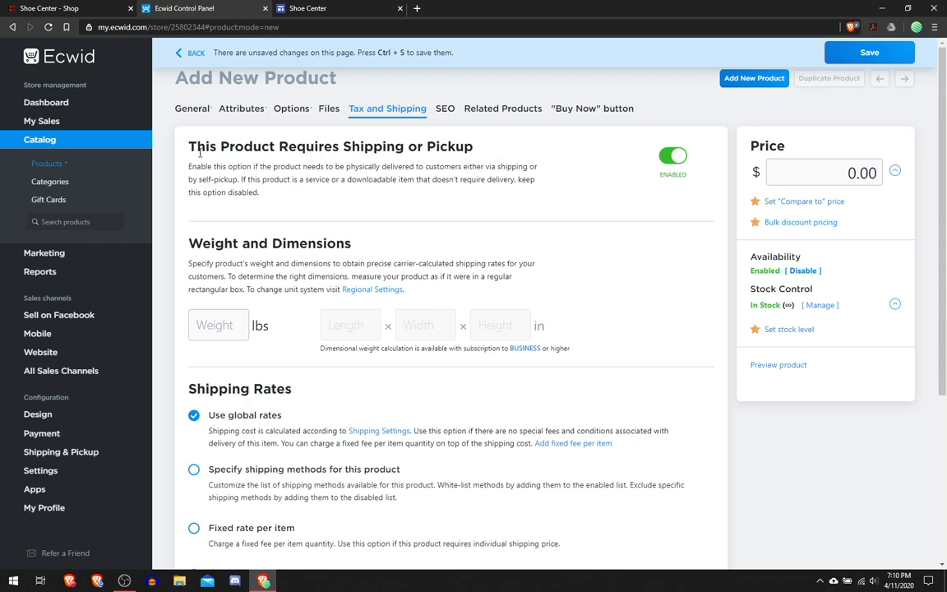
pyautogui.moveTo(495, 149)
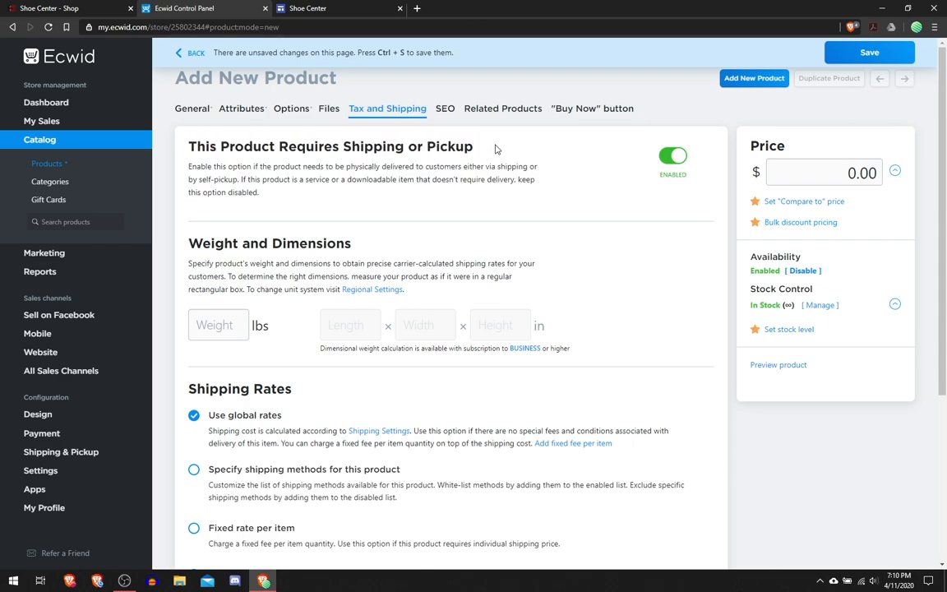
pyautogui.moveTo(566, 166)
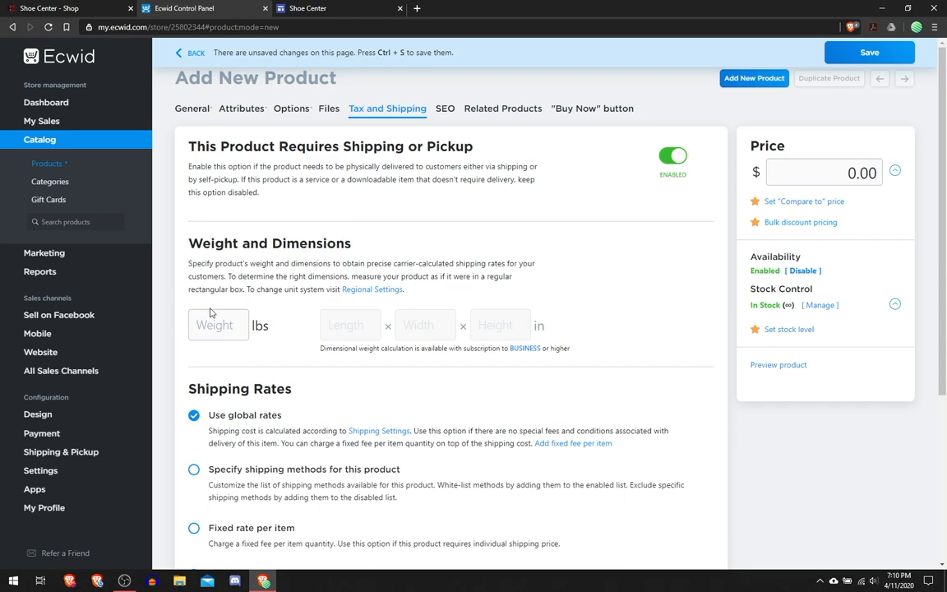
pyautogui.click(218, 325)
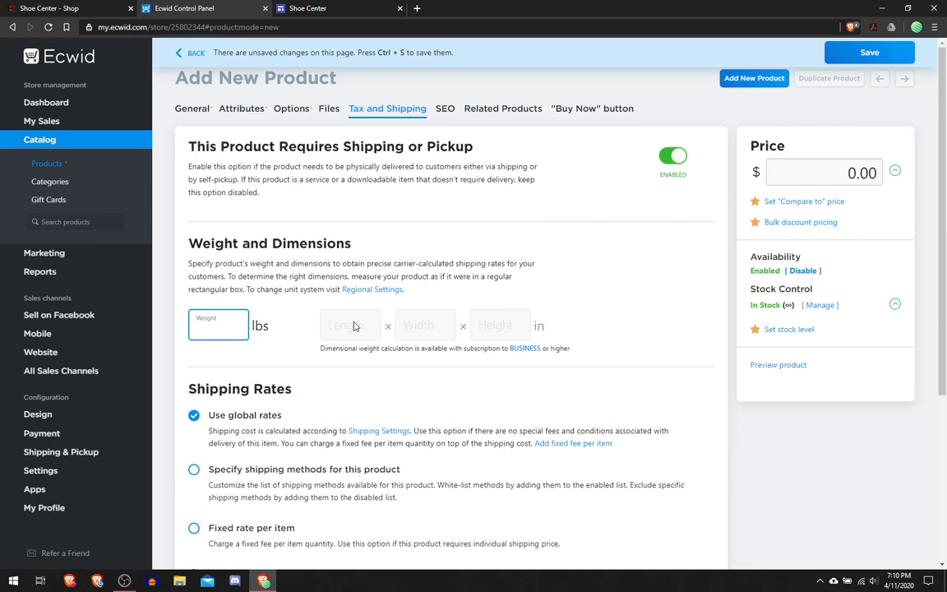
pyautogui.scroll(-3)
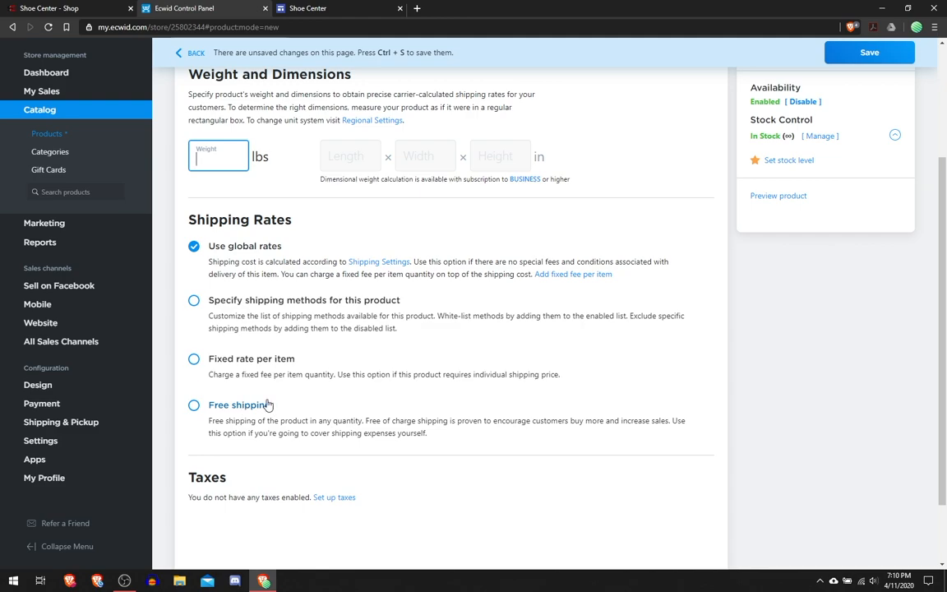
pyautogui.scroll(-3)
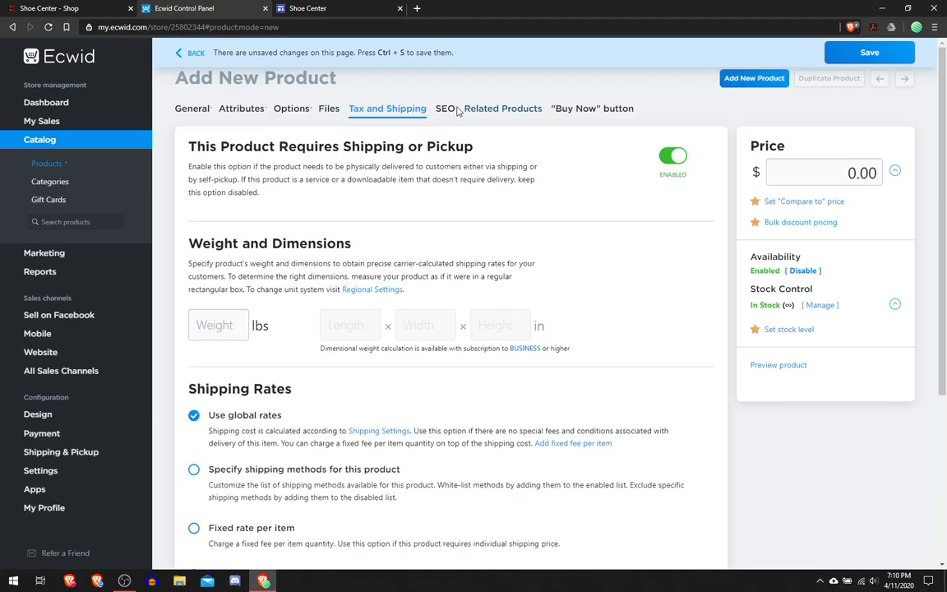
pyautogui.click(445, 108)
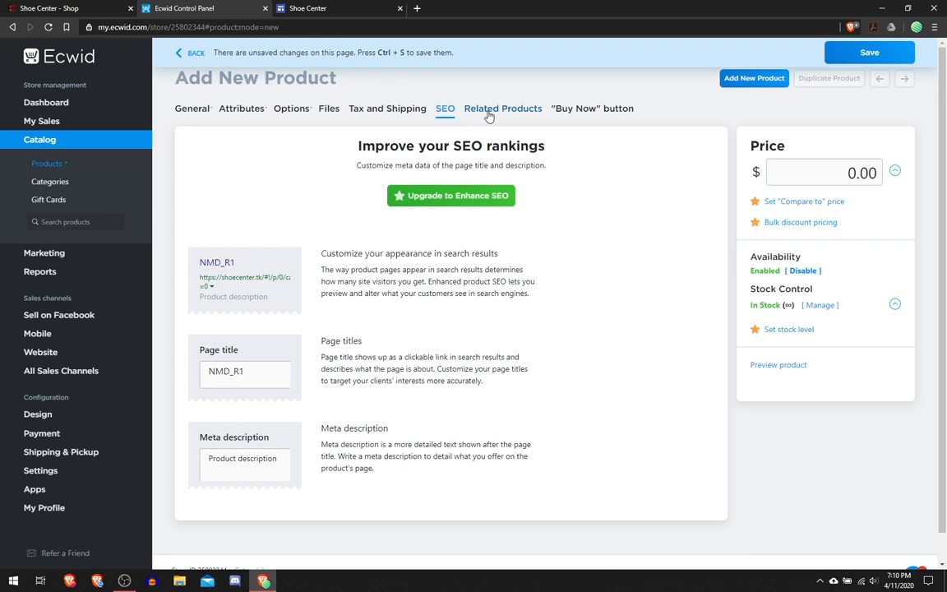
# Step: Look through the Related Products tab and the Buy Now embed settings
pyautogui.click(502, 108)
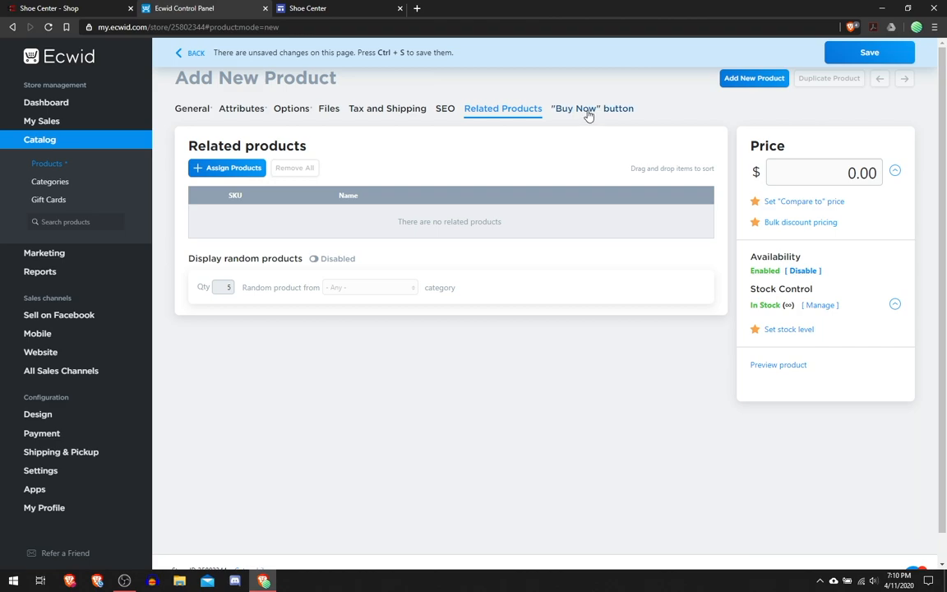
pyautogui.click(592, 108)
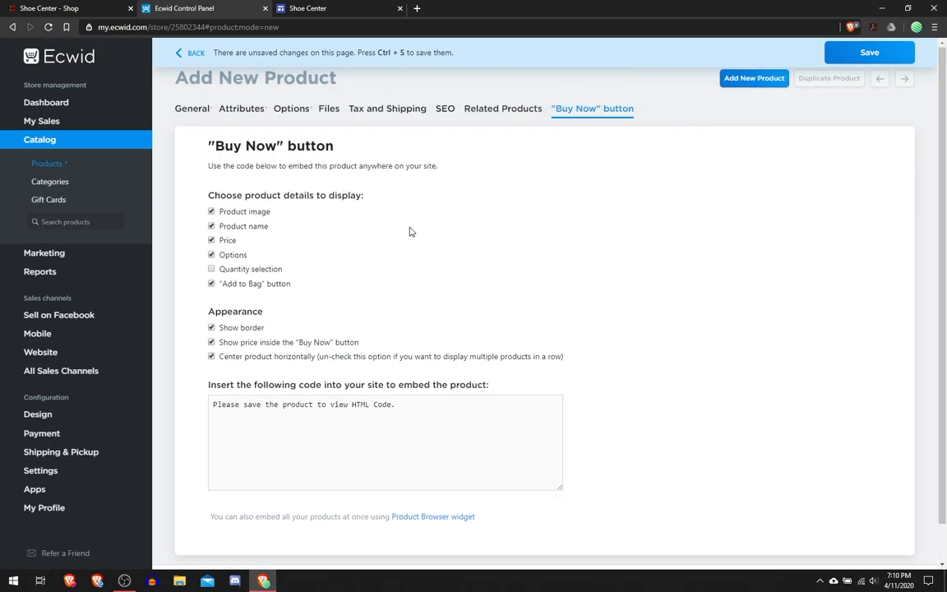
pyautogui.moveTo(243, 136)
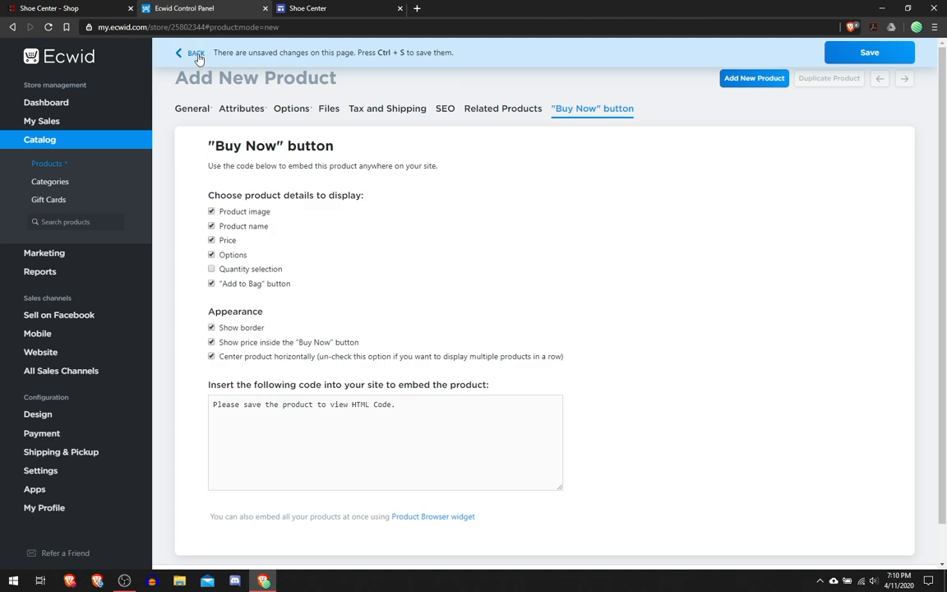
# Step: Discard the unsaved NMD_R1 draft and scroll through the seven sneaker products
pyautogui.click(194, 52)
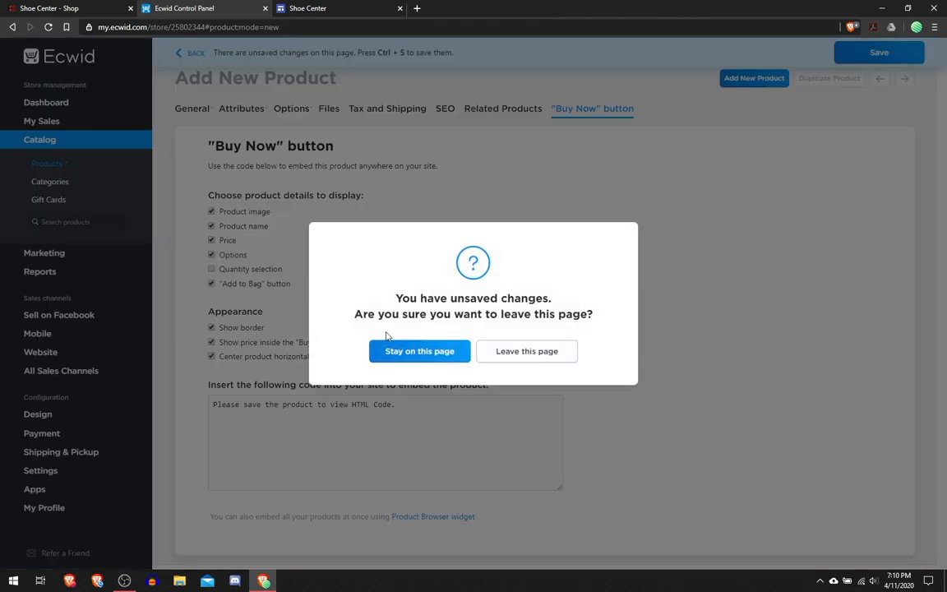
pyautogui.click(527, 351)
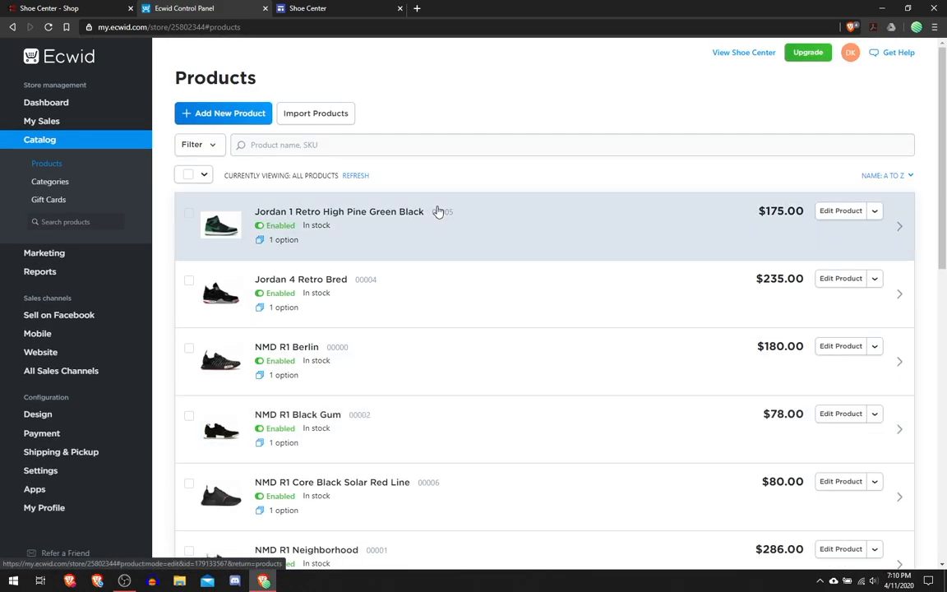
pyautogui.moveTo(413, 278)
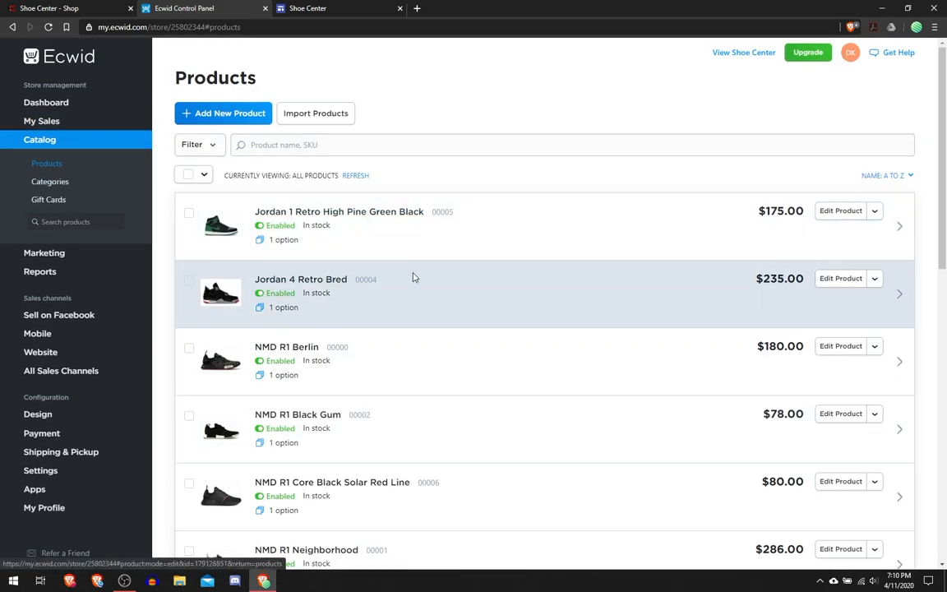
pyautogui.scroll(-3)
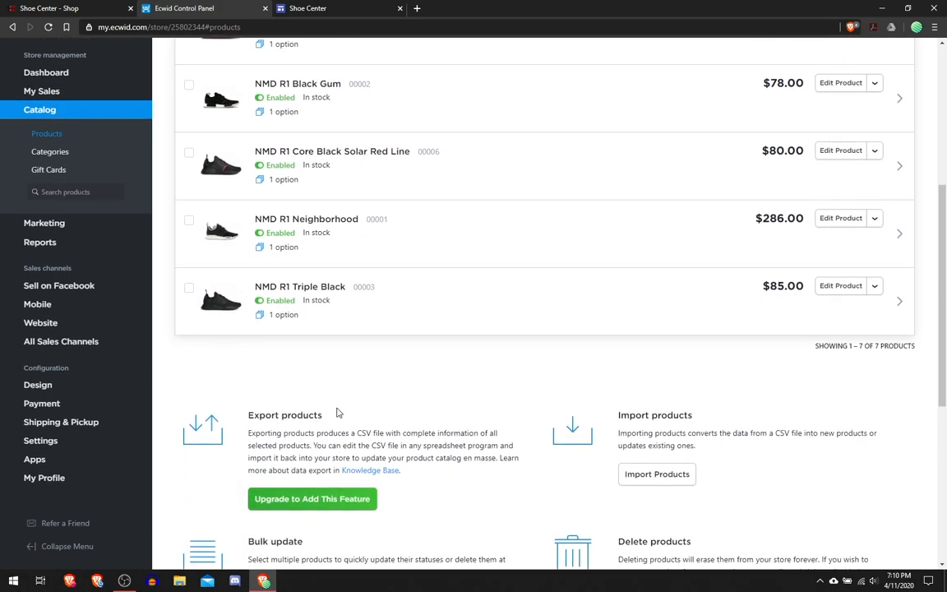
pyautogui.scroll(-3)
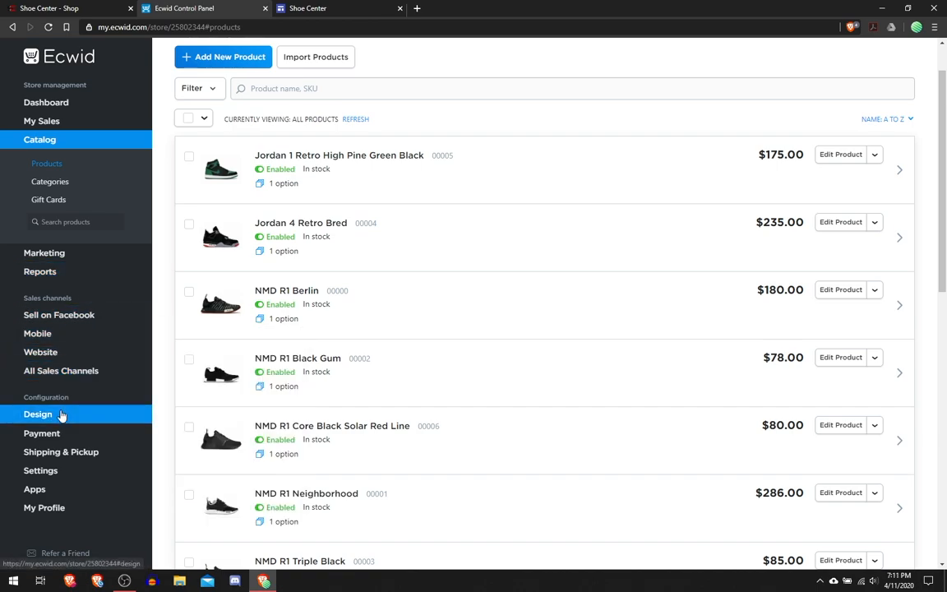
pyautogui.moveTo(40, 352)
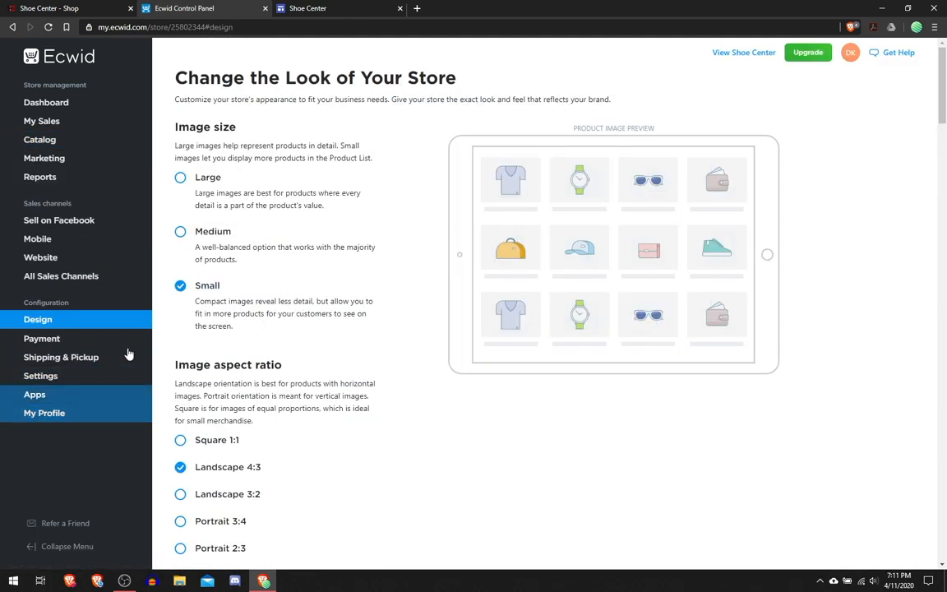
pyautogui.moveTo(622, 211)
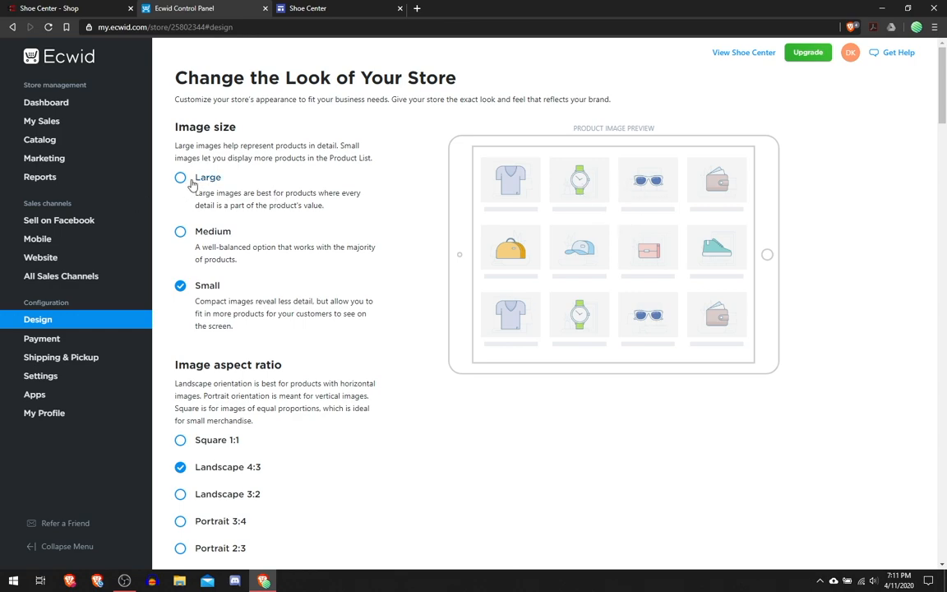
# Step: Try Large, Medium and Small product image sizes, keep Small, and view the live shop
pyautogui.click(180, 178)
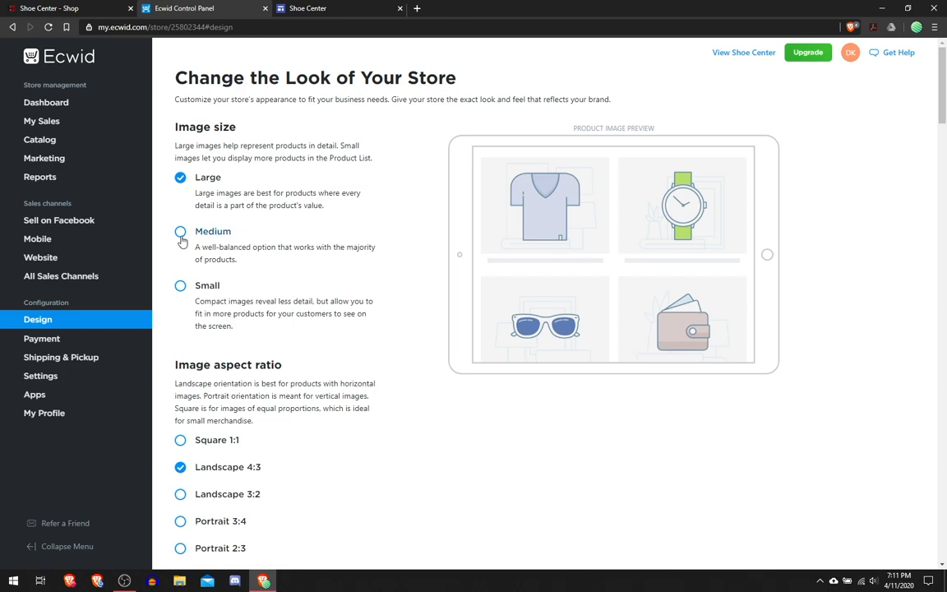
pyautogui.click(180, 231)
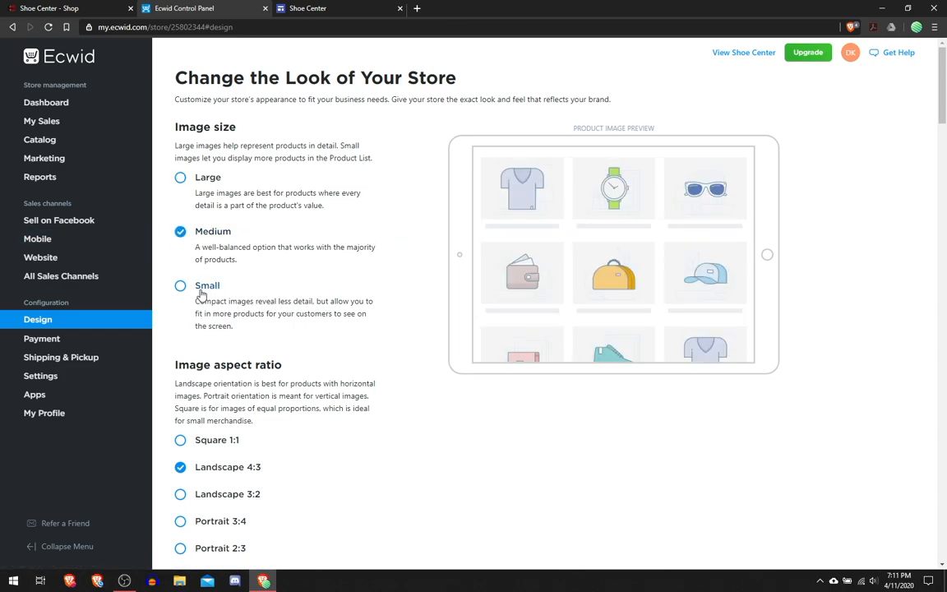
pyautogui.click(180, 285)
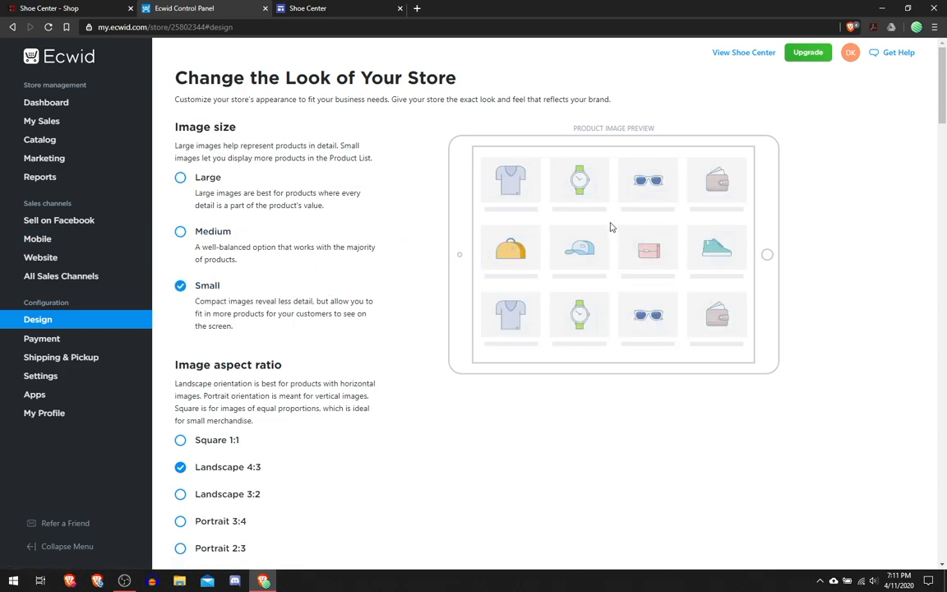
pyautogui.moveTo(196, 214)
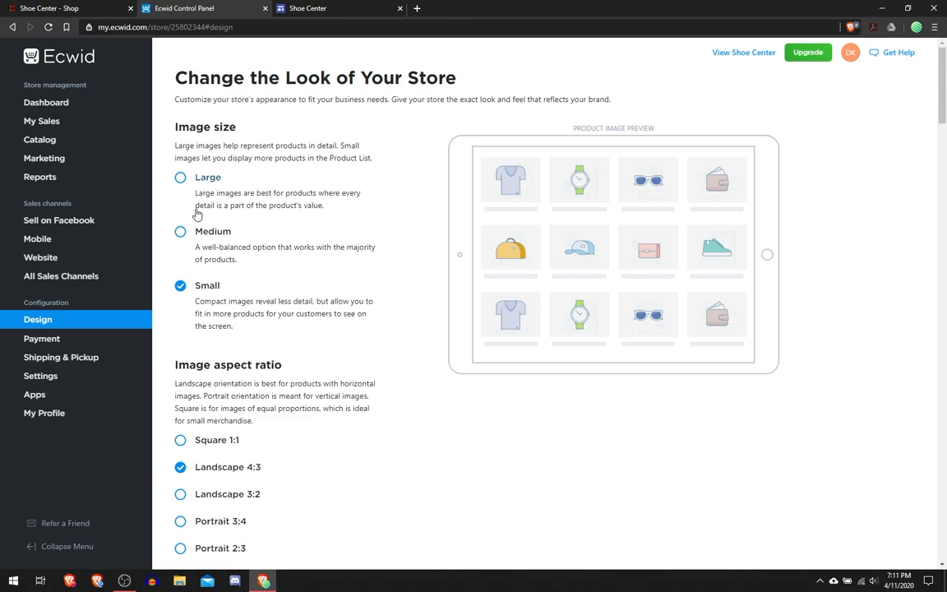
pyautogui.moveTo(235, 209)
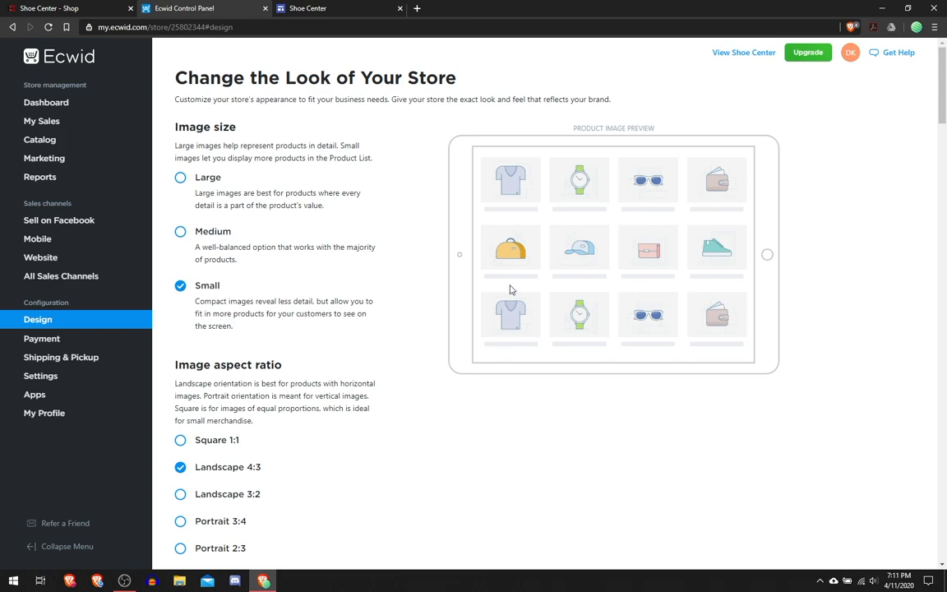
pyautogui.scroll(-3)
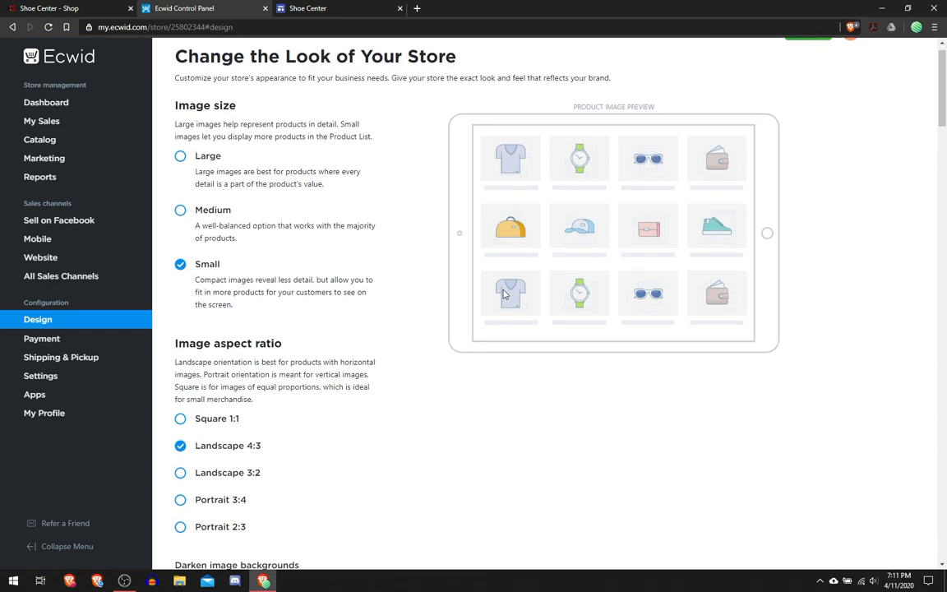
pyautogui.scroll(-3)
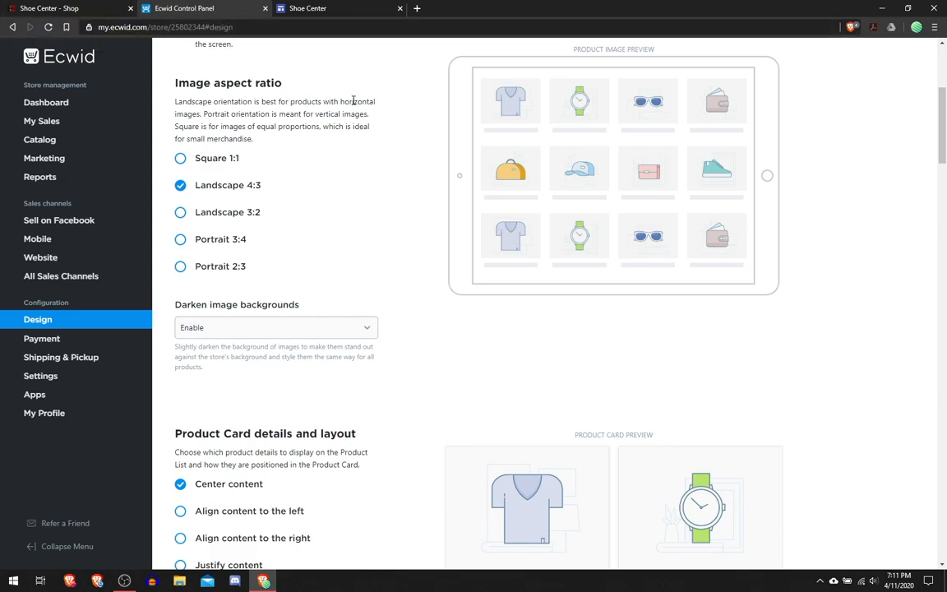
pyautogui.click(49, 8)
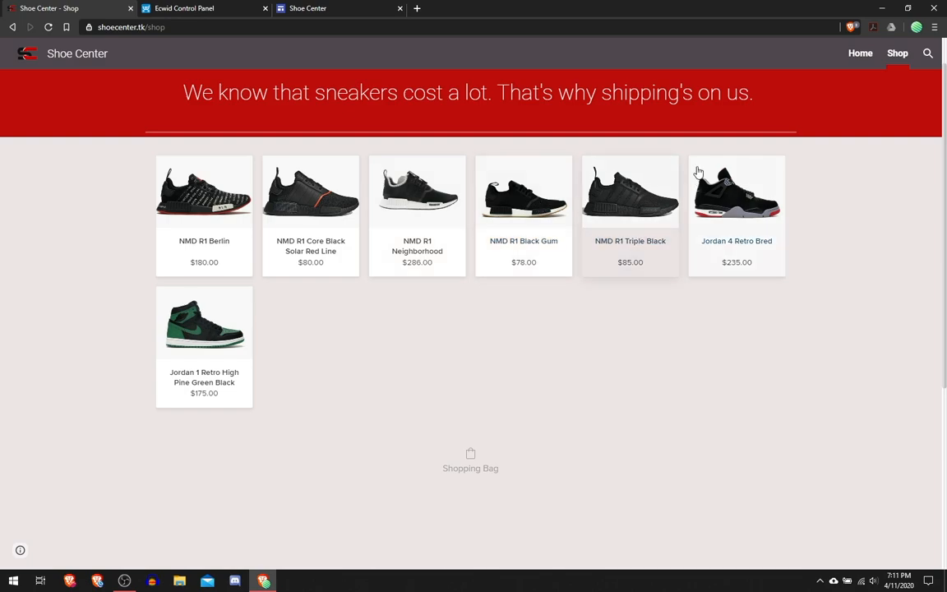
pyautogui.click(197, 8)
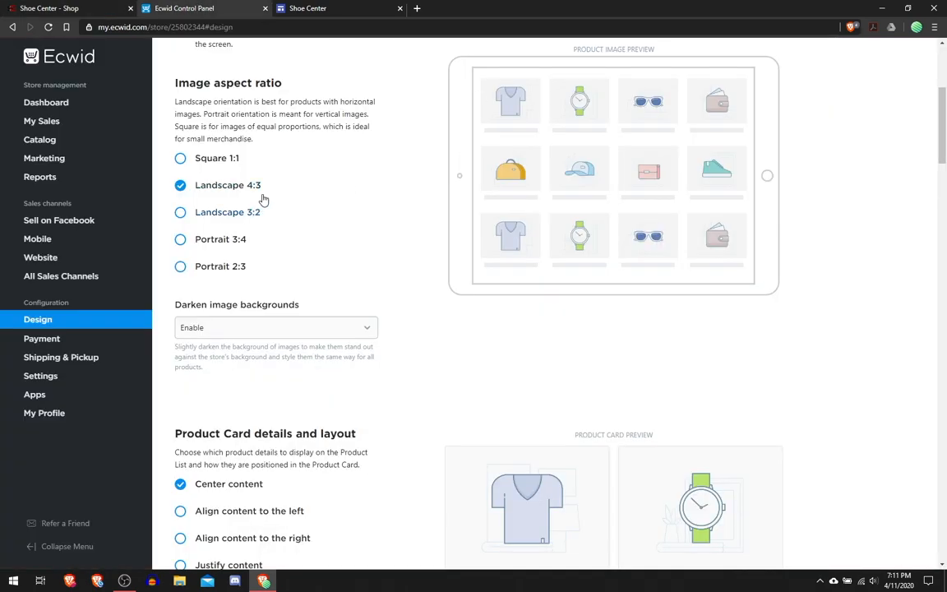
pyautogui.scroll(-3)
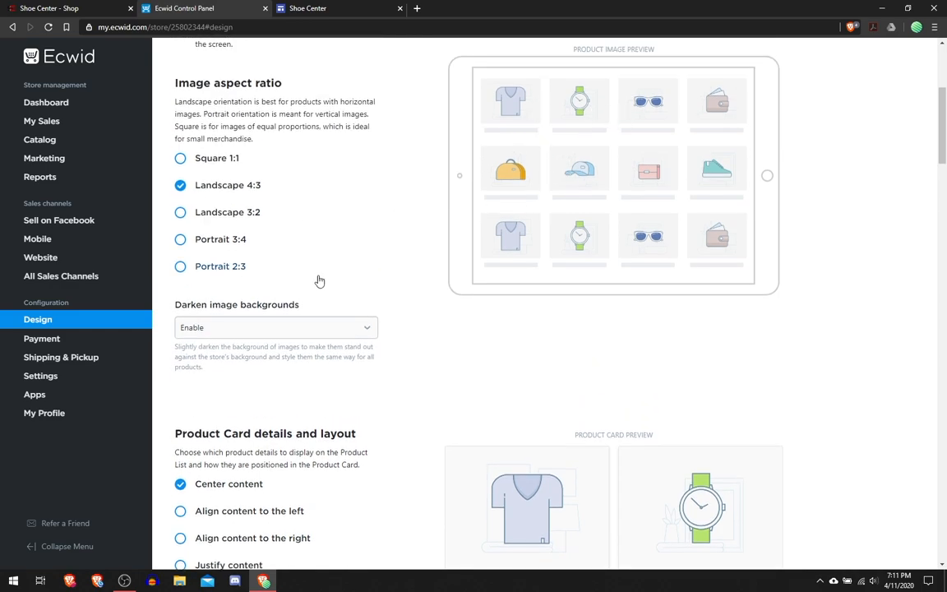
pyautogui.moveTo(337, 328)
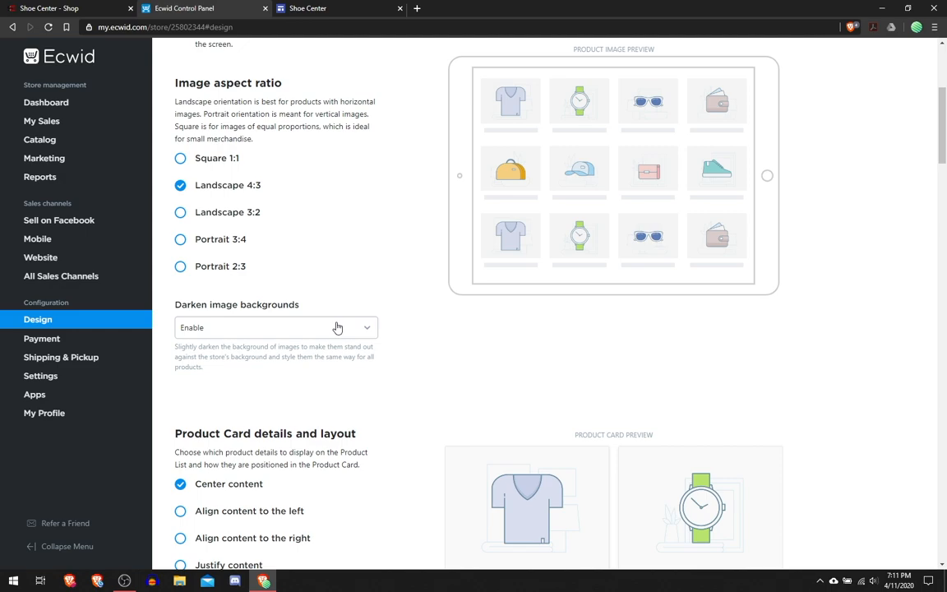
pyautogui.click(276, 327)
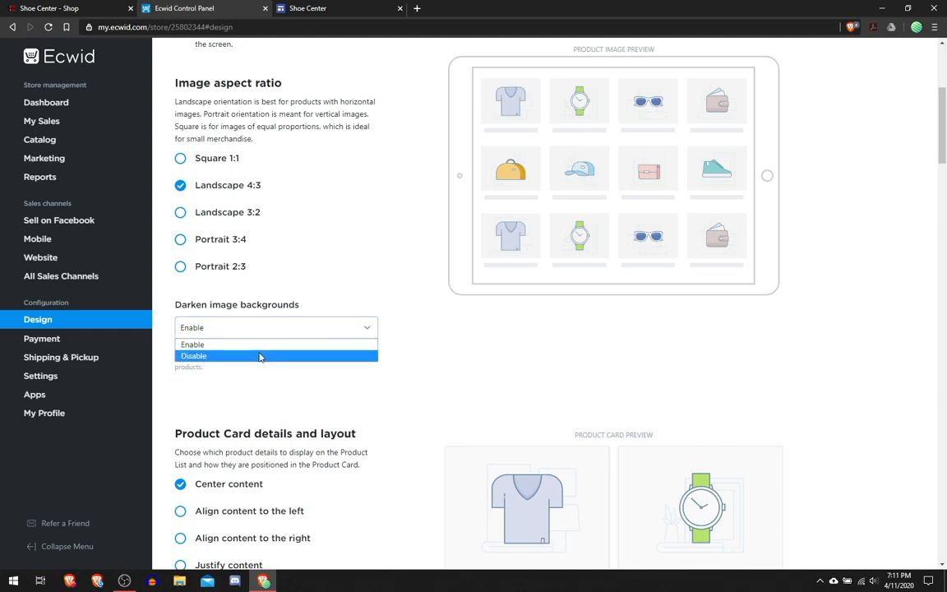
pyautogui.click(194, 355)
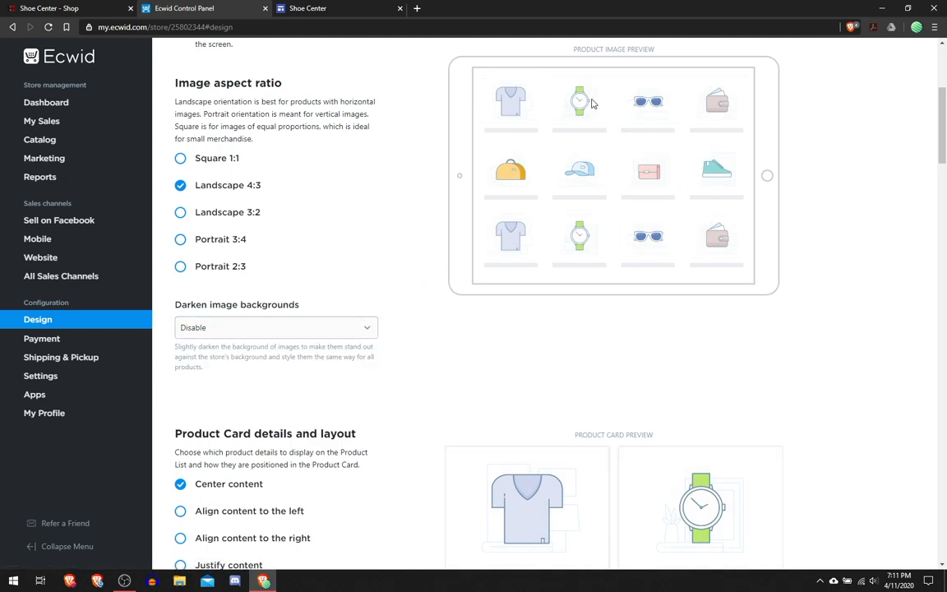
pyautogui.click(276, 327)
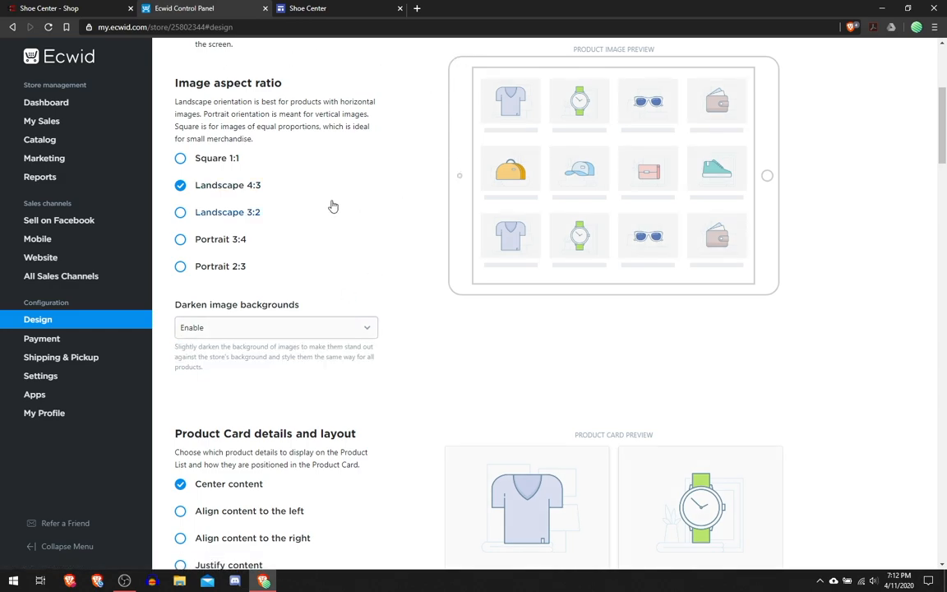
pyautogui.scroll(-3)
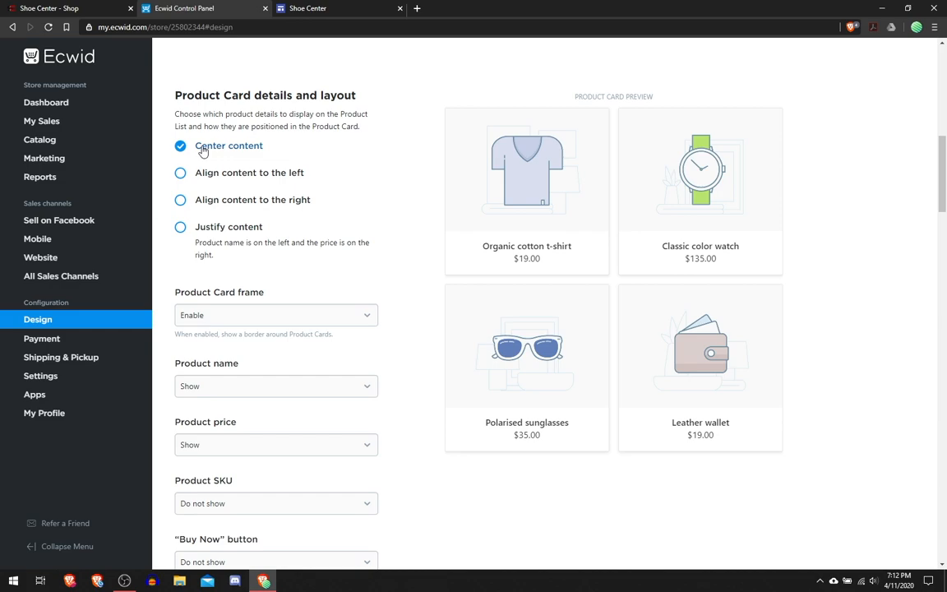
pyautogui.scroll(-3)
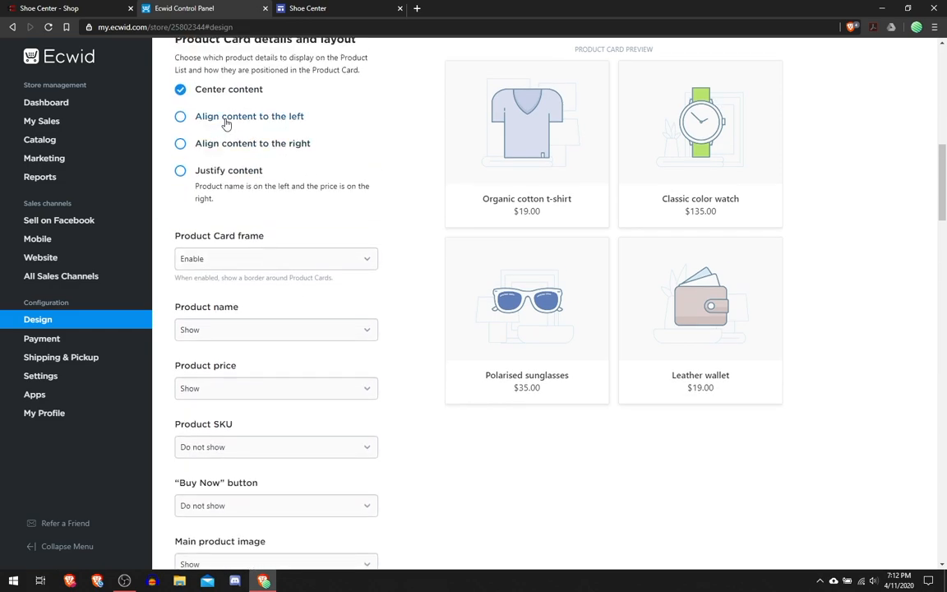
pyautogui.click(180, 143)
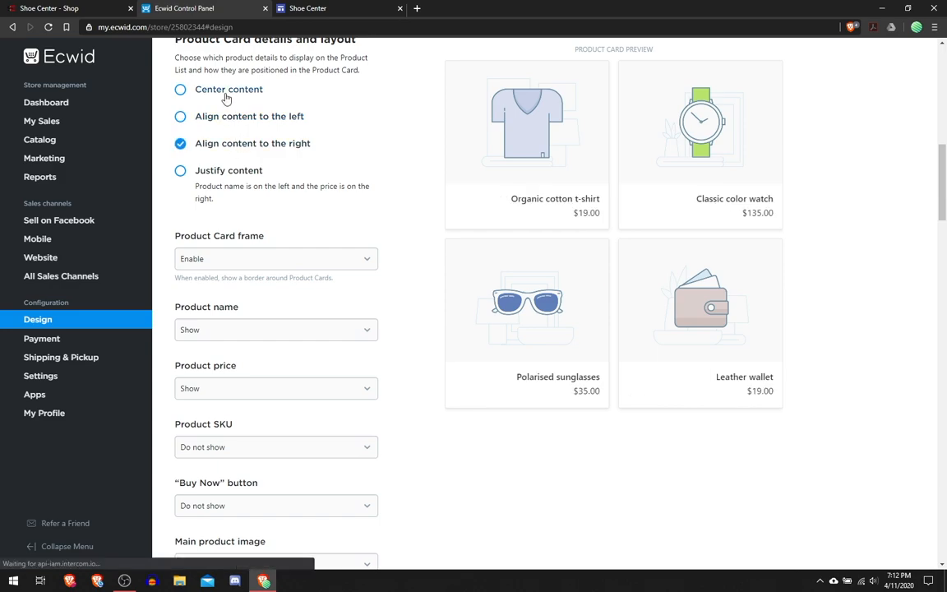
pyautogui.click(180, 86)
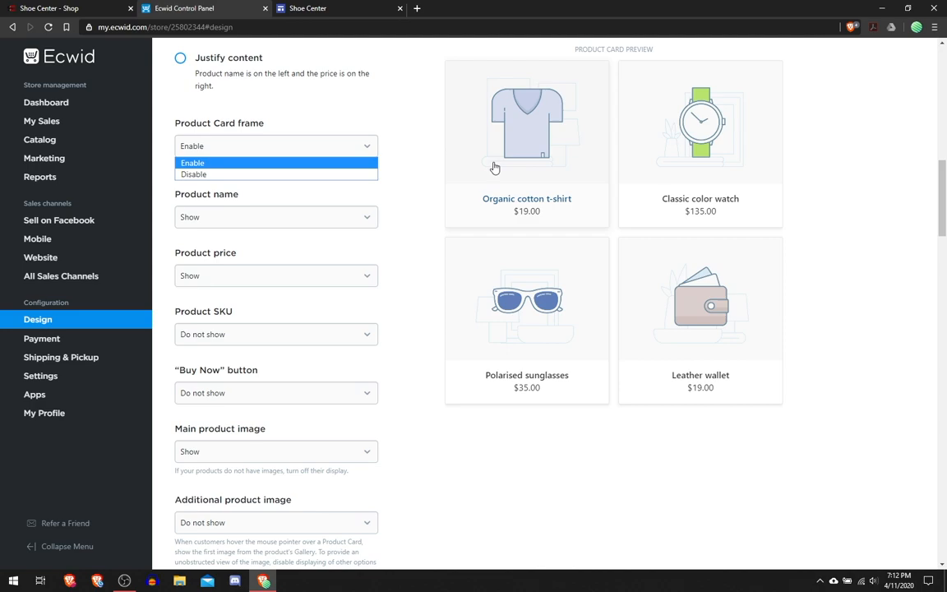
pyautogui.moveTo(575, 233)
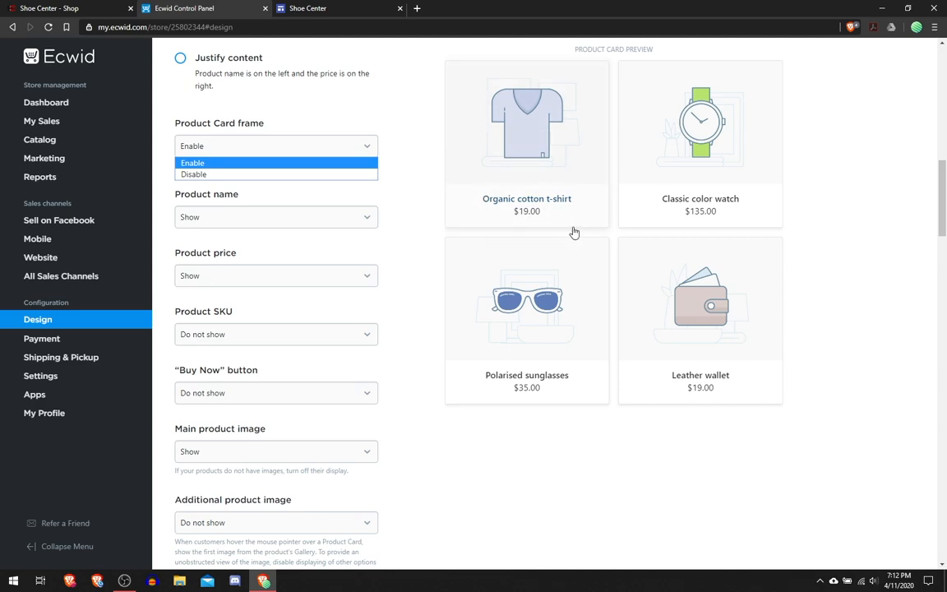
pyautogui.click(193, 174)
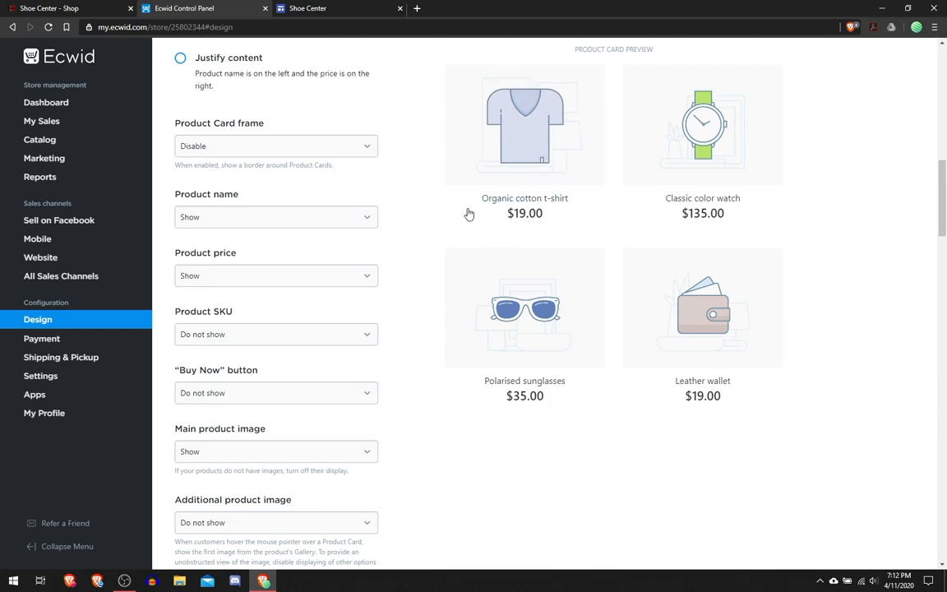
pyautogui.click(276, 145)
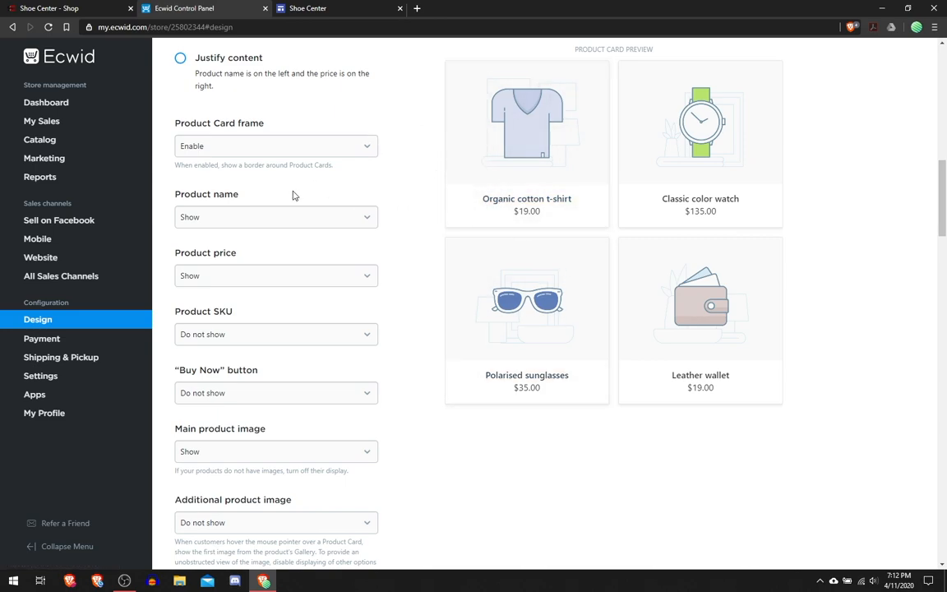
pyautogui.click(276, 216)
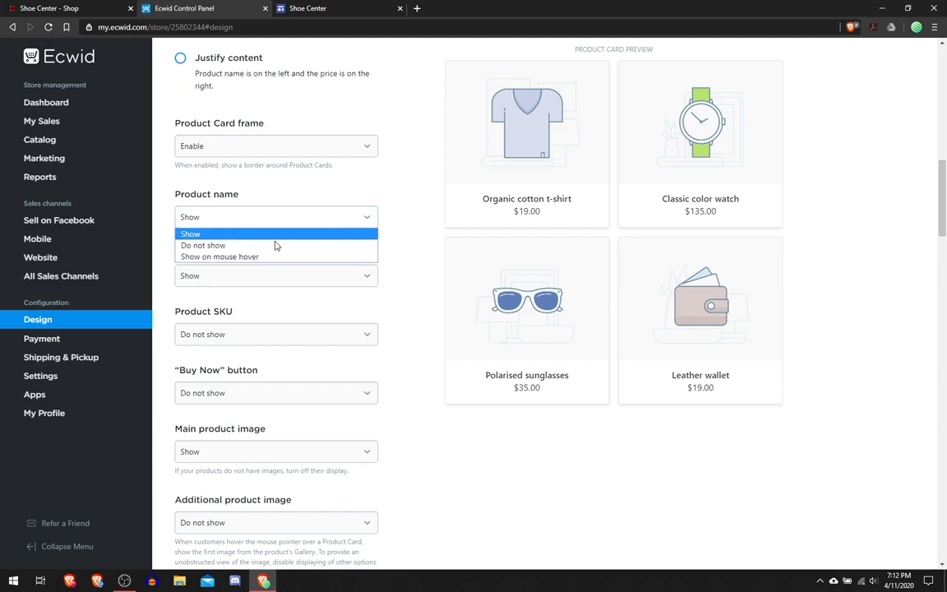
pyautogui.click(190, 233)
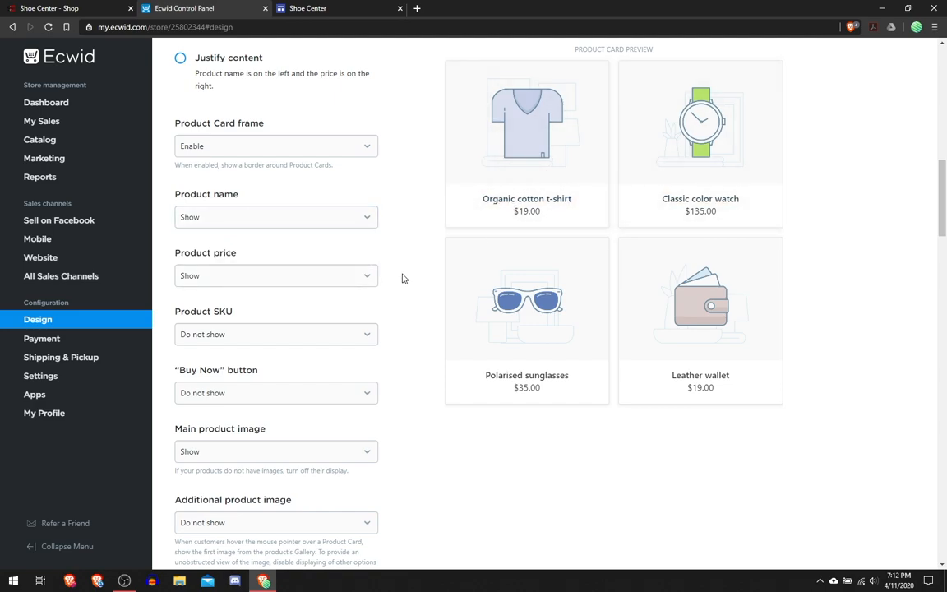
pyautogui.moveTo(264, 209)
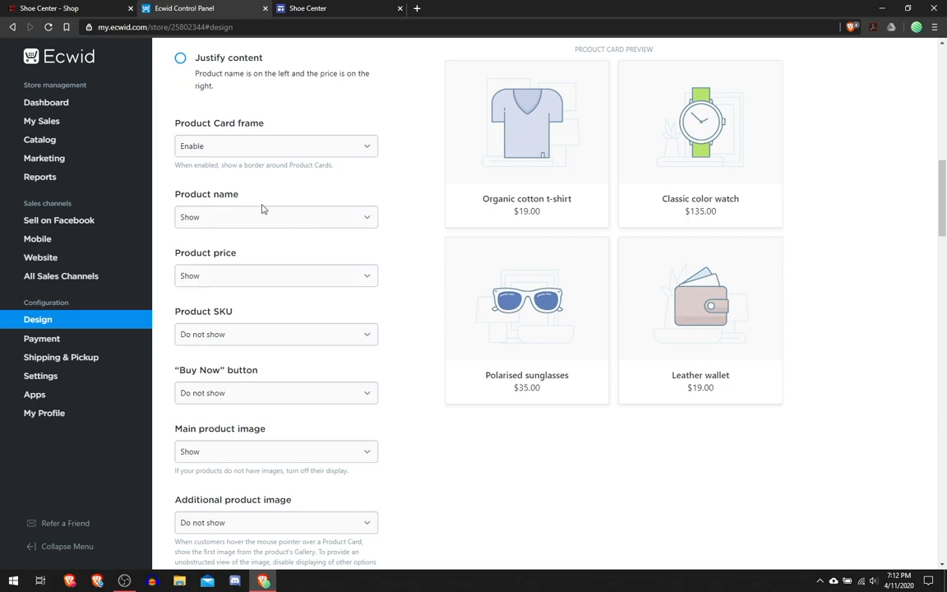
pyautogui.moveTo(268, 276)
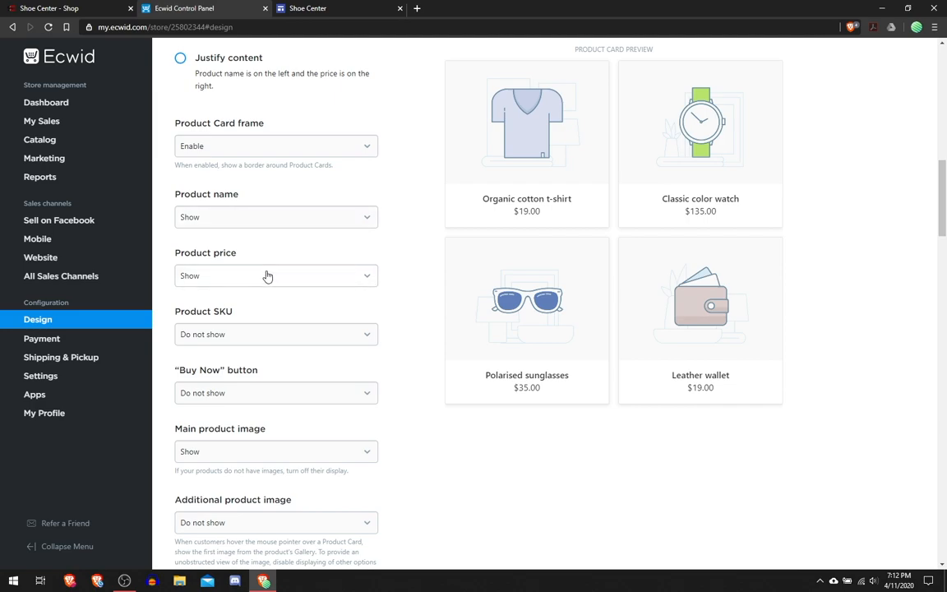
pyautogui.scroll(-3)
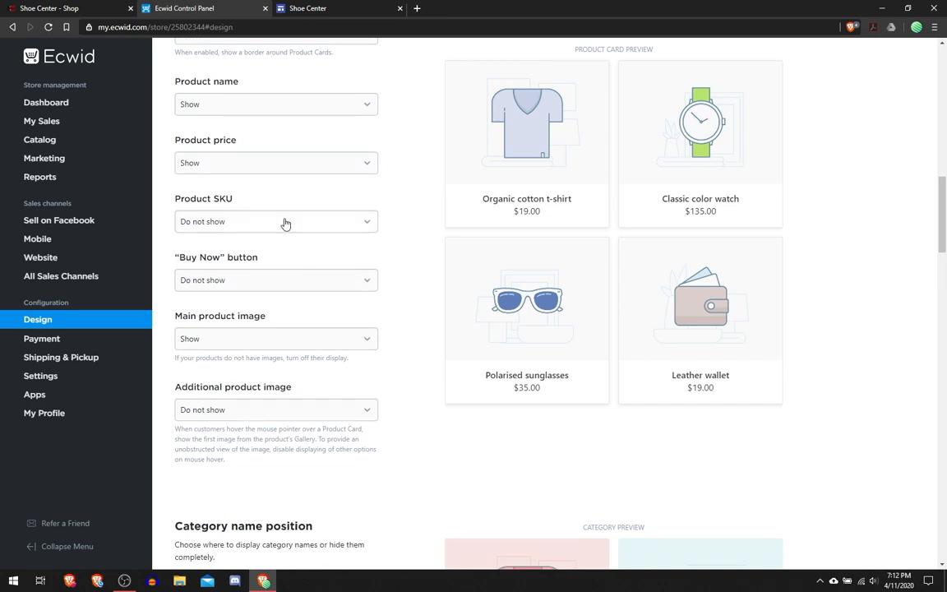
pyautogui.moveTo(227, 281)
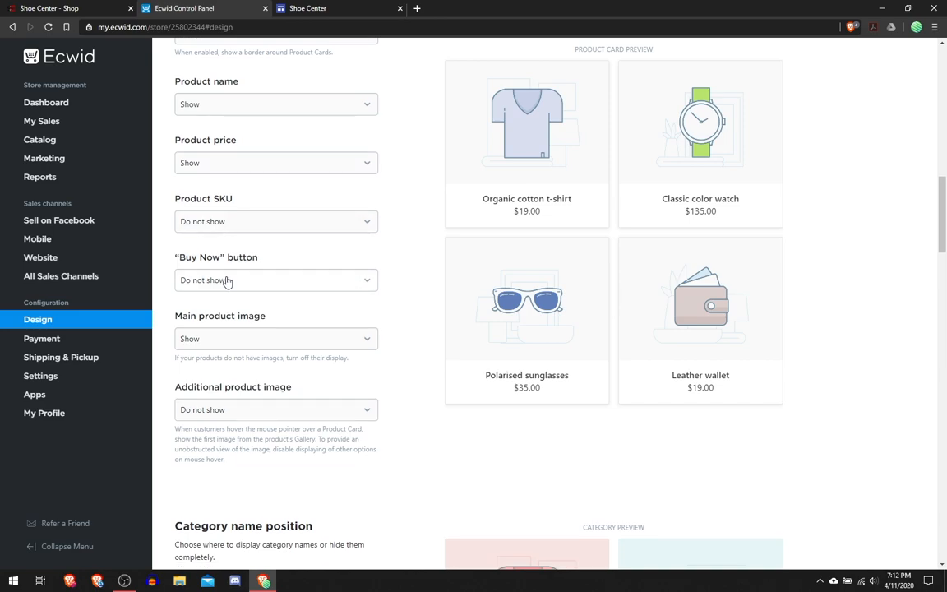
pyautogui.click(275, 280)
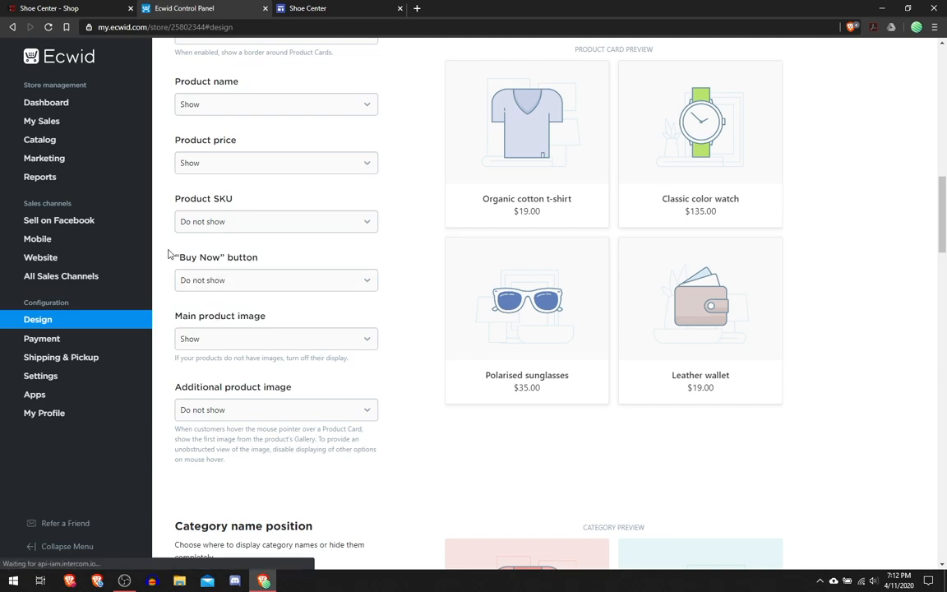
pyautogui.scroll(-3)
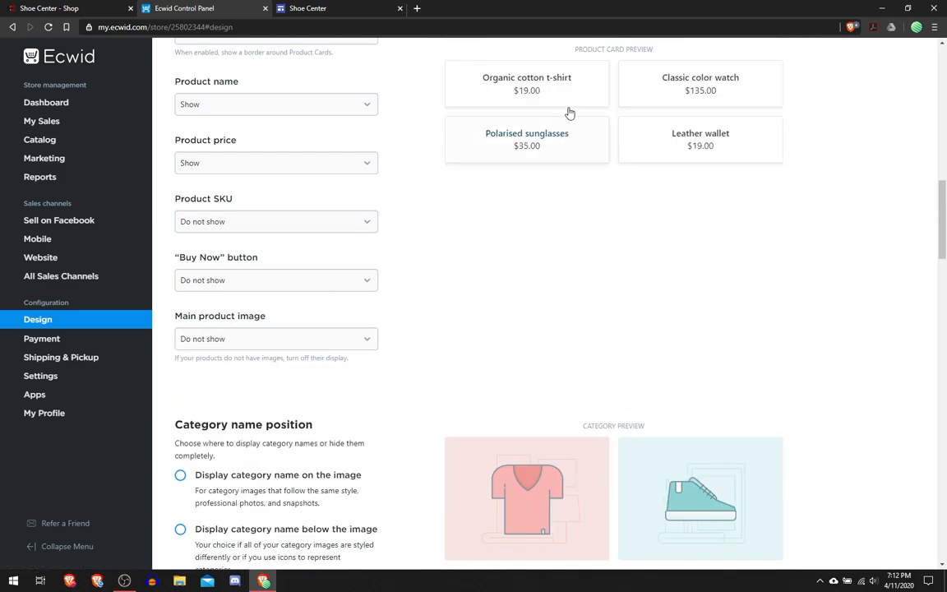
pyautogui.click(275, 282)
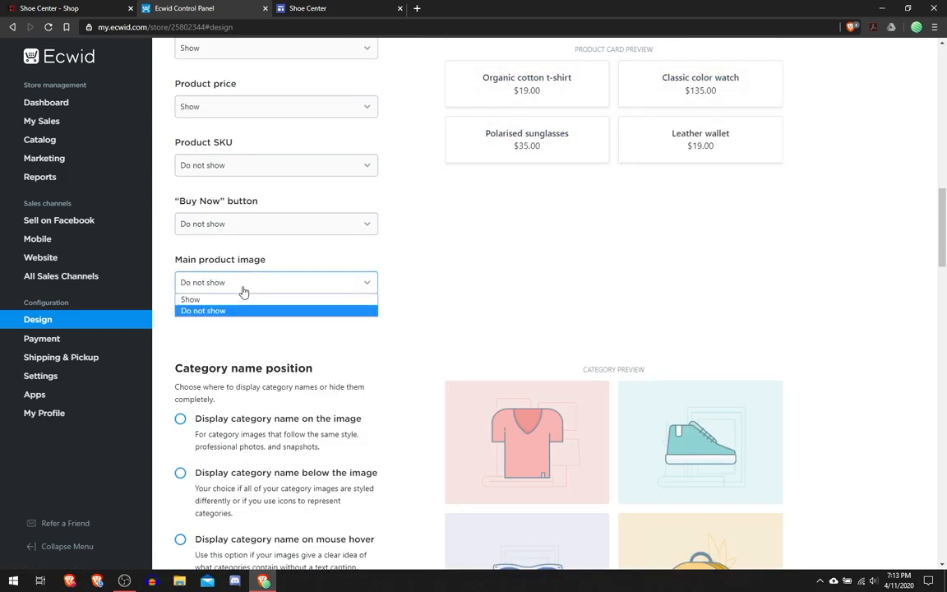
pyautogui.click(190, 299)
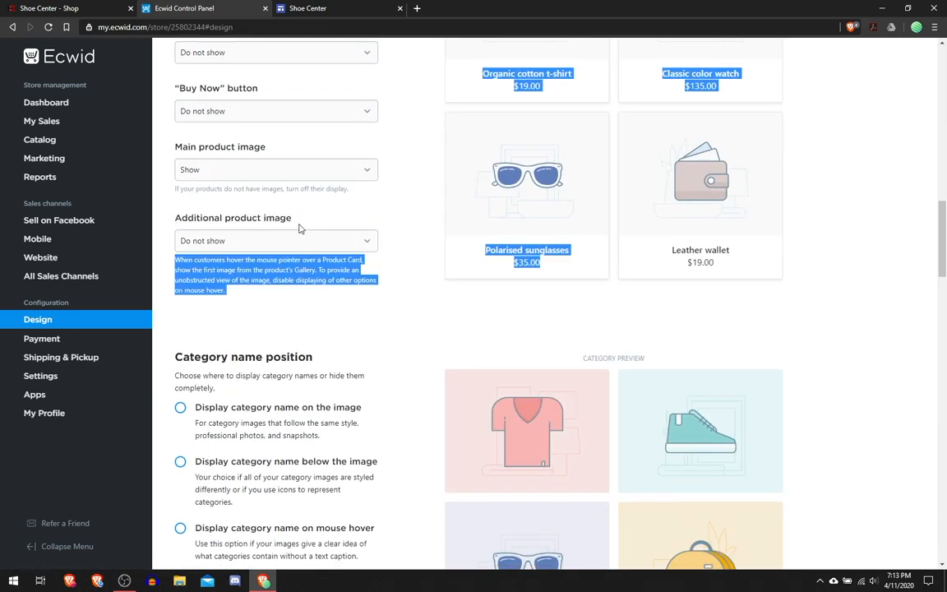
pyautogui.click(275, 240)
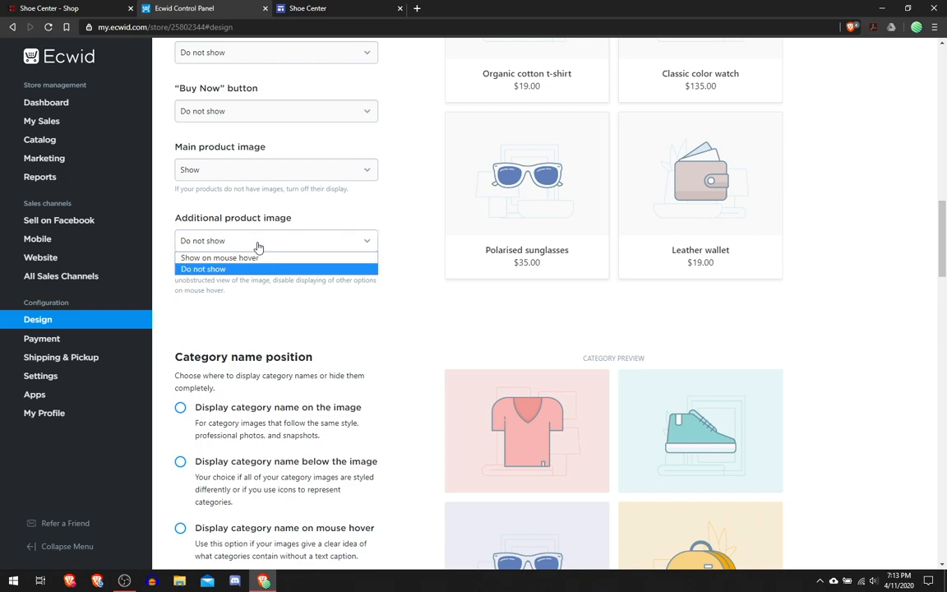
pyautogui.moveTo(279, 257)
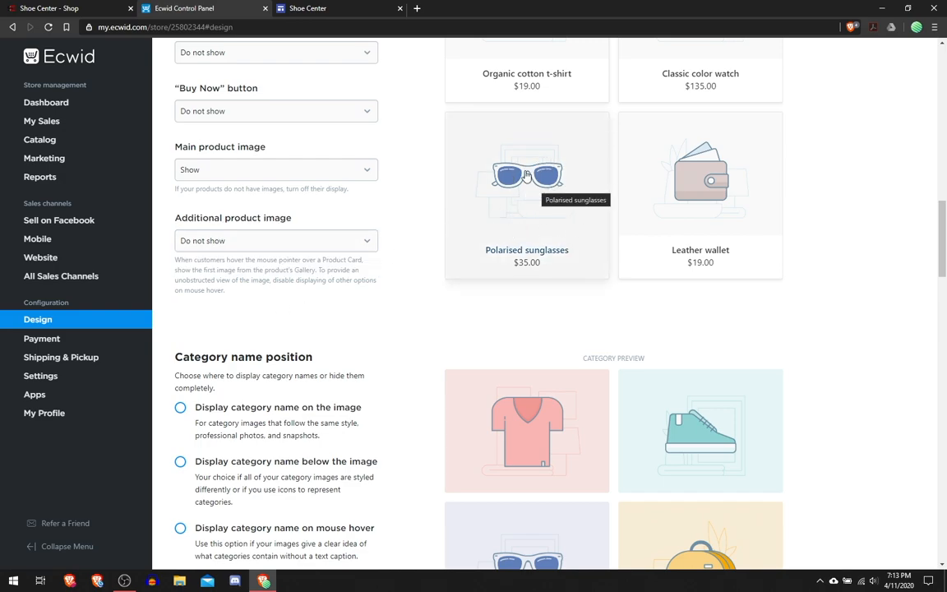
pyautogui.moveTo(629, 220)
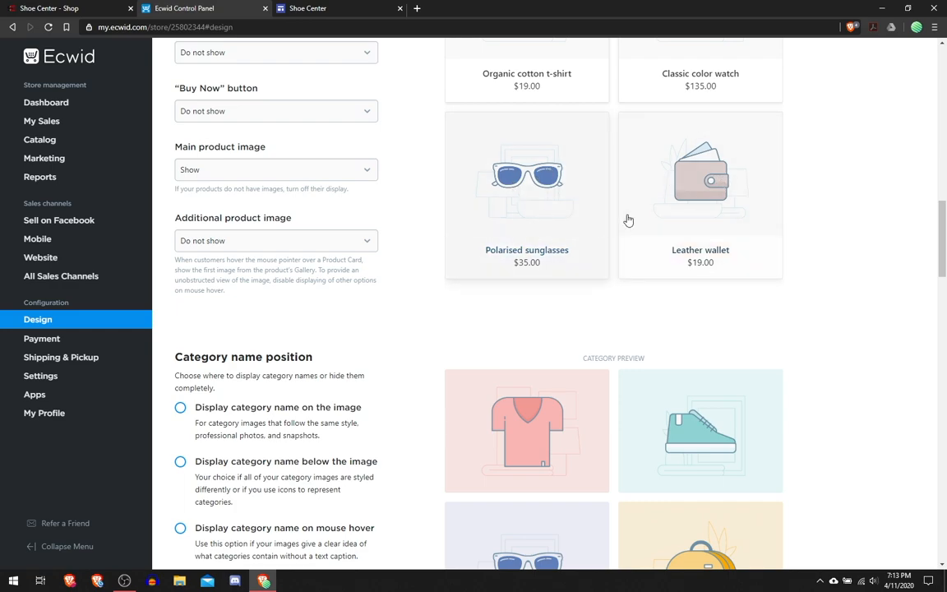
pyautogui.click(275, 240)
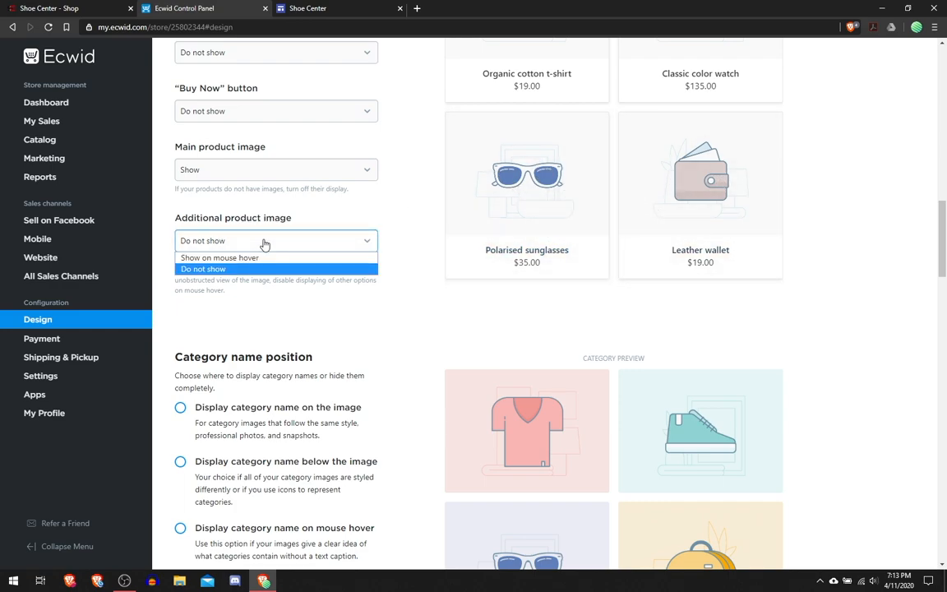
pyautogui.click(218, 257)
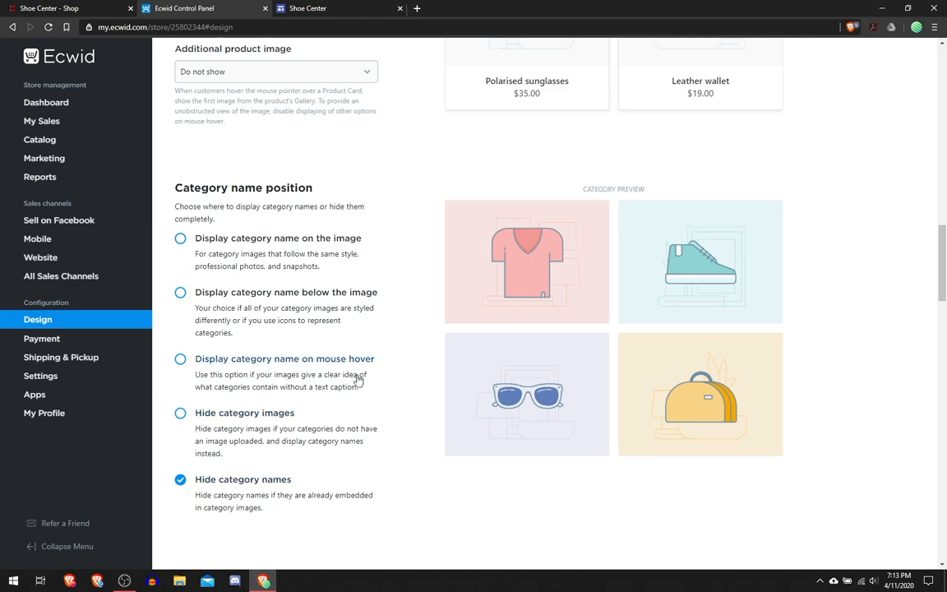
# Step: Try description-below and description-left layouts, then choose 2 columns with description on the right
pyautogui.scroll(-3)
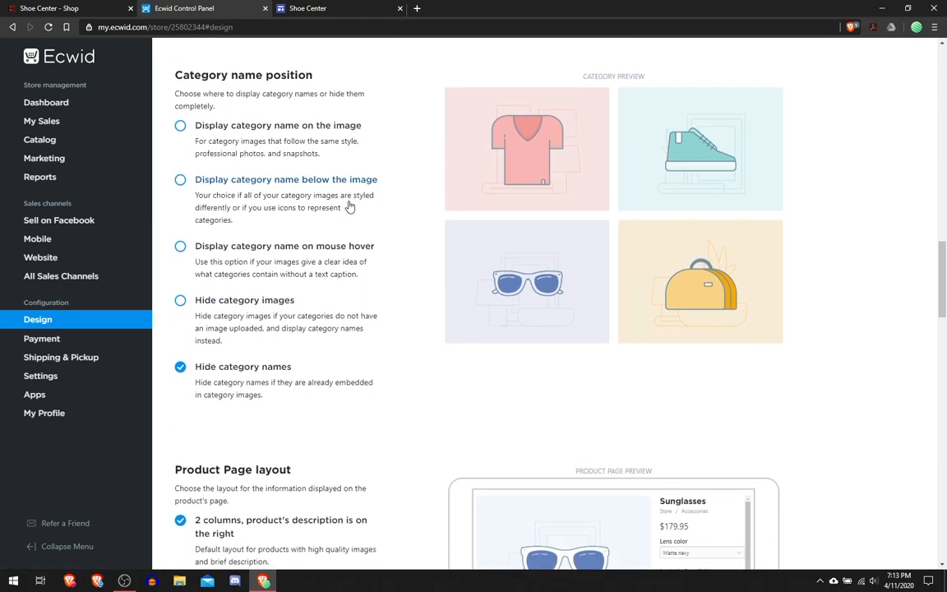
pyautogui.scroll(-3)
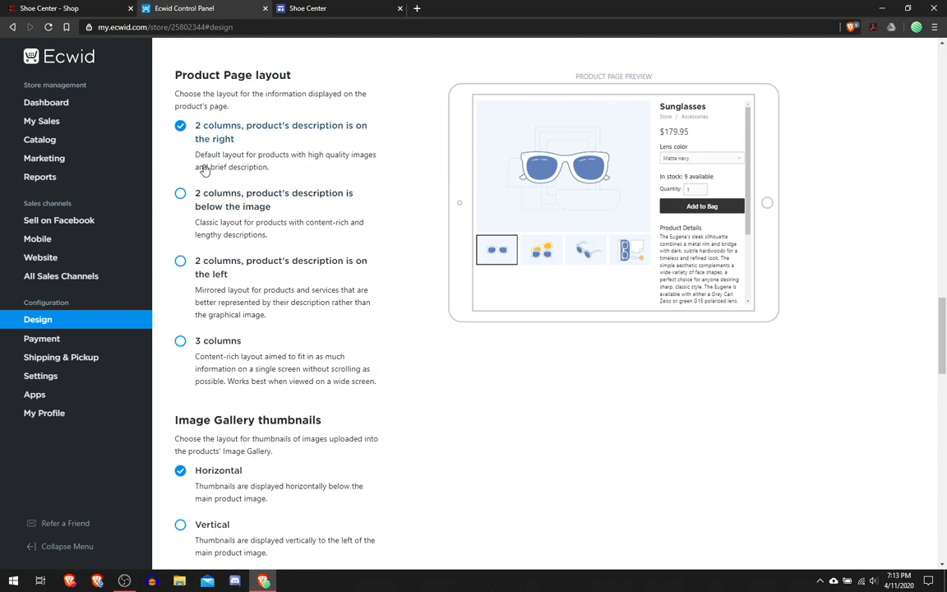
pyautogui.click(180, 193)
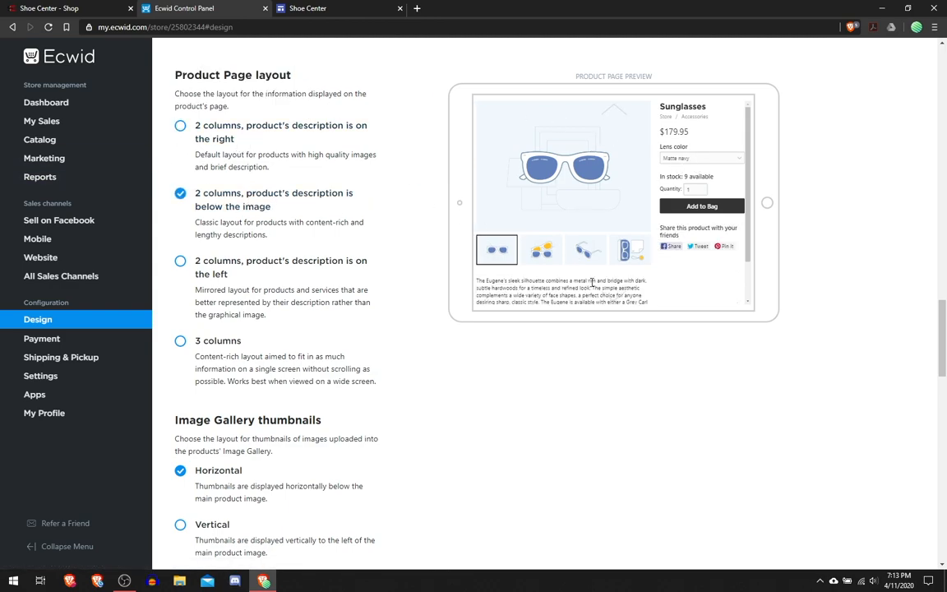
pyautogui.click(180, 261)
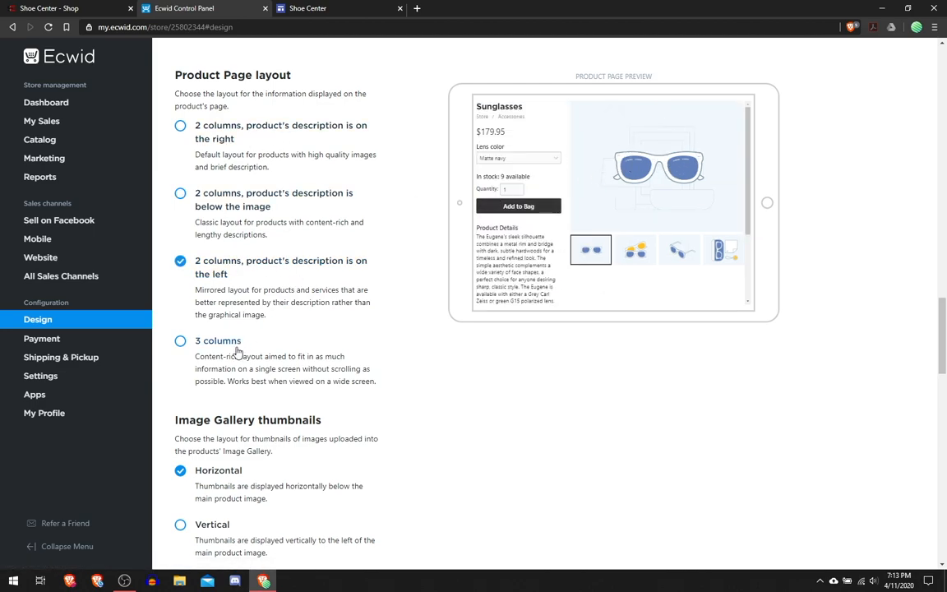
pyautogui.click(180, 340)
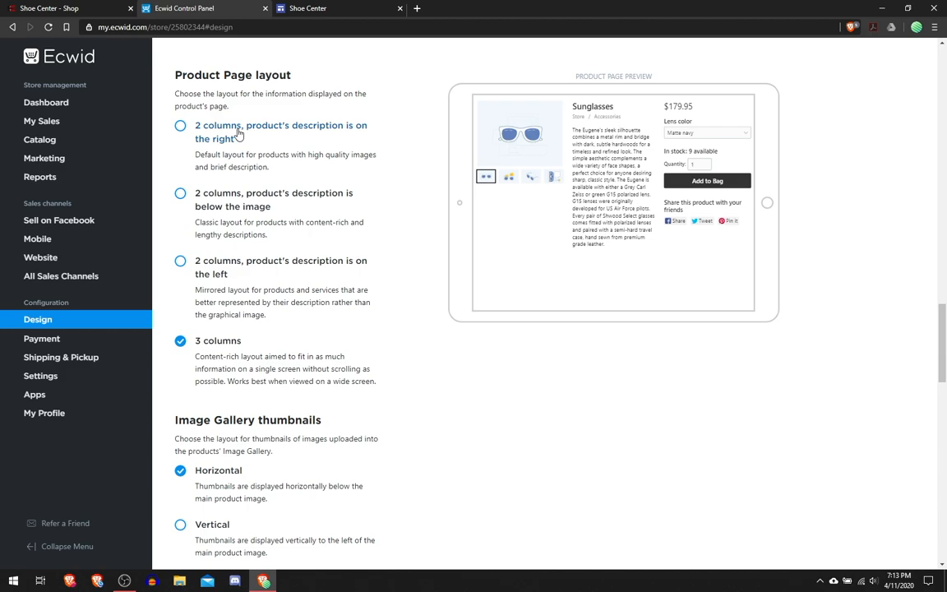
pyautogui.scroll(-3)
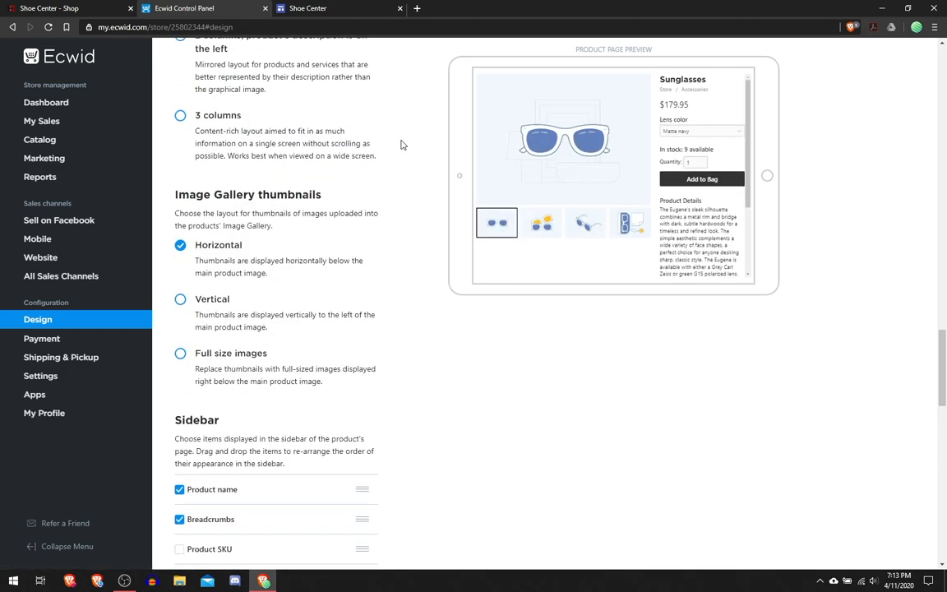
pyautogui.scroll(-3)
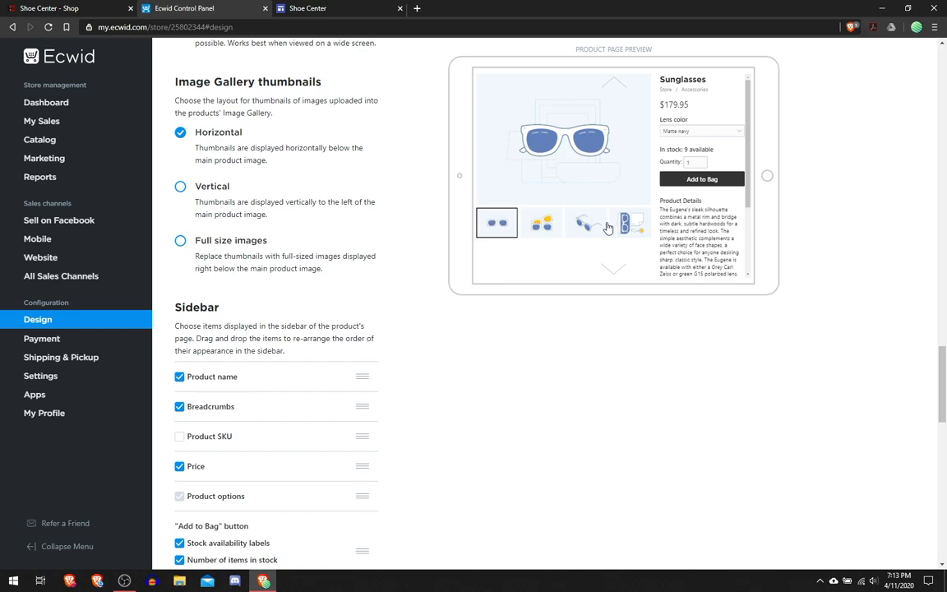
pyautogui.click(180, 186)
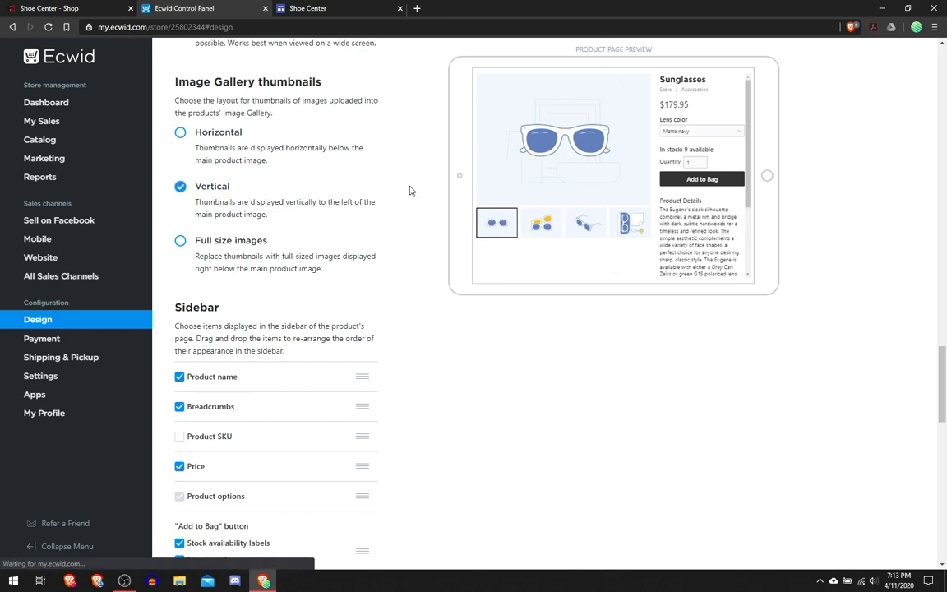
pyautogui.click(180, 240)
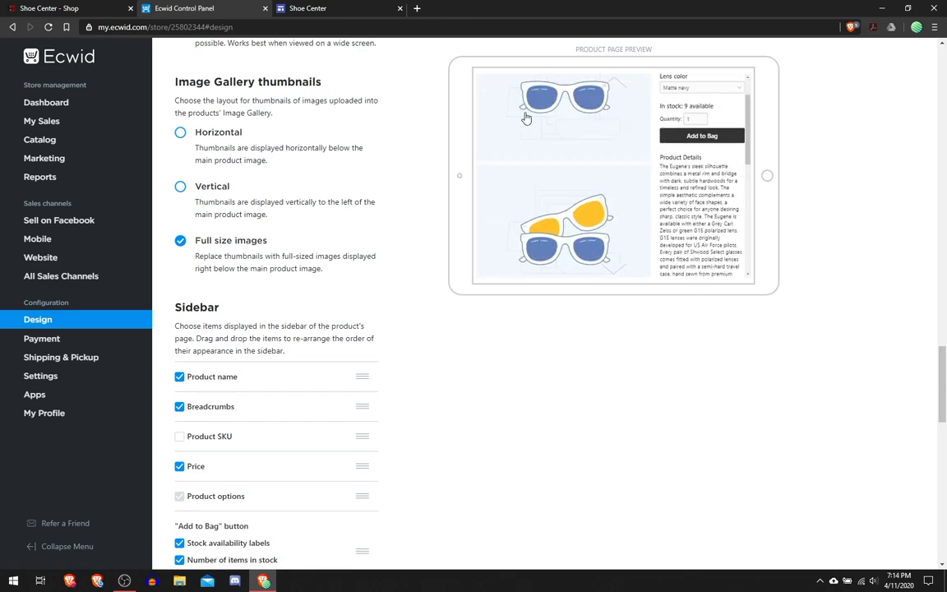
pyautogui.click(180, 132)
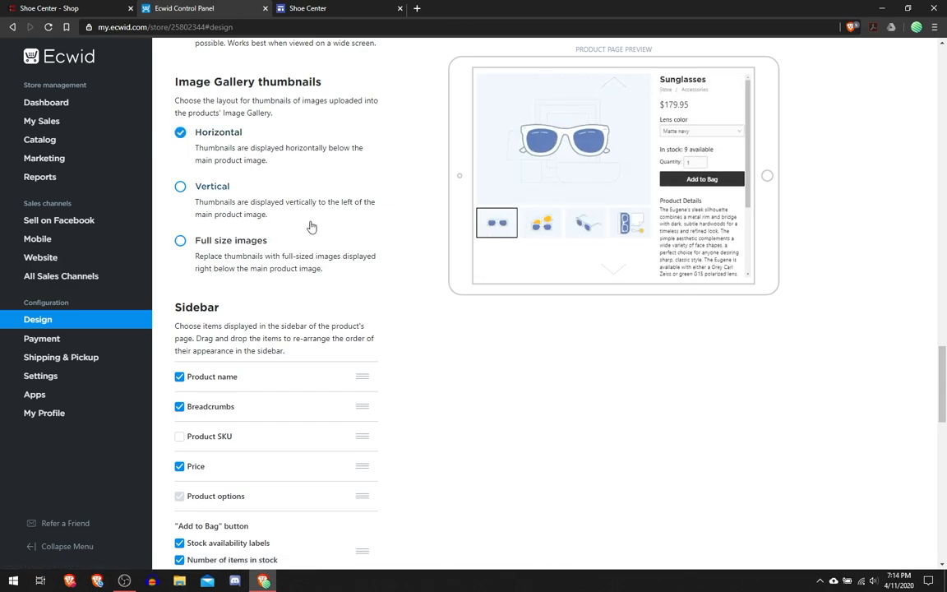
pyautogui.scroll(-3)
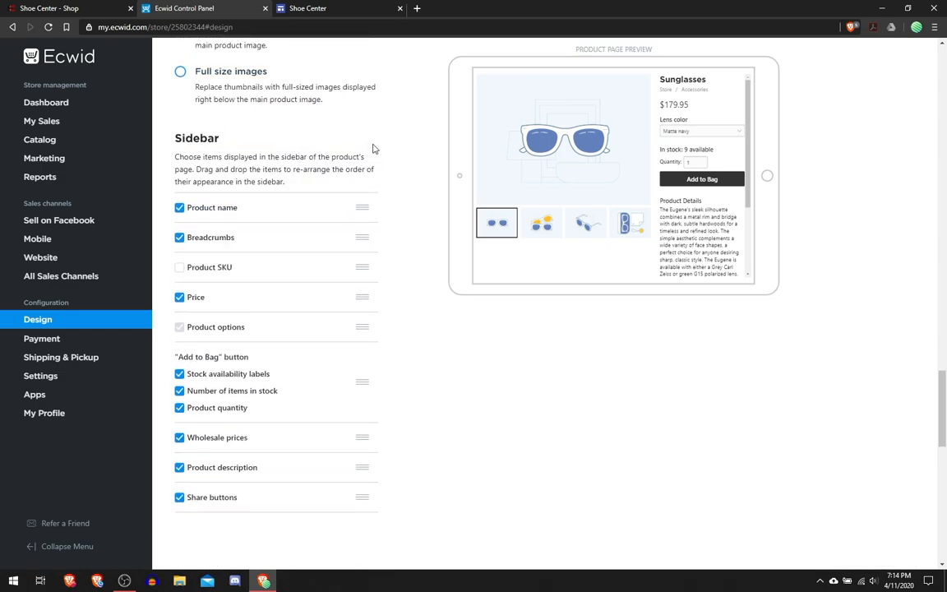
pyautogui.scroll(-3)
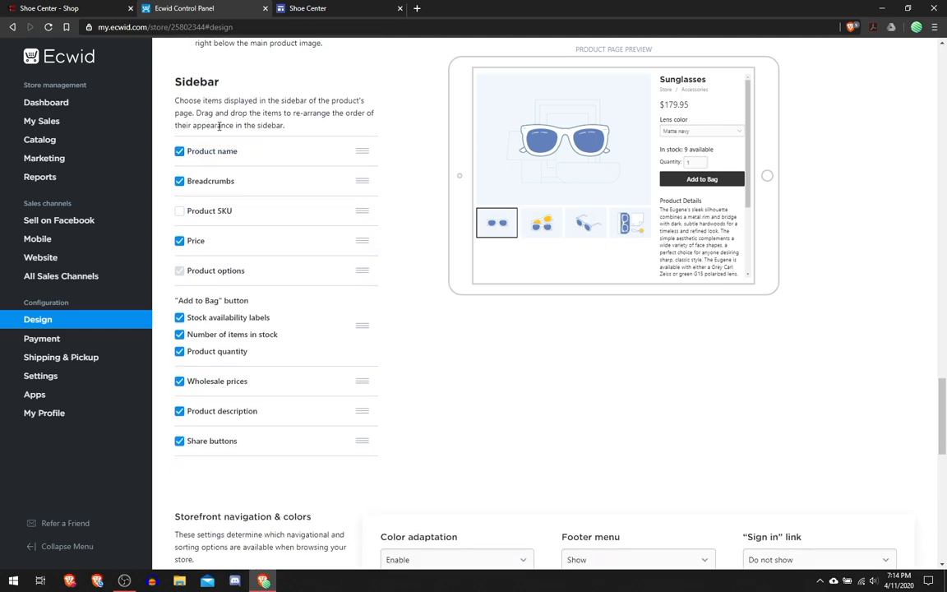
pyautogui.scroll(-3)
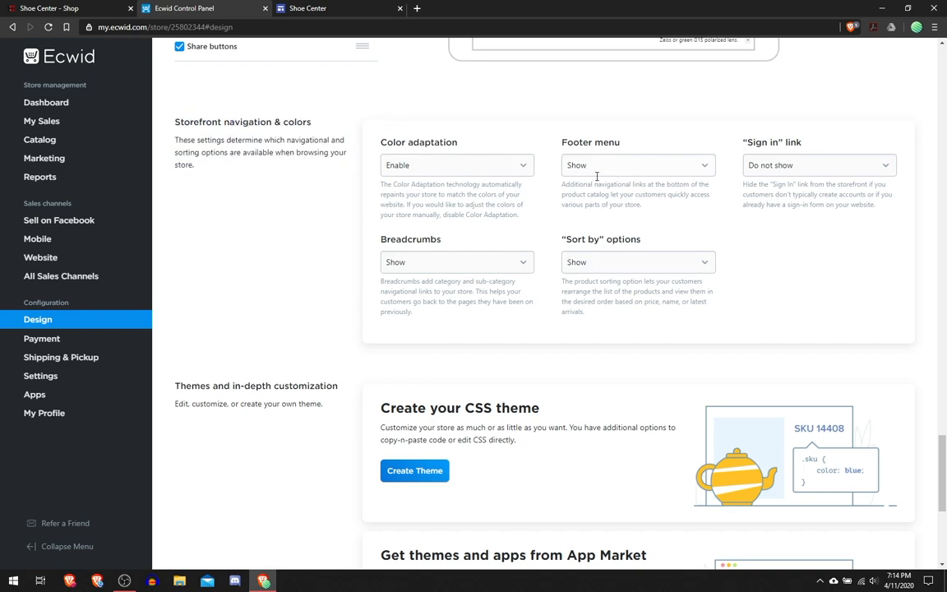
pyautogui.click(638, 165)
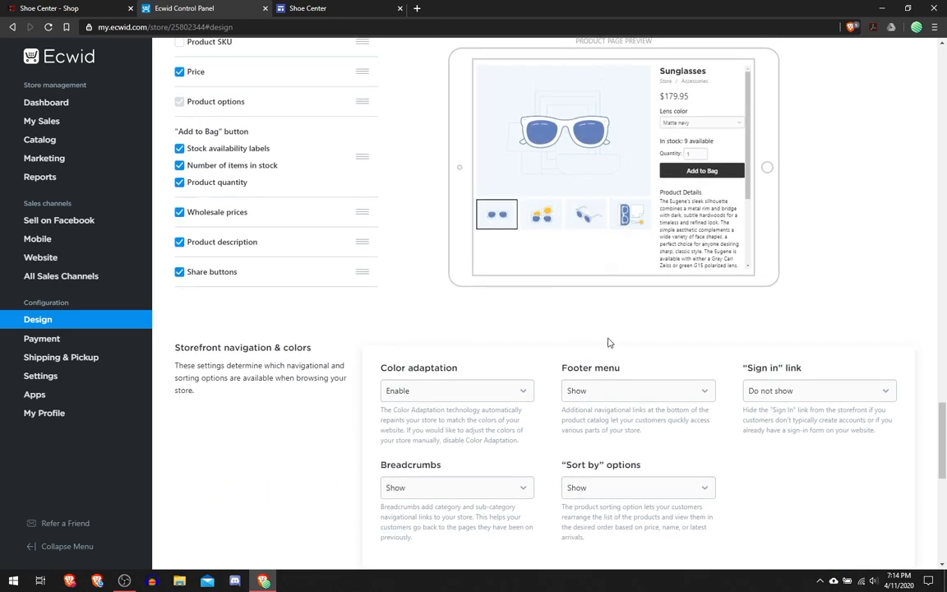
pyautogui.moveTo(795, 386)
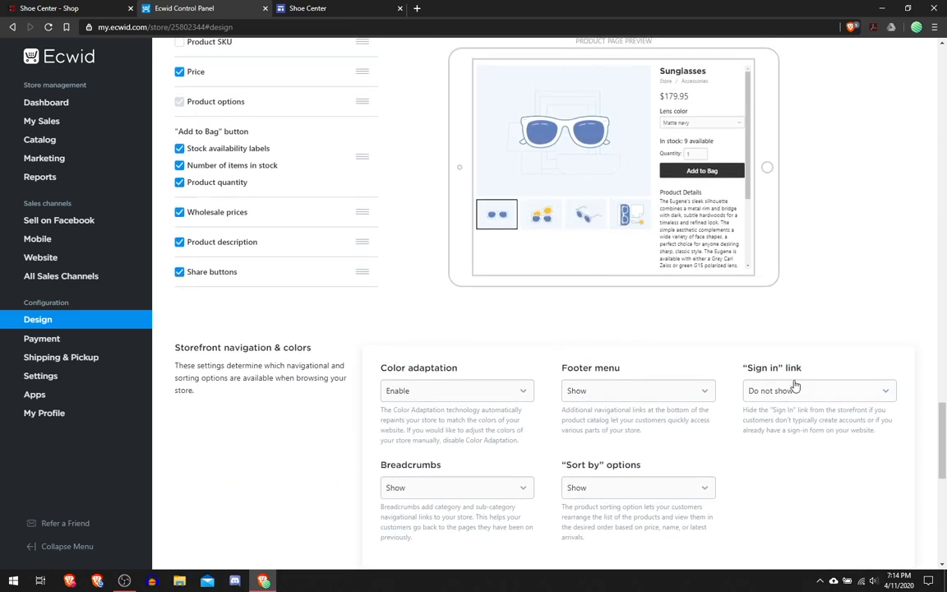
pyautogui.click(818, 391)
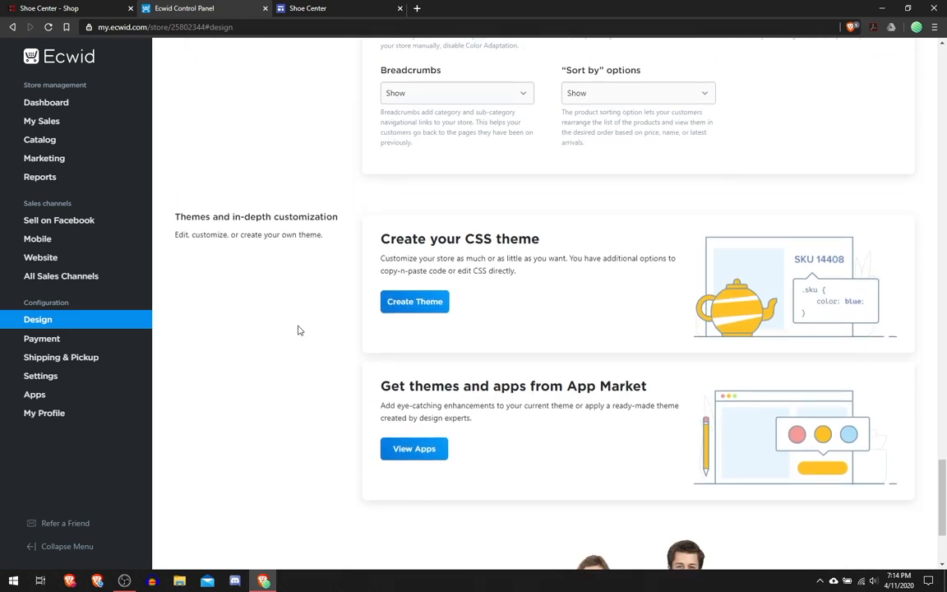
pyautogui.scroll(-3)
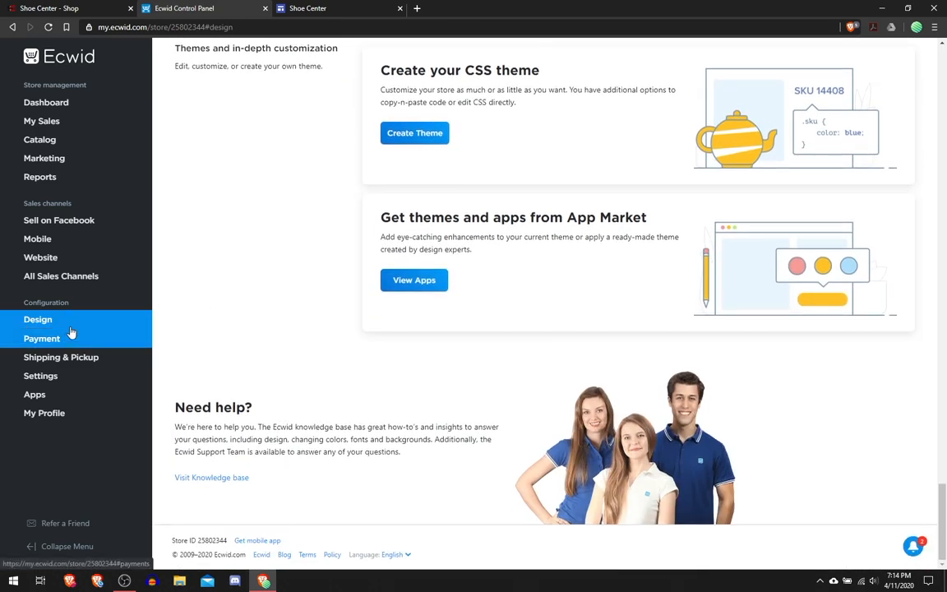
# Step: Copy the Ecwid integration code from the All Sales Channels page for the Shoe Center site
pyautogui.click(61, 276)
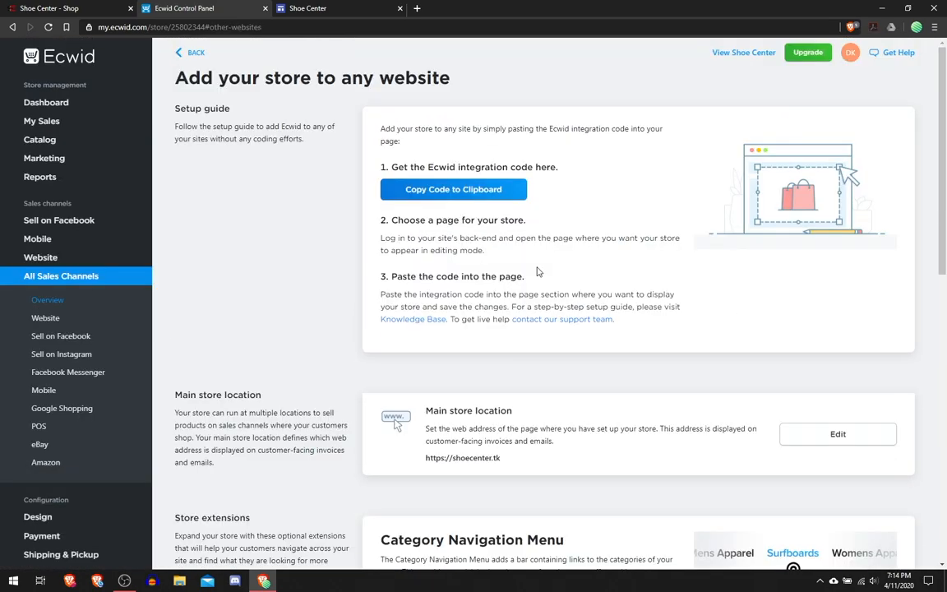
pyautogui.click(453, 189)
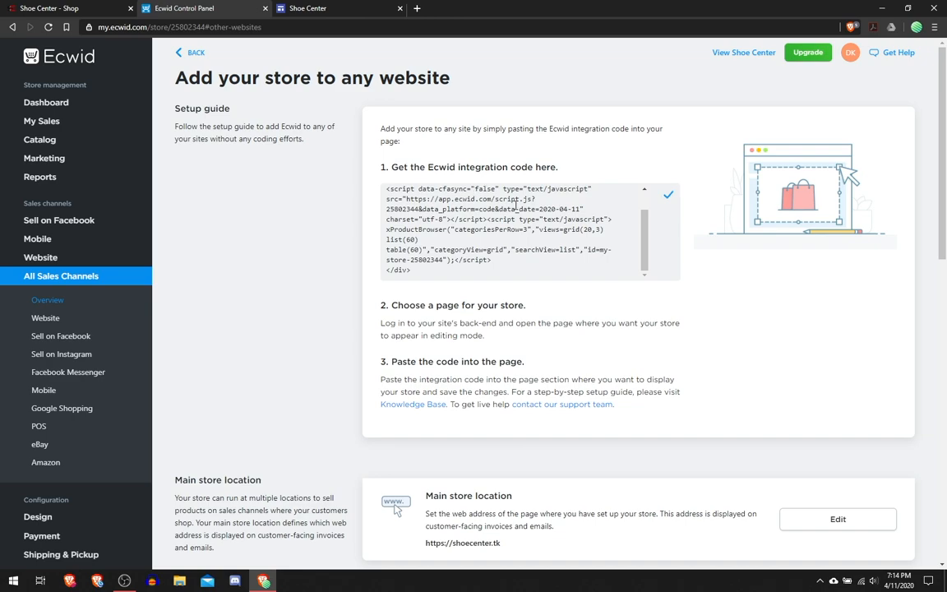
pyautogui.click(337, 8)
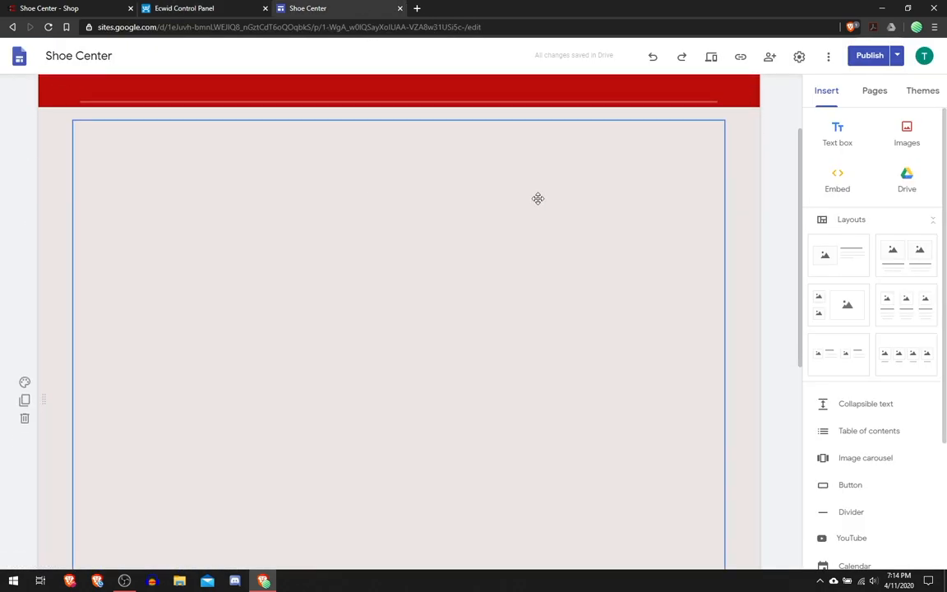
# Step: Paste the Ecwid code into the store section's Embed code dialog and confirm with Next
pyautogui.click(837, 178)
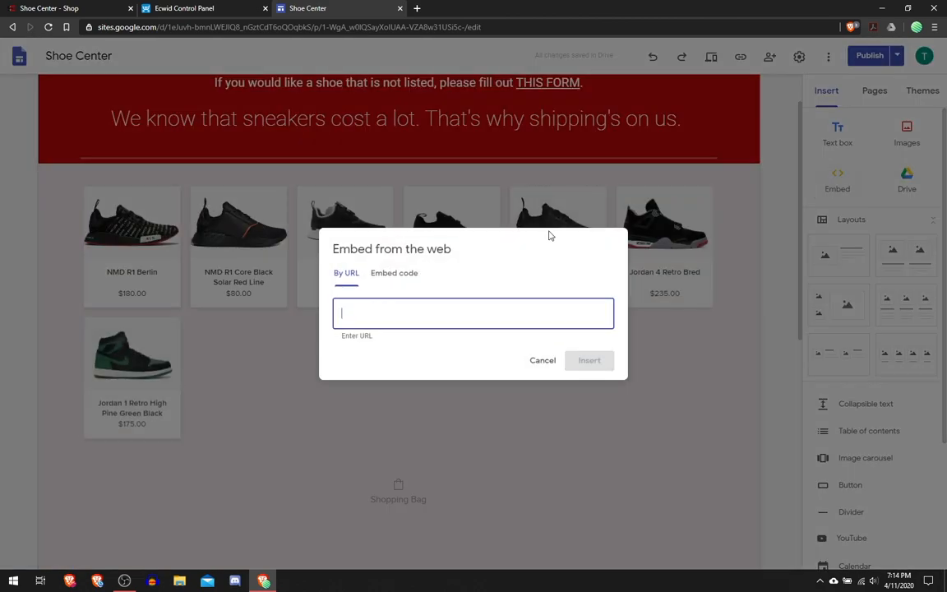
pyautogui.click(394, 272)
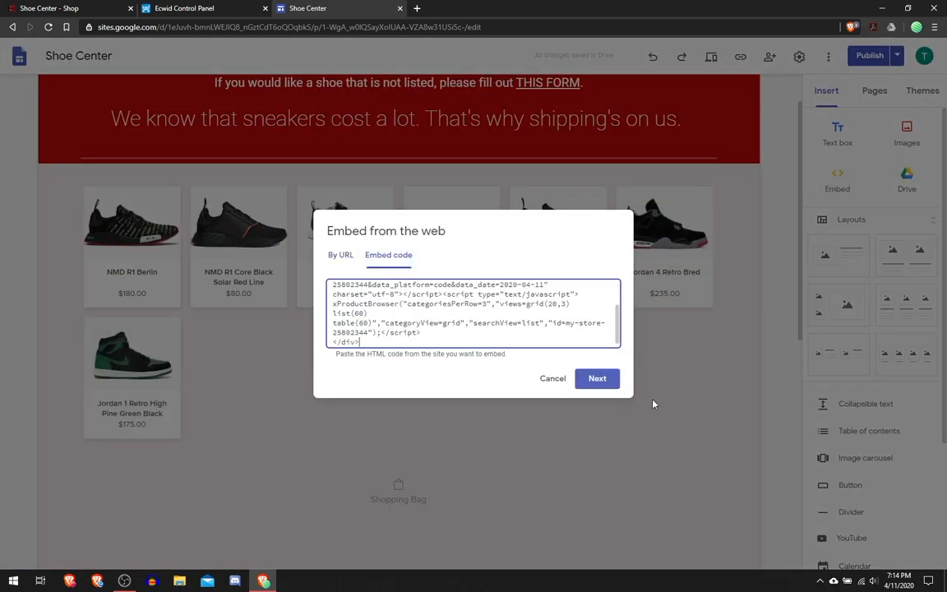
pyautogui.click(597, 378)
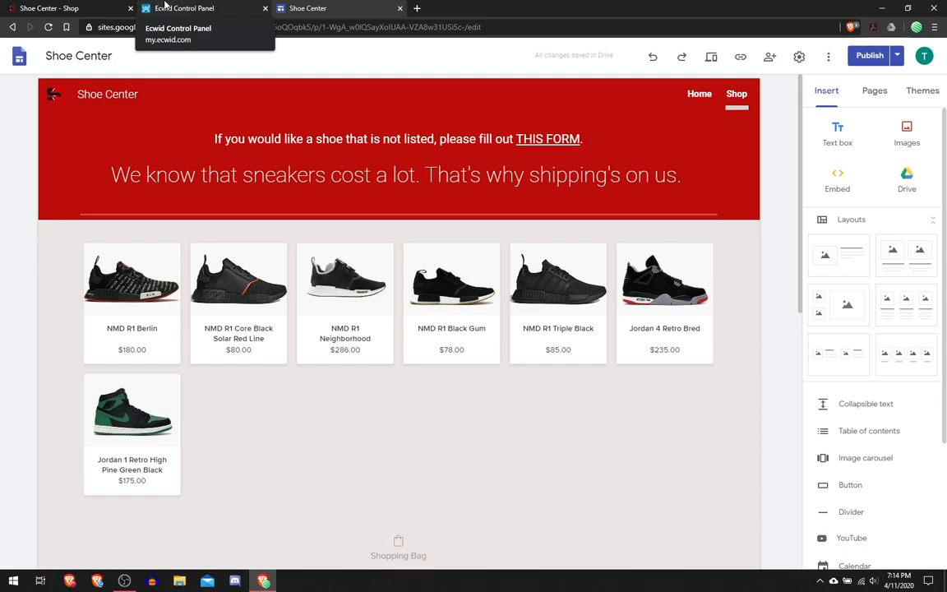
pyautogui.click(185, 8)
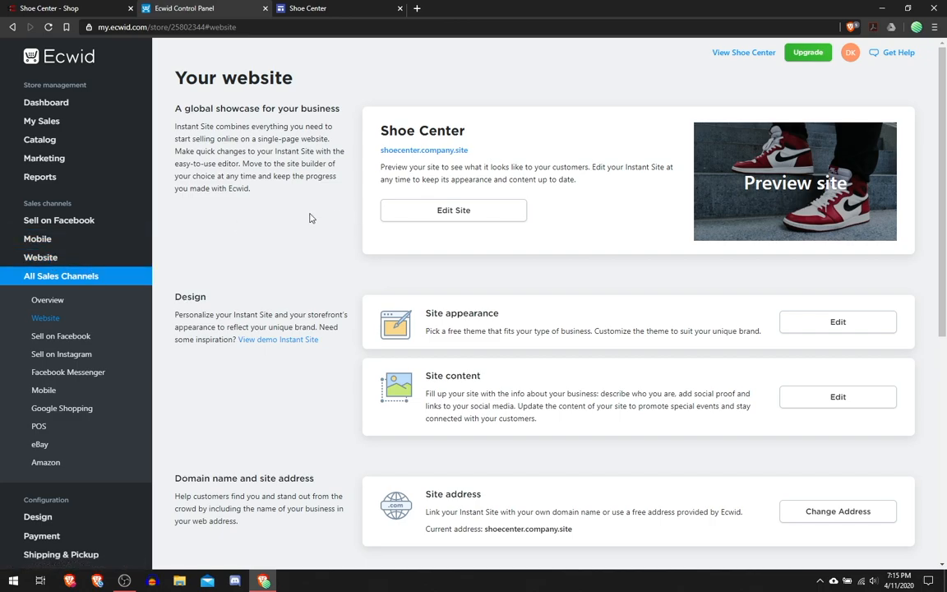
pyautogui.moveTo(164, 80)
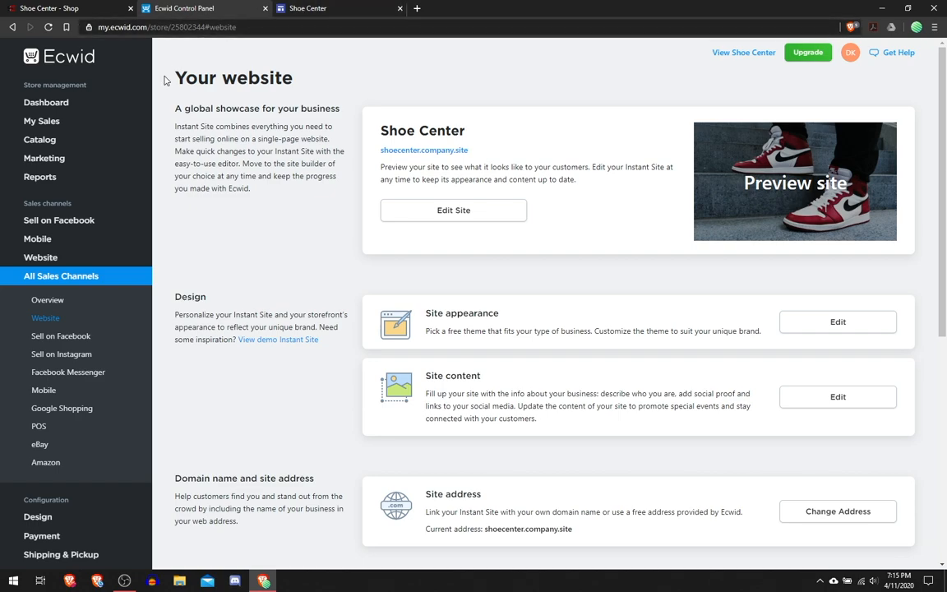
pyautogui.moveTo(114, 276)
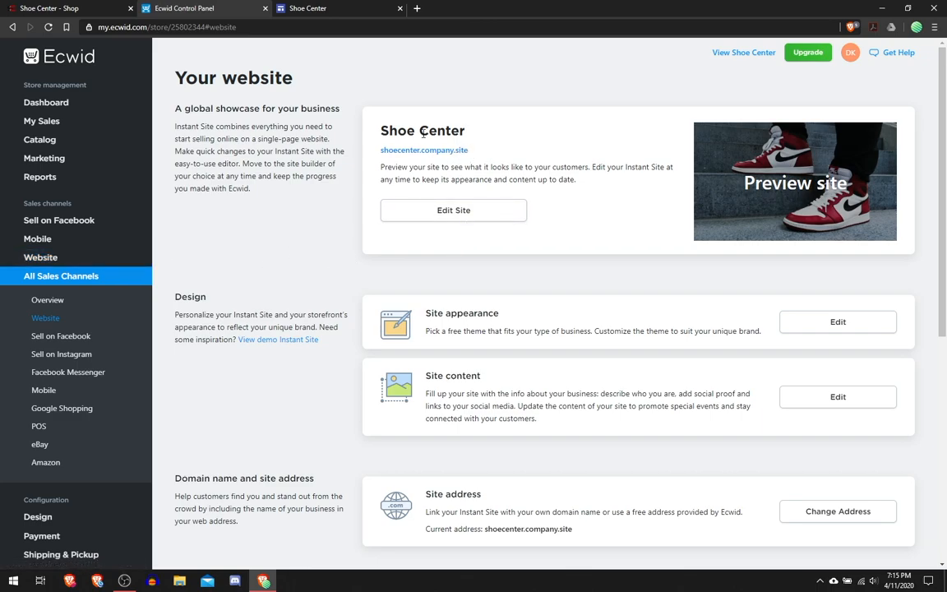
pyautogui.moveTo(94, 276)
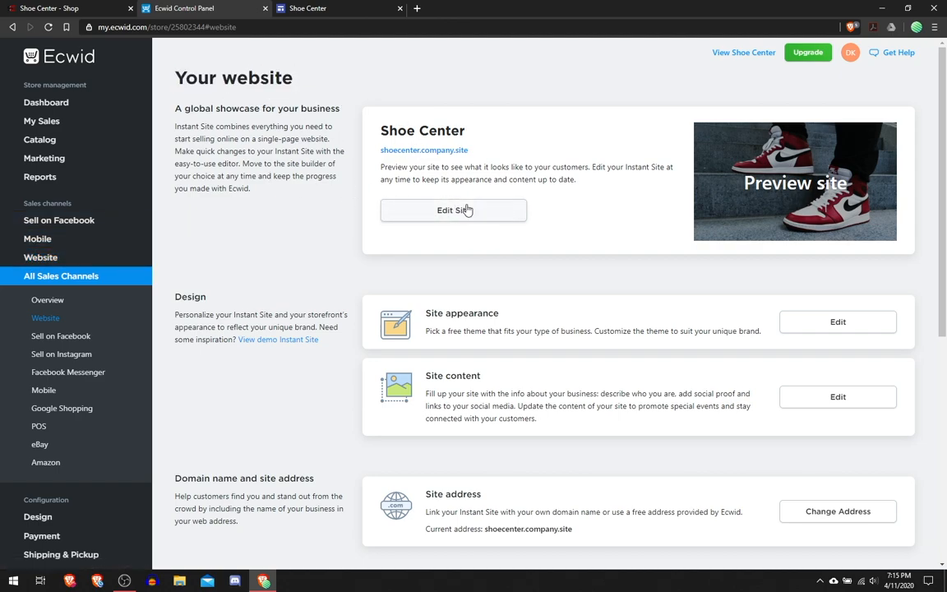
# Step: Open the Instant Site editor, browse Address Settings and the theme gallery, then return to its menu
pyautogui.click(453, 210)
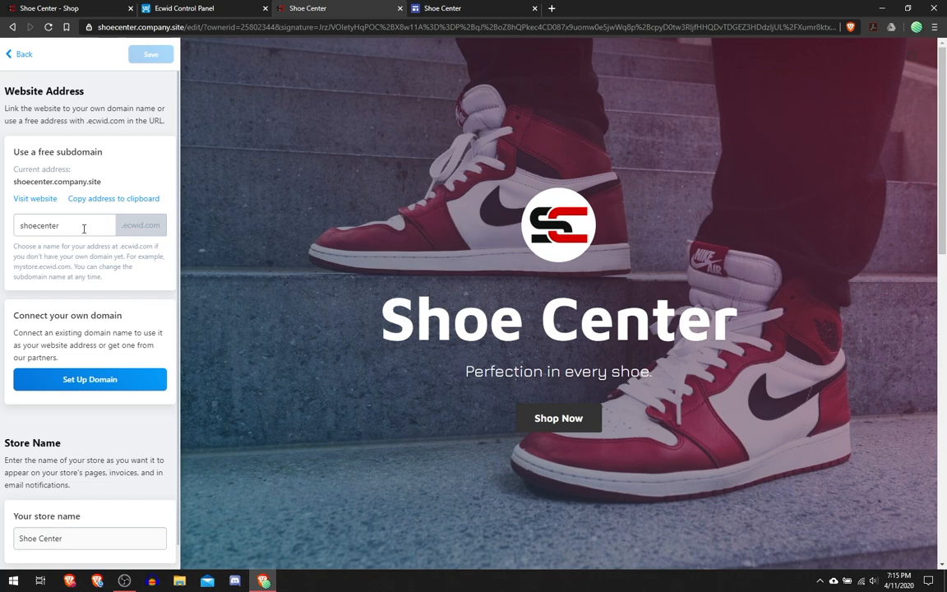
pyautogui.click(64, 225)
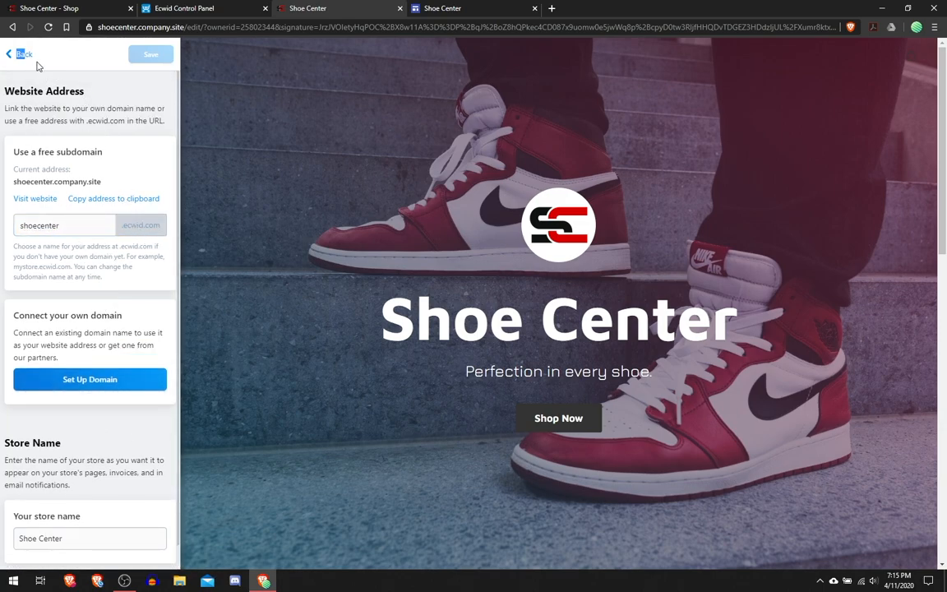
pyautogui.click(20, 54)
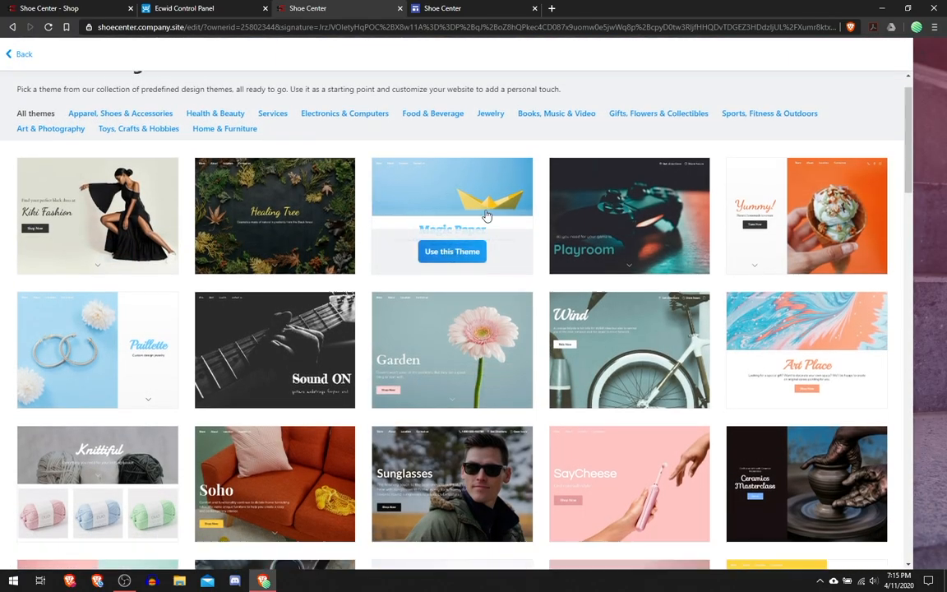
pyautogui.scroll(-3)
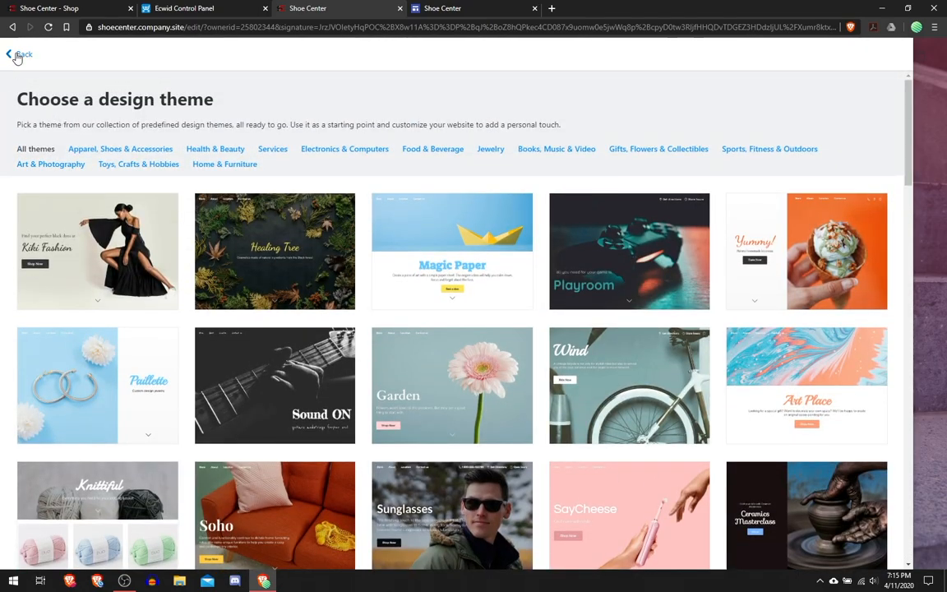
pyautogui.click(20, 54)
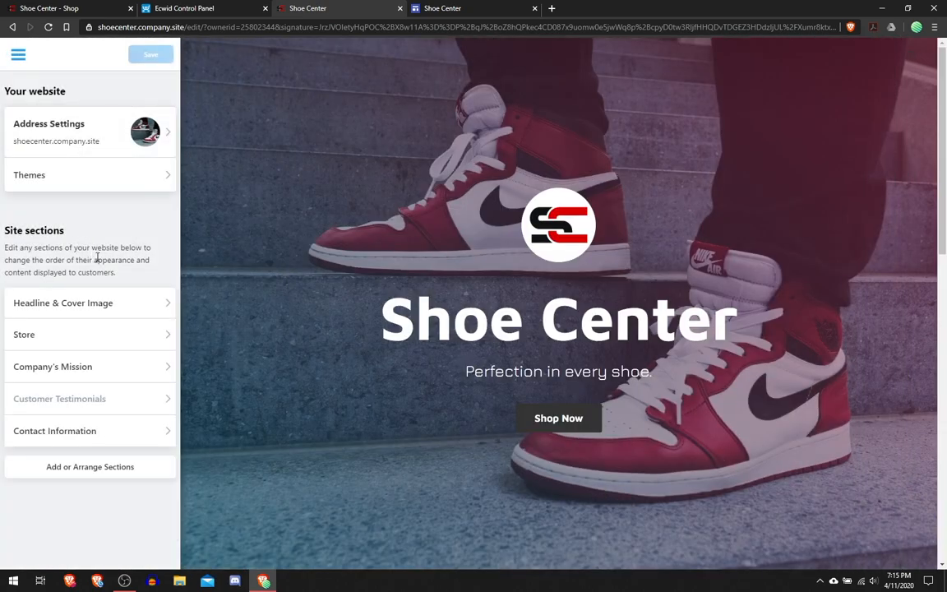
pyautogui.moveTo(13, 245)
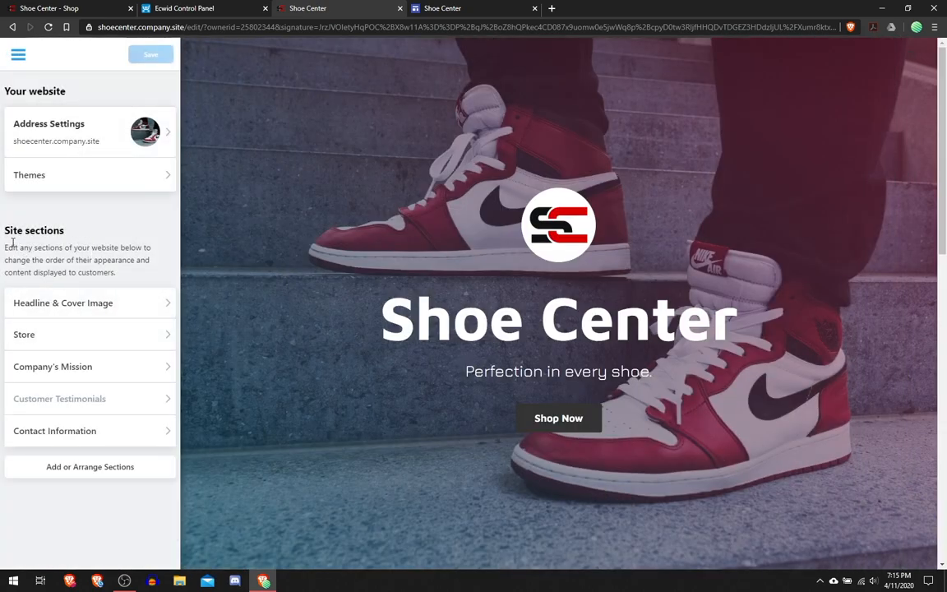
# Step: Review the Shoe Center headline and tagline, preview half-screen, then restore the full-screen cover layout
pyautogui.click(63, 303)
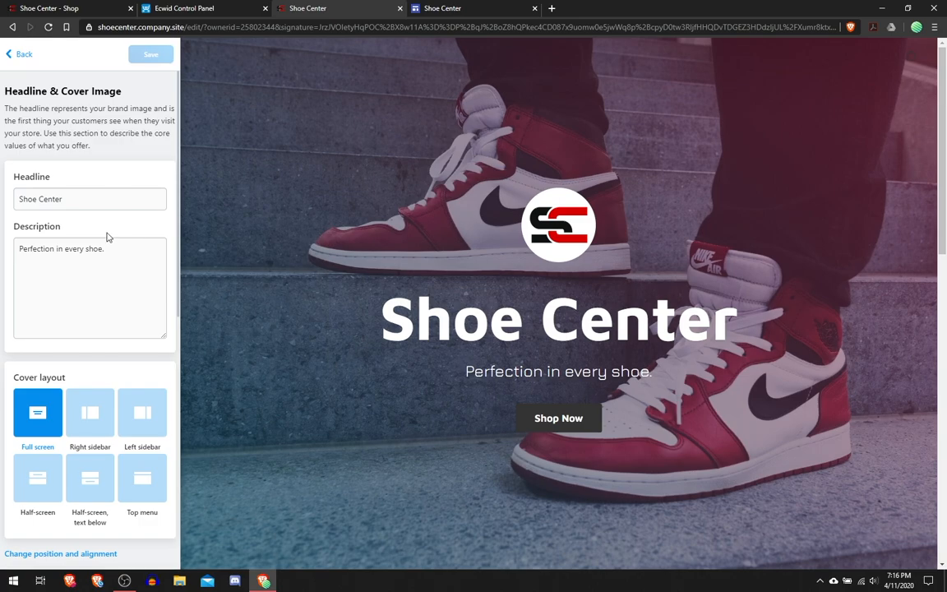
pyautogui.click(90, 199)
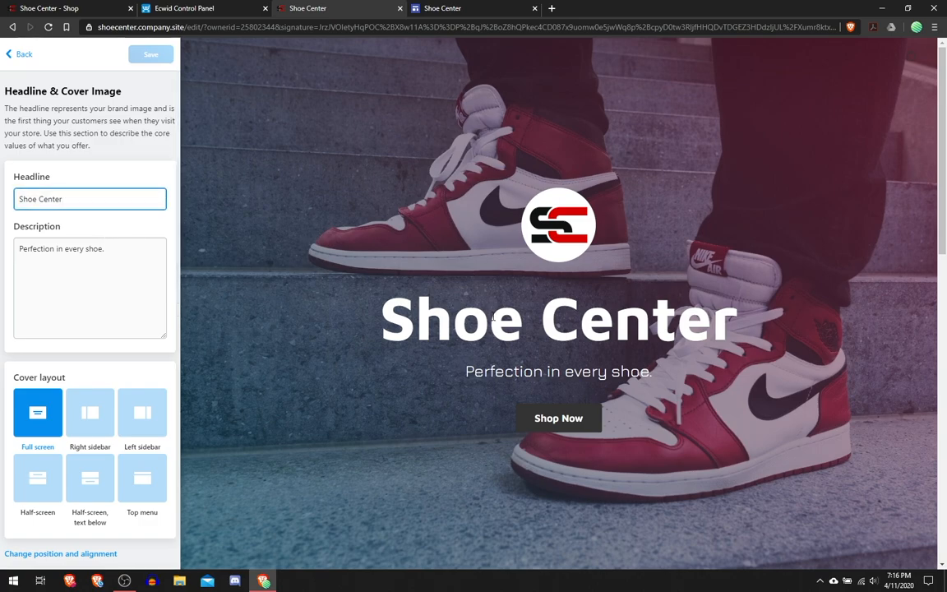
pyautogui.click(90, 248)
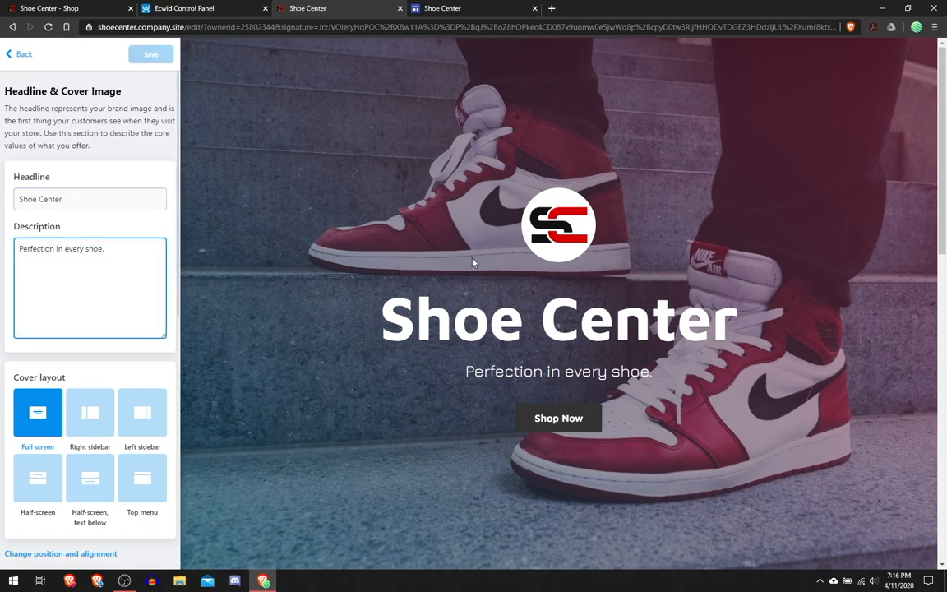
pyautogui.moveTo(551, 204)
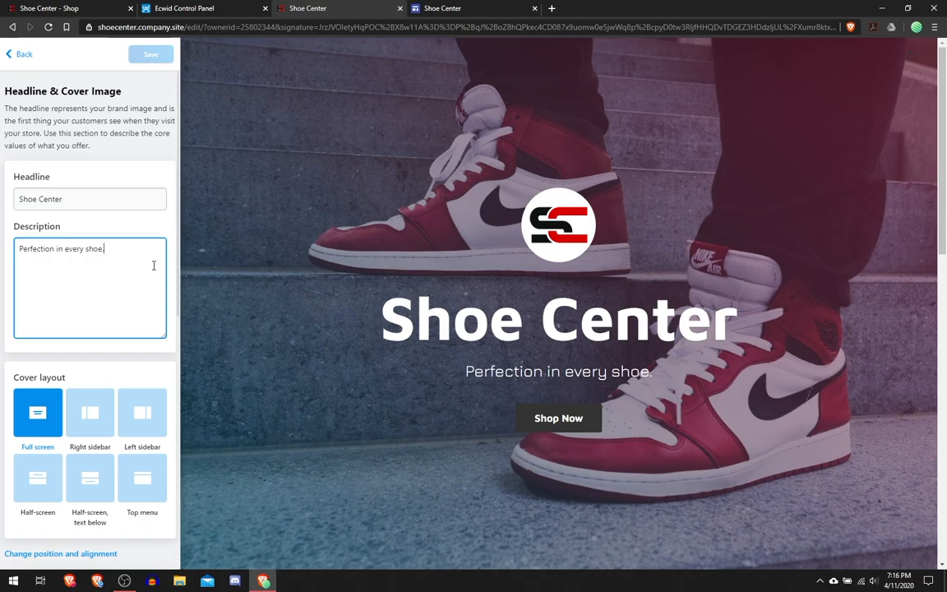
pyautogui.scroll(-3)
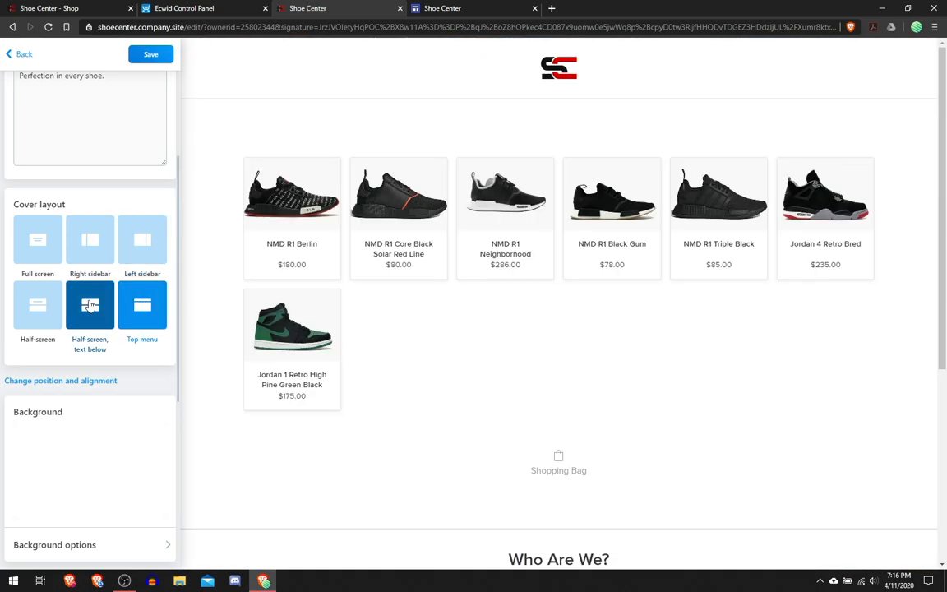
pyautogui.click(37, 239)
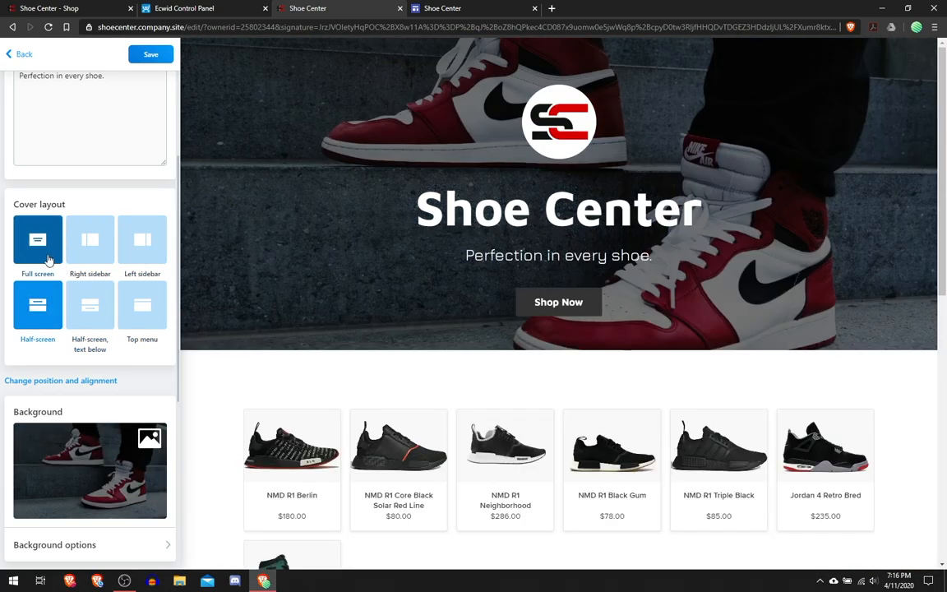
pyautogui.click(37, 239)
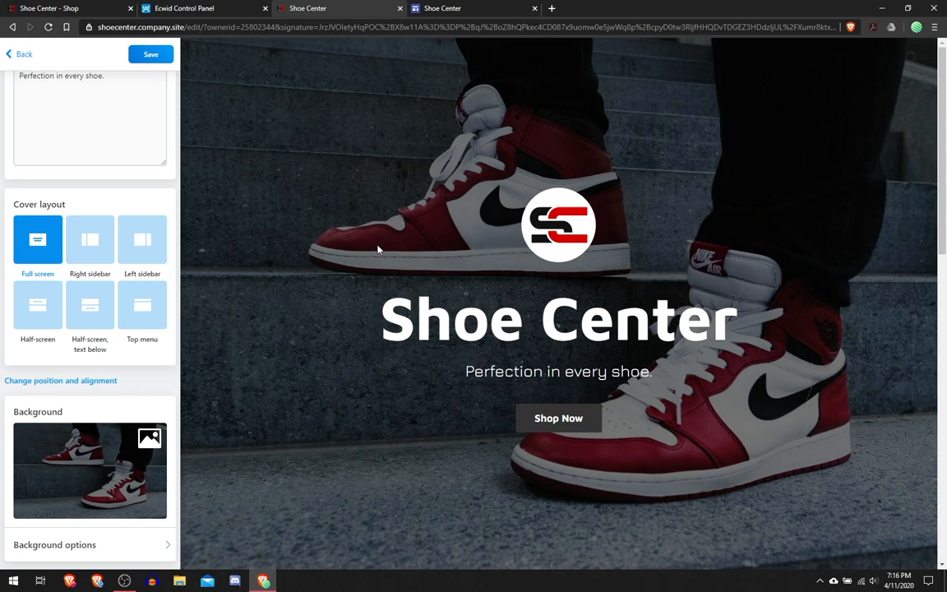
pyautogui.scroll(-3)
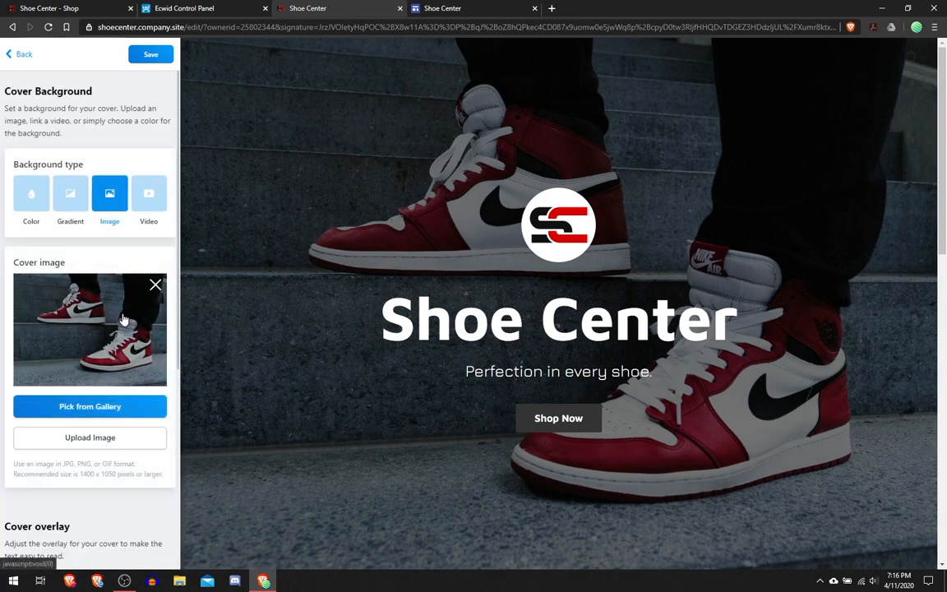
# Step: Apply a reddish overlay to the cover photo and save the background
pyautogui.scroll(-3)
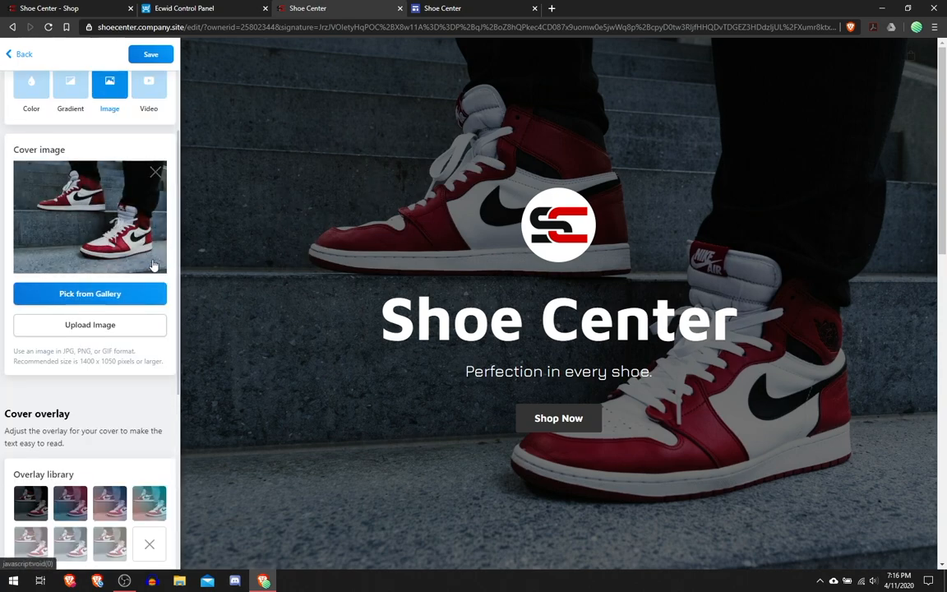
pyautogui.scroll(-3)
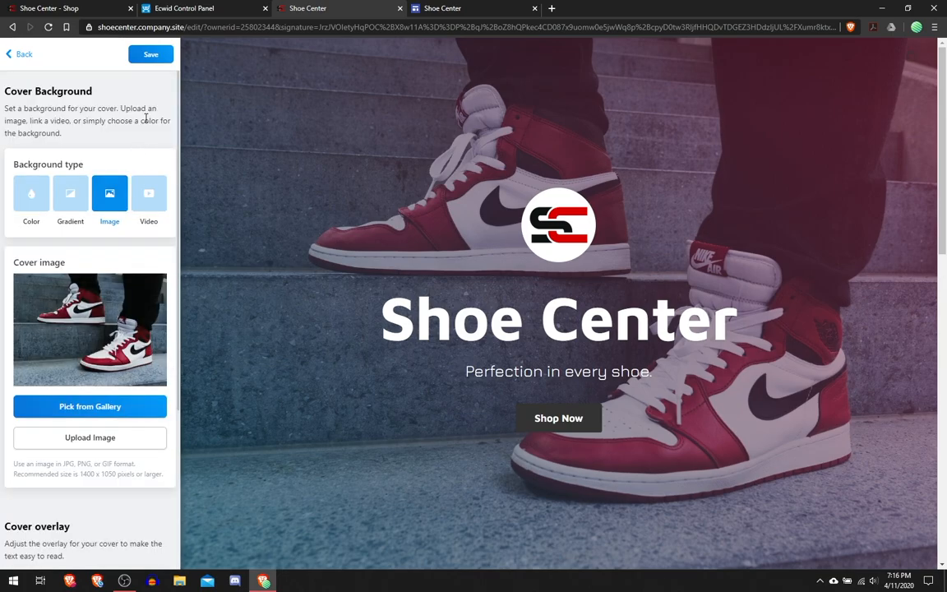
pyautogui.click(150, 54)
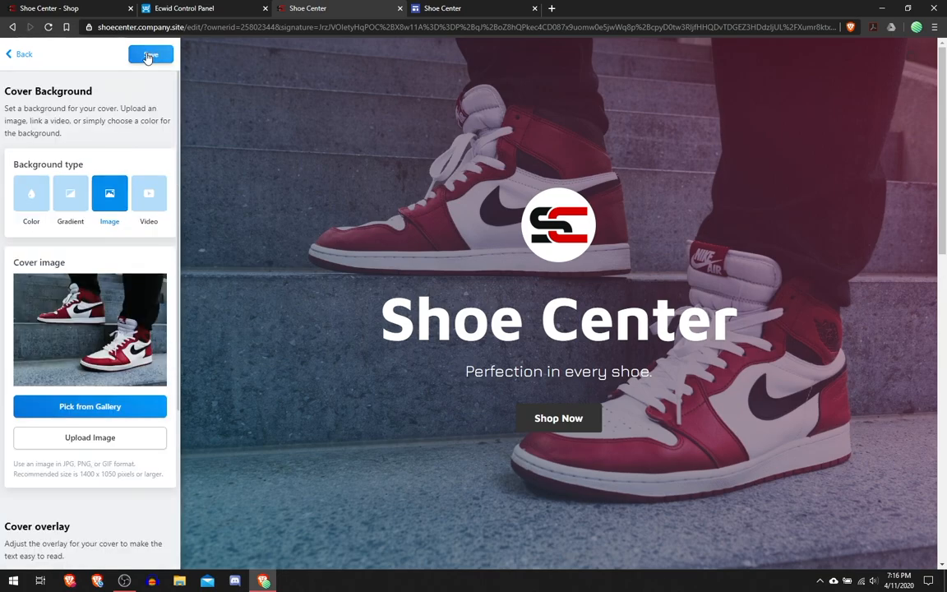
# Step: Toggle the Shop Now button off and back on, then return to the site sections
pyautogui.scroll(-3)
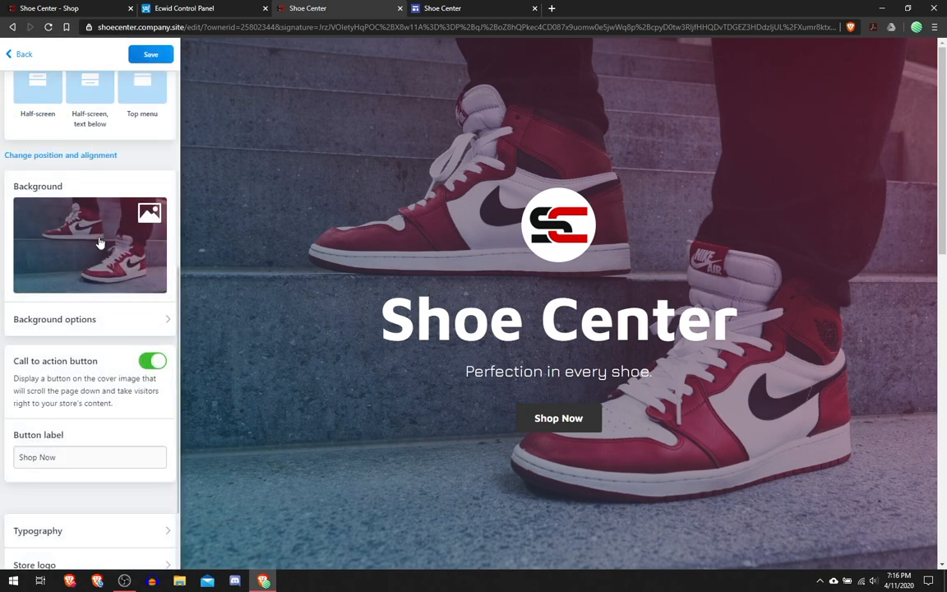
pyautogui.scroll(-3)
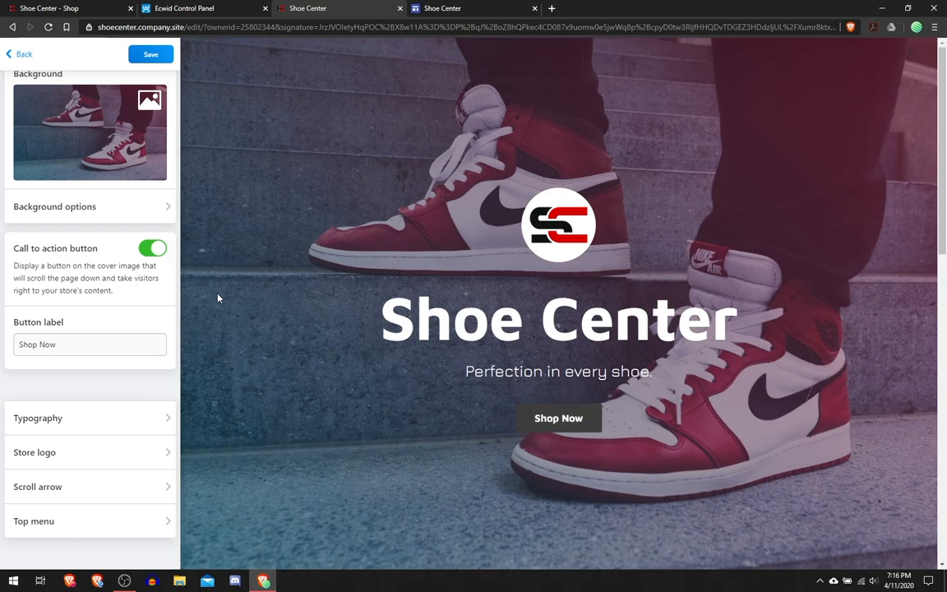
pyautogui.click(152, 248)
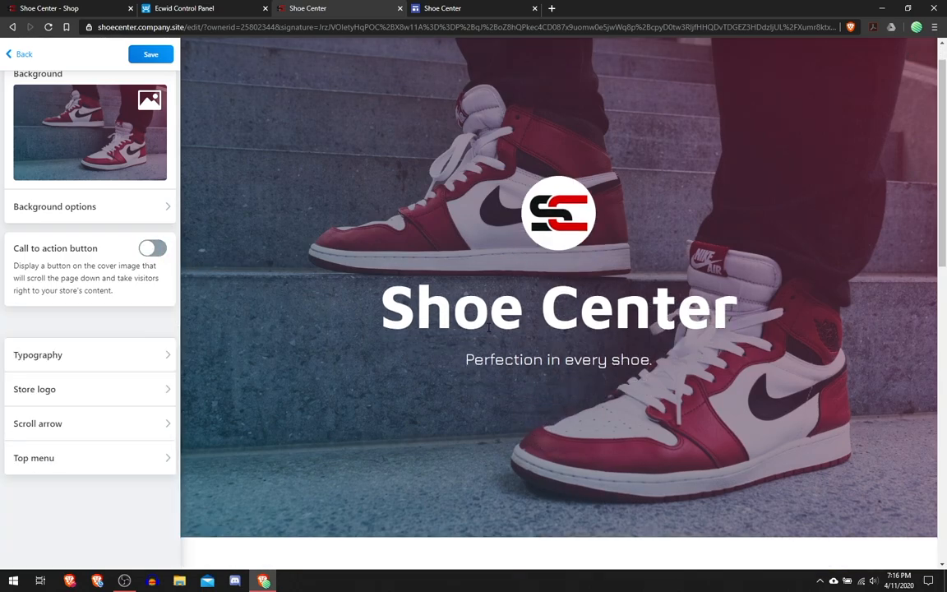
pyautogui.click(152, 248)
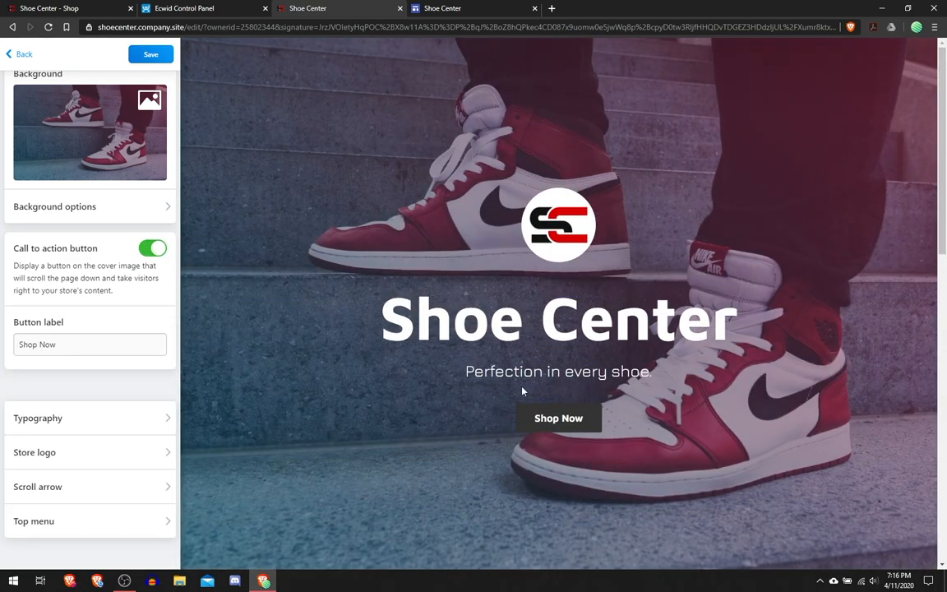
pyautogui.click(19, 53)
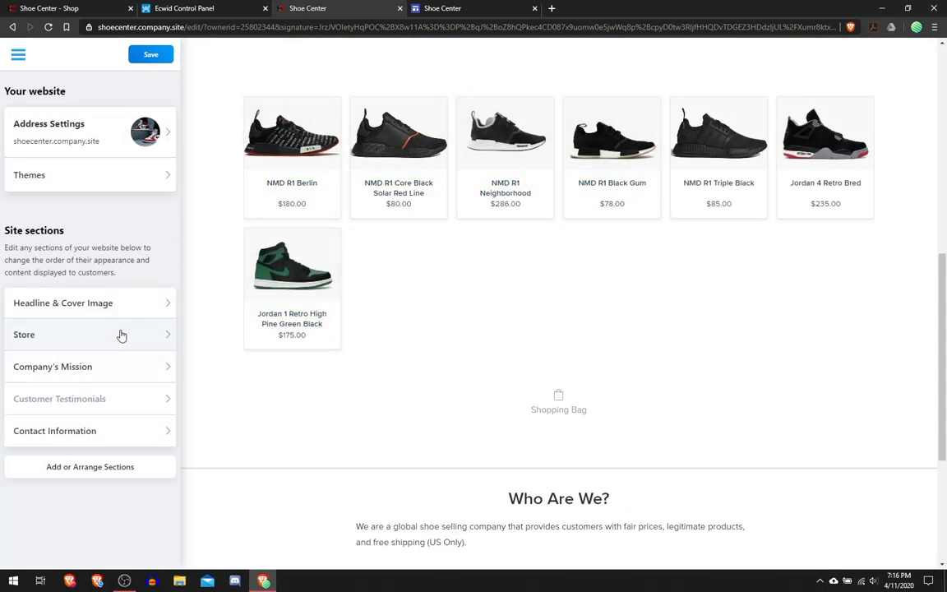
pyautogui.click(24, 333)
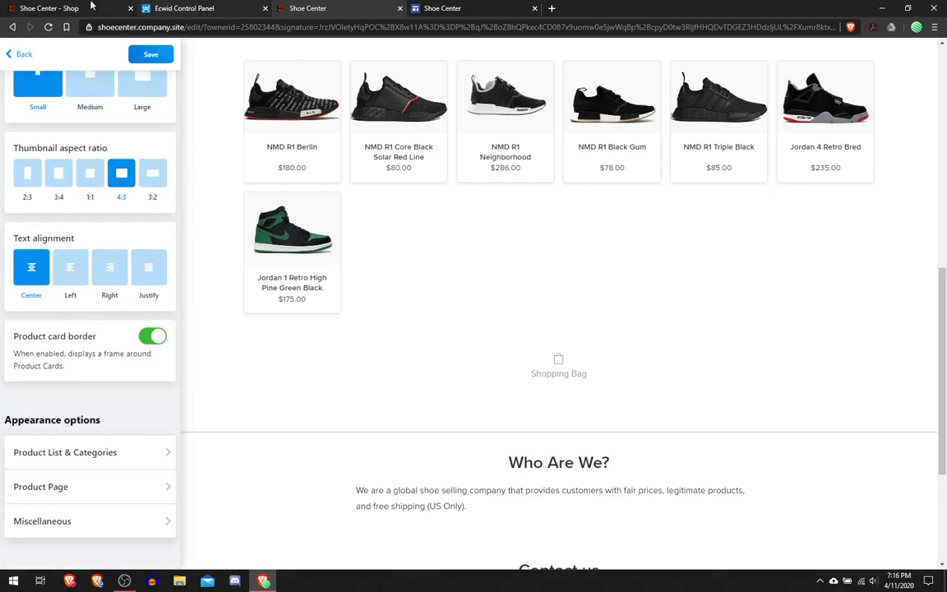
pyautogui.moveTo(308, 8)
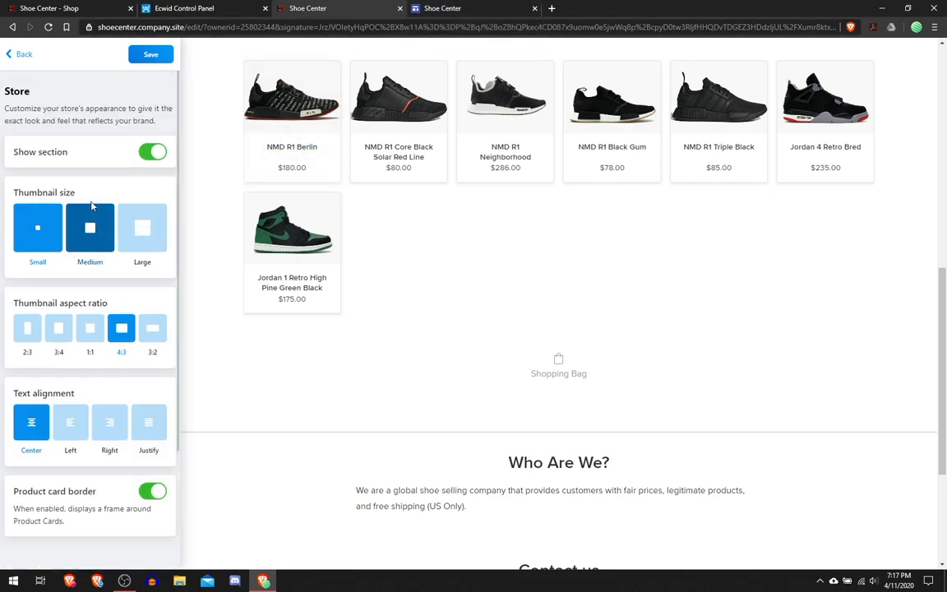
pyautogui.click(37, 227)
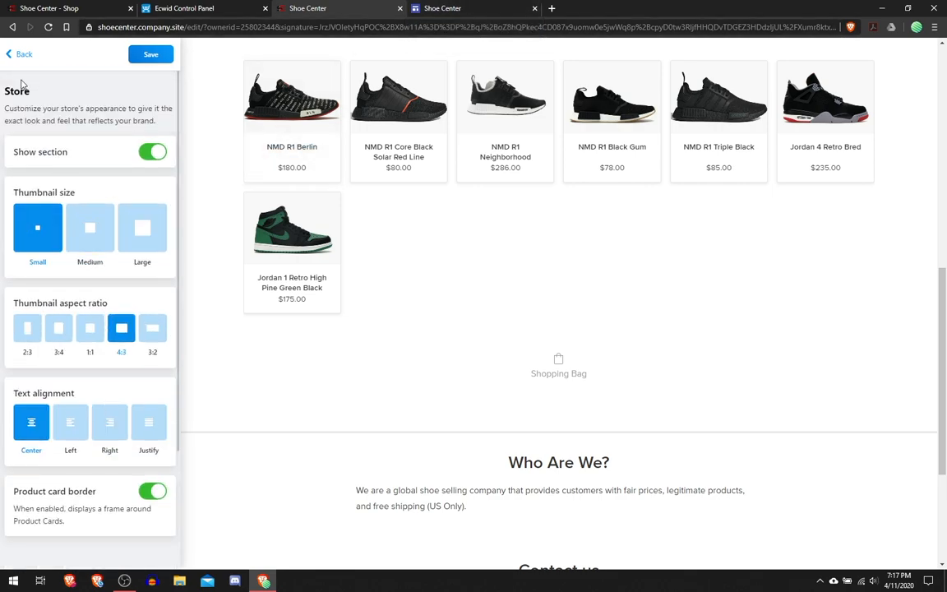
pyautogui.click(19, 53)
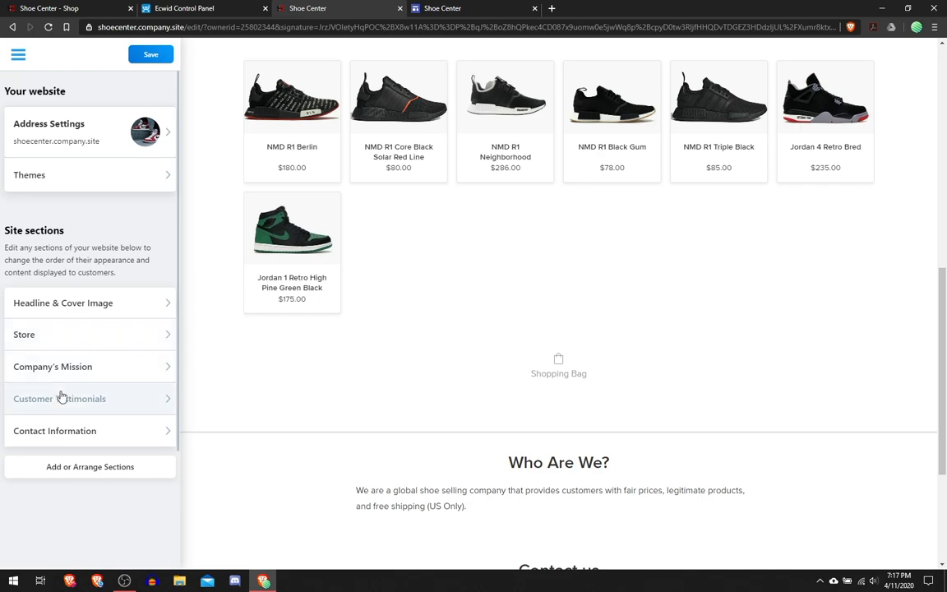
pyautogui.scroll(-3)
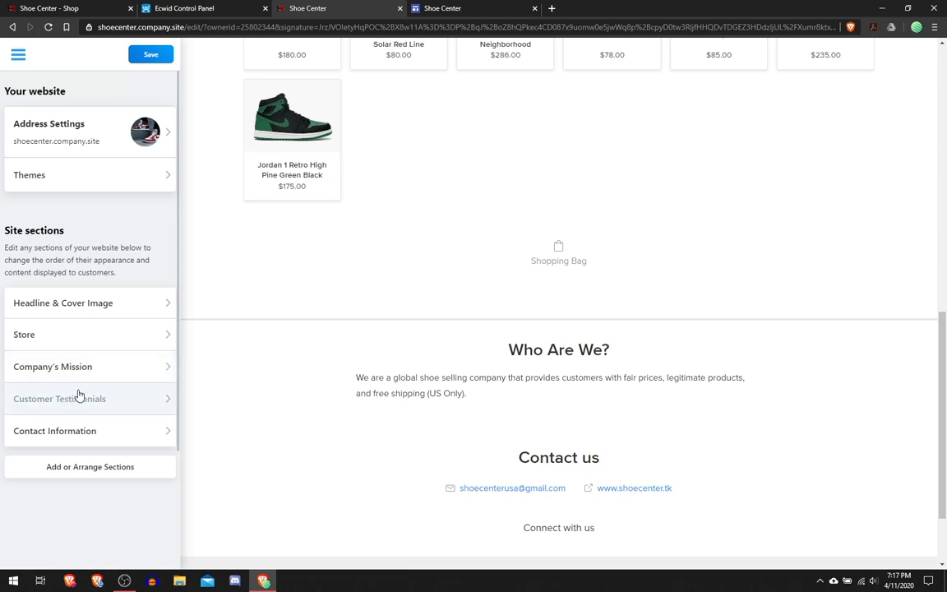
pyautogui.moveTo(158, 398)
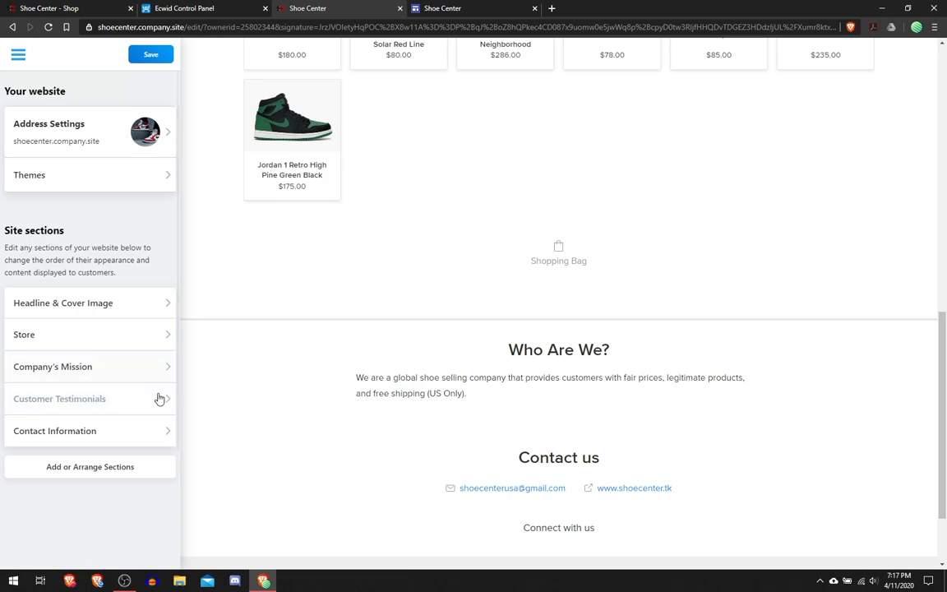
pyautogui.moveTo(666, 501)
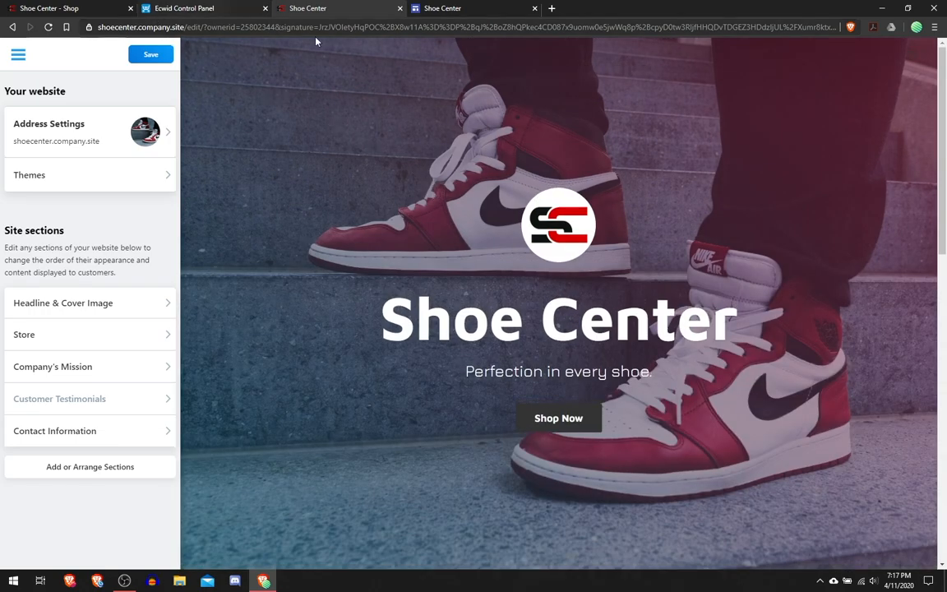
pyautogui.moveTo(361, 18)
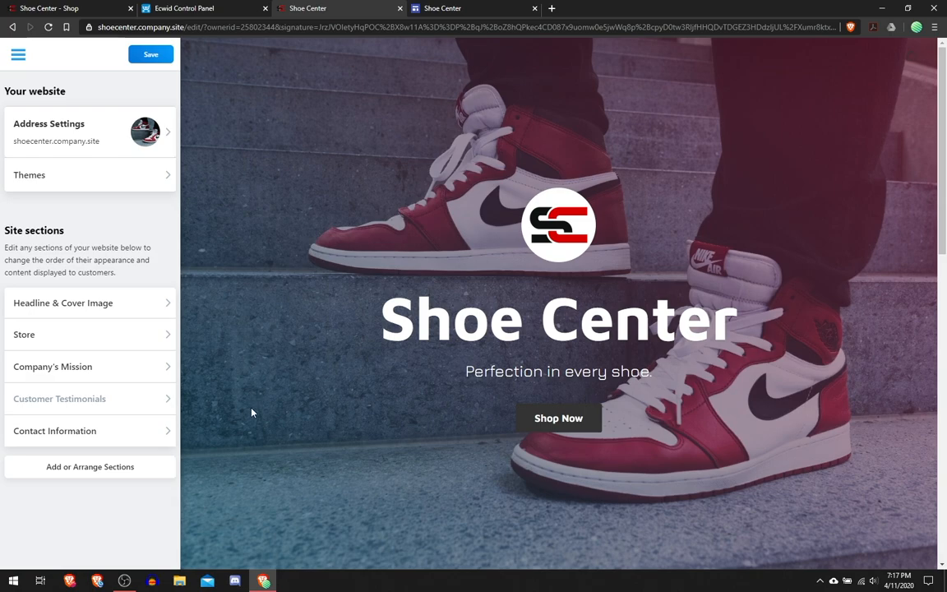
pyautogui.moveTo(244, 458)
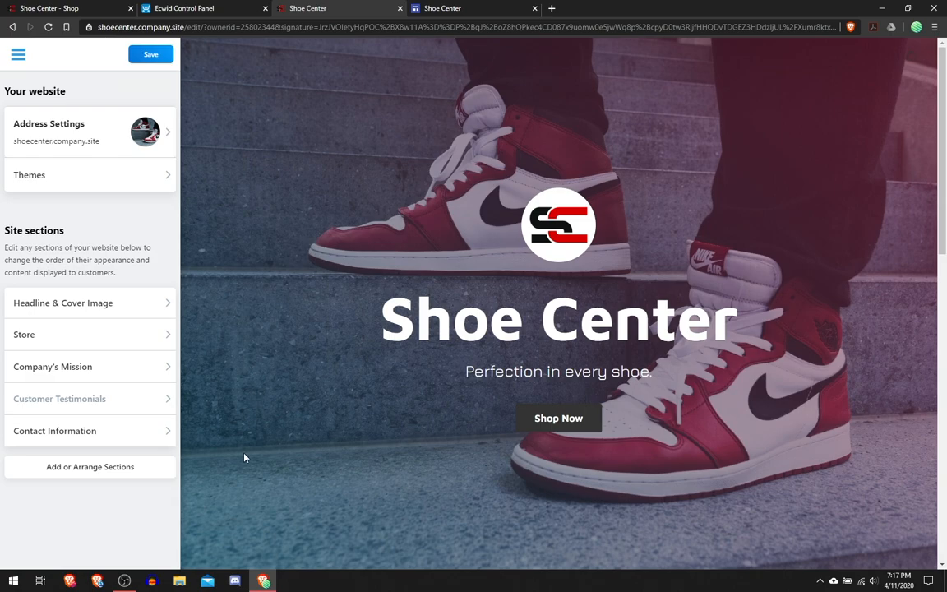
pyautogui.moveTo(252, 461)
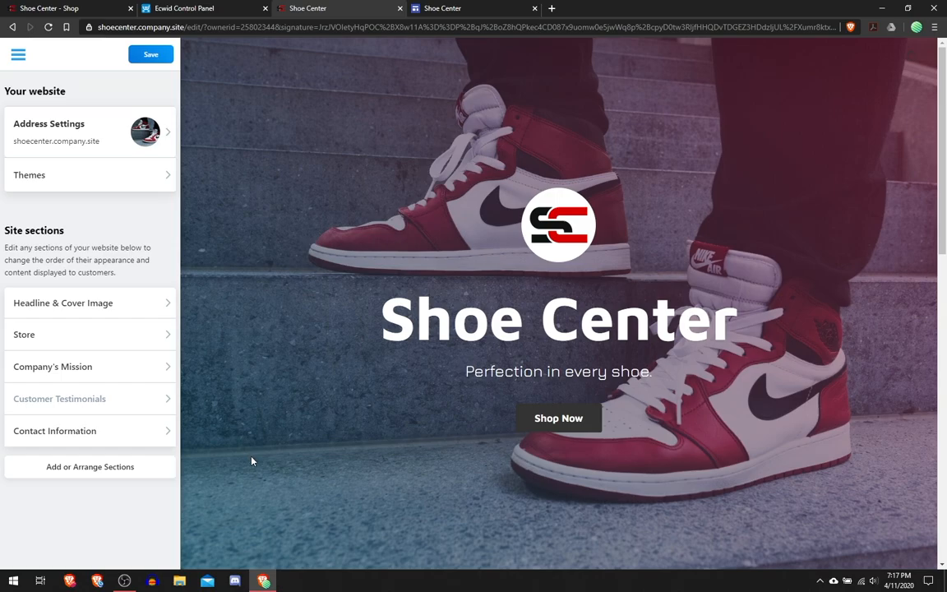